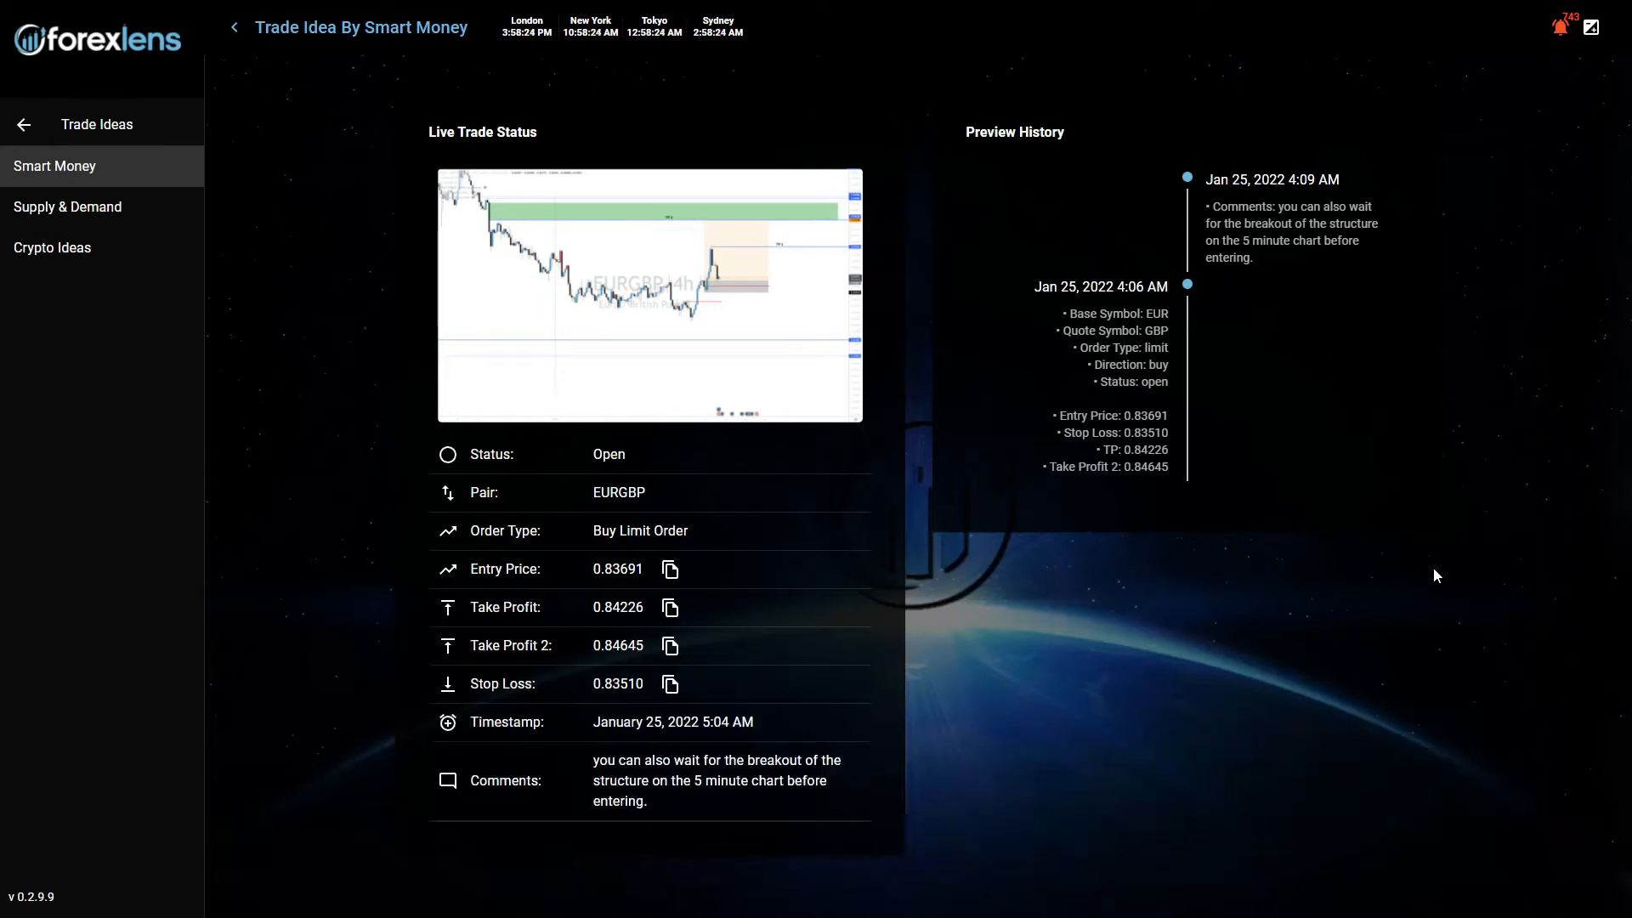
{"action": "mouse_move", "coordinate": [1258, 680]}
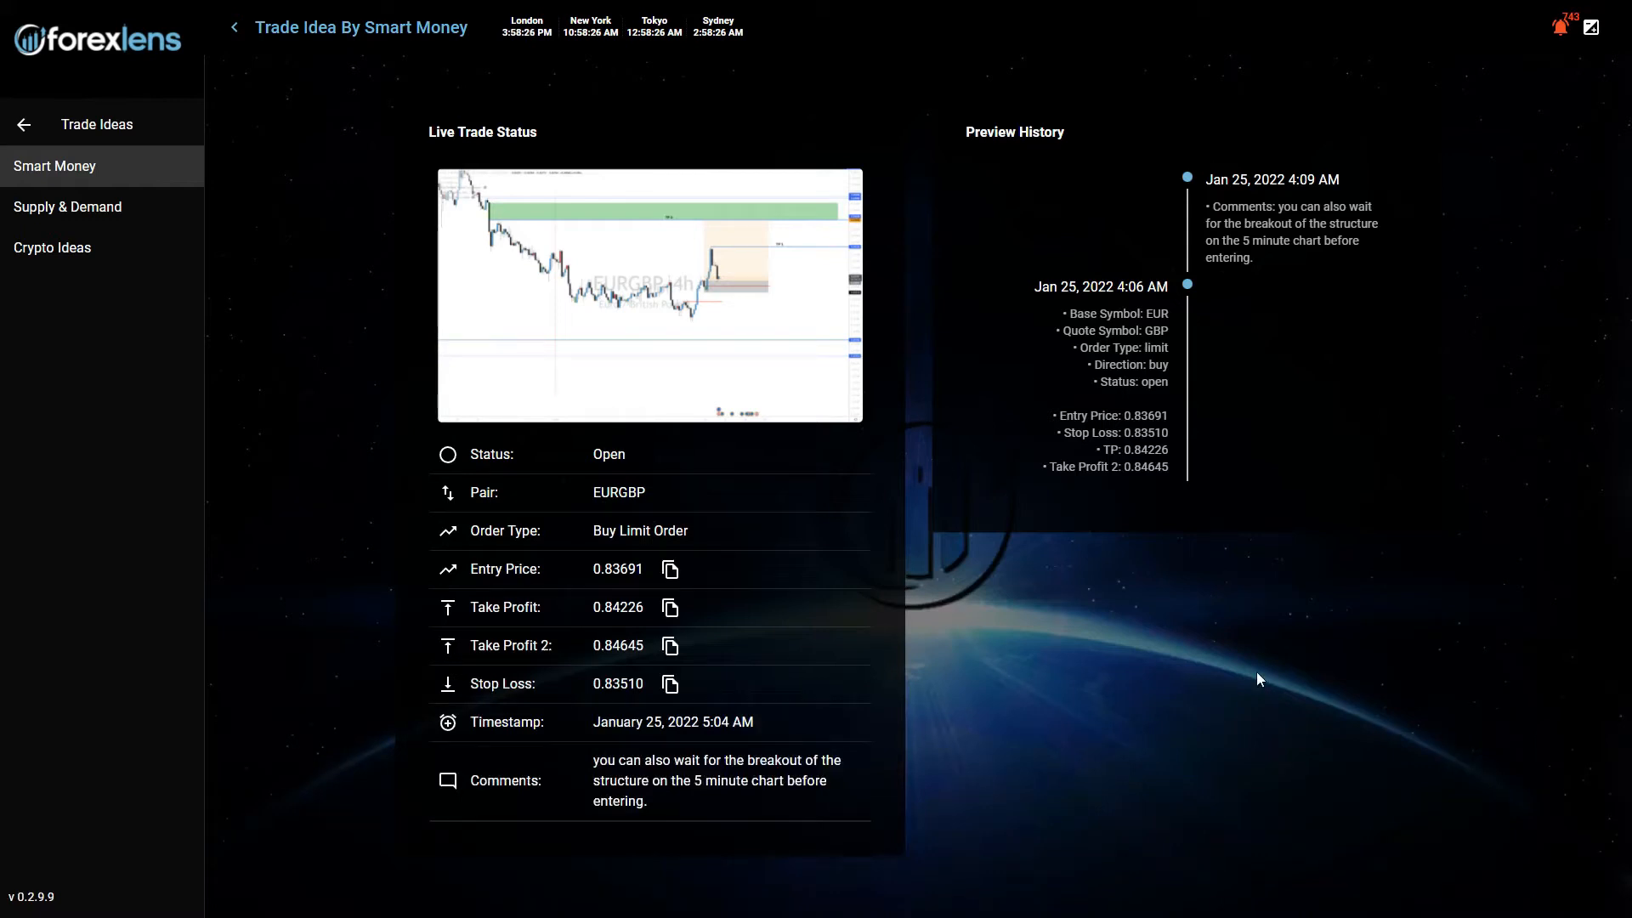
{"action": "mouse_move", "coordinate": [669, 809]}
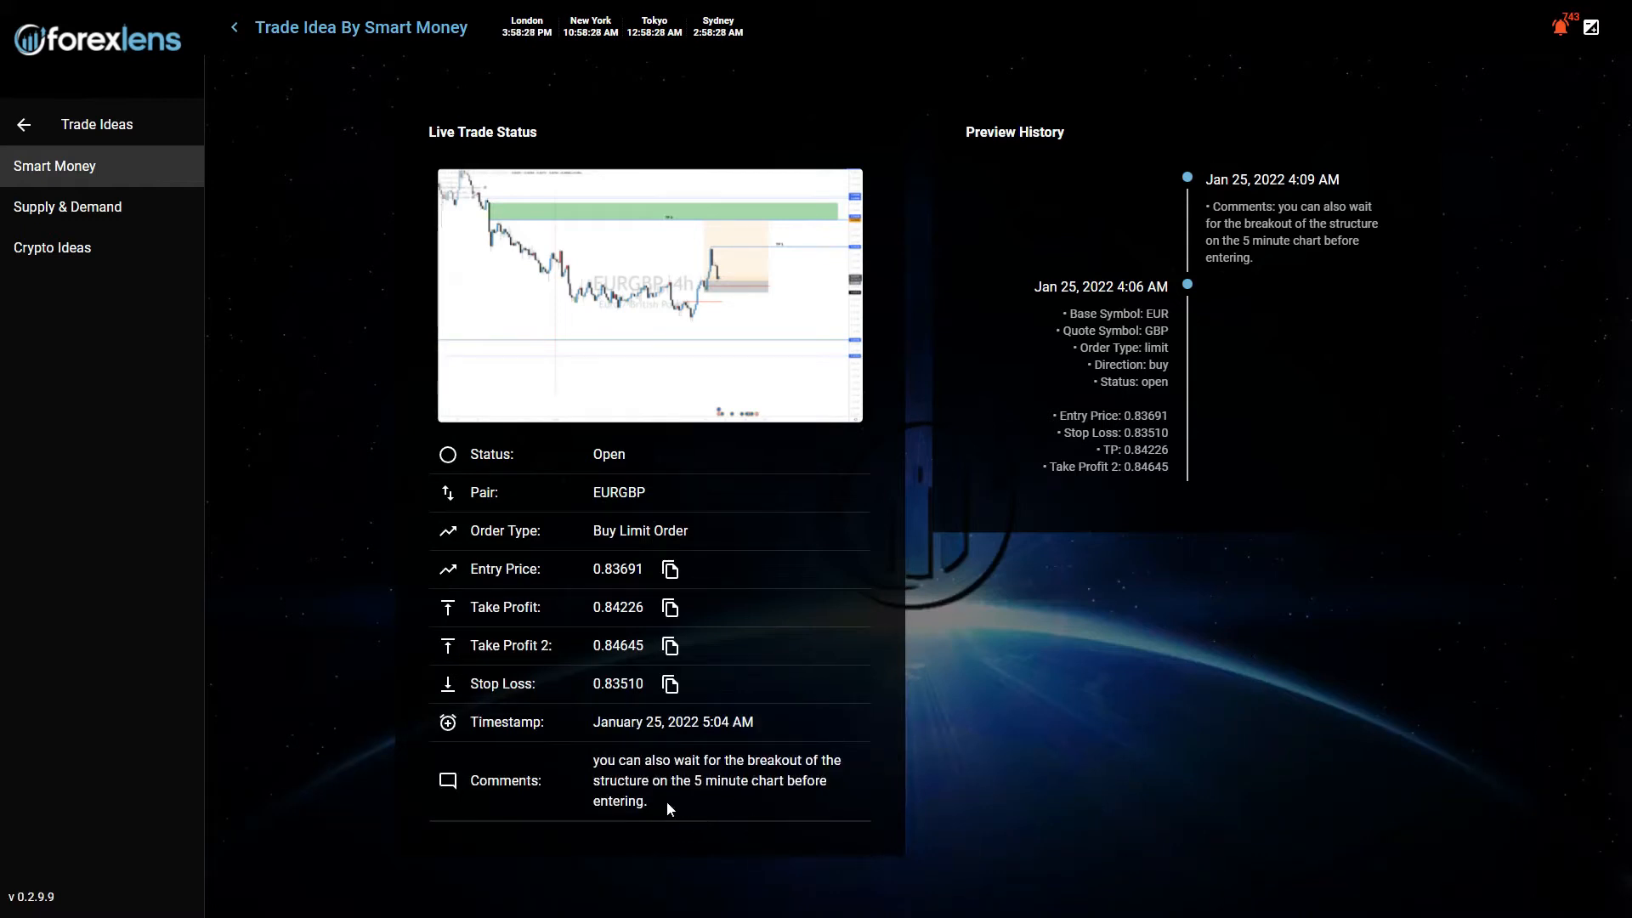
Select the comment about waiting for the 5-minute structure breakout on the EURGBP idea
{"action": "left_click_drag", "start_coordinate": [590, 781], "coordinate": [646, 800]}
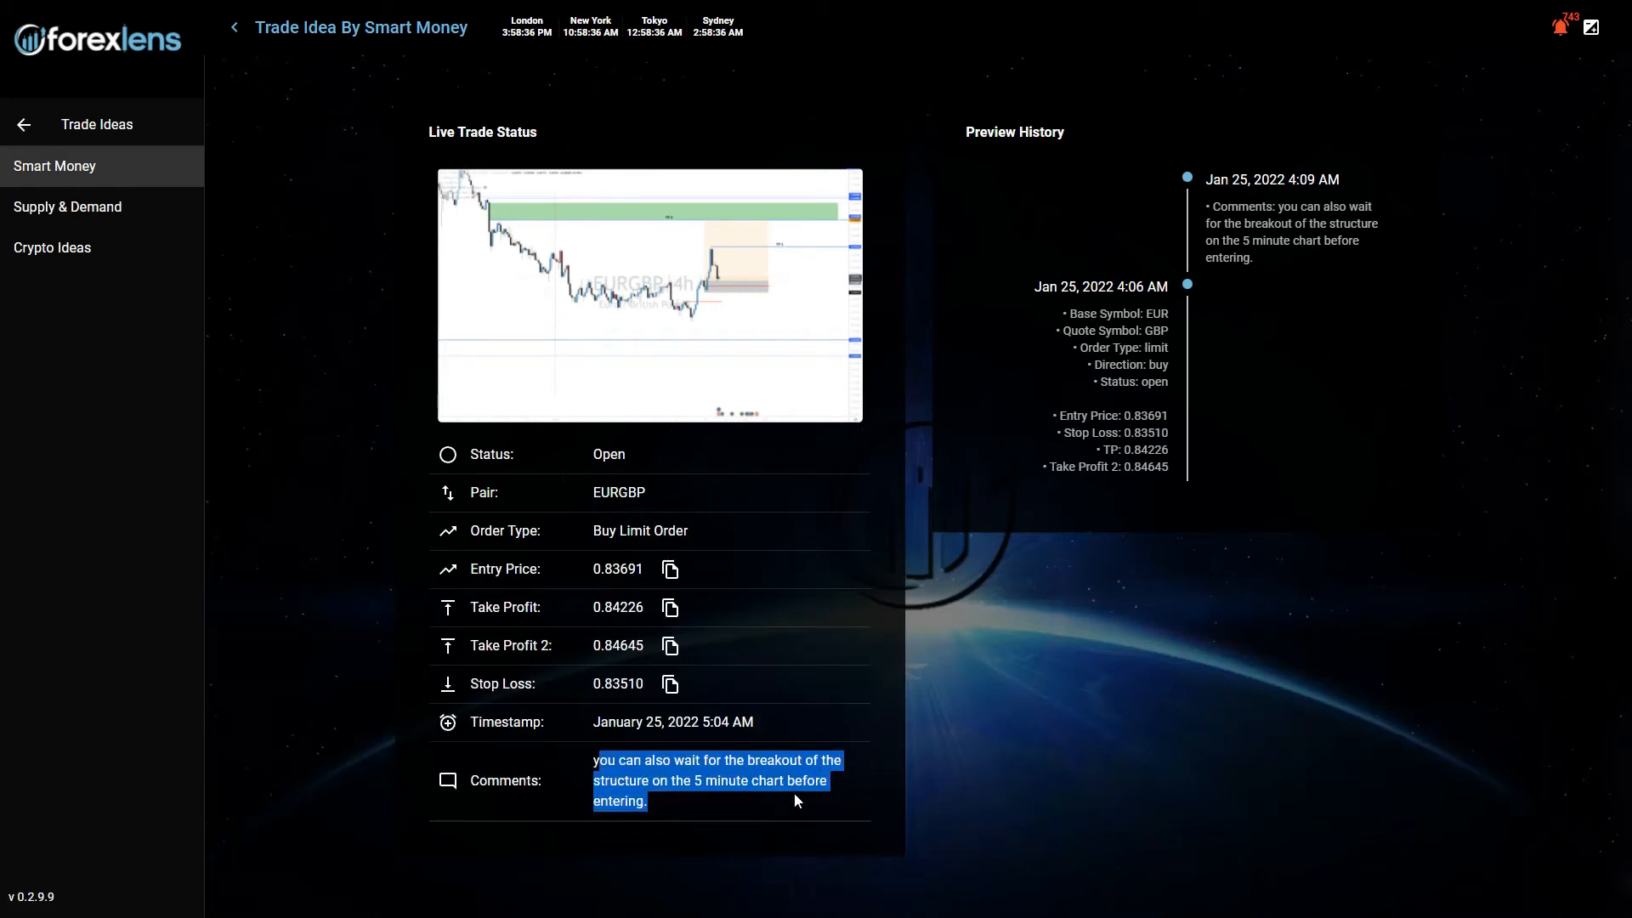
{"action": "mouse_move", "coordinate": [855, 422]}
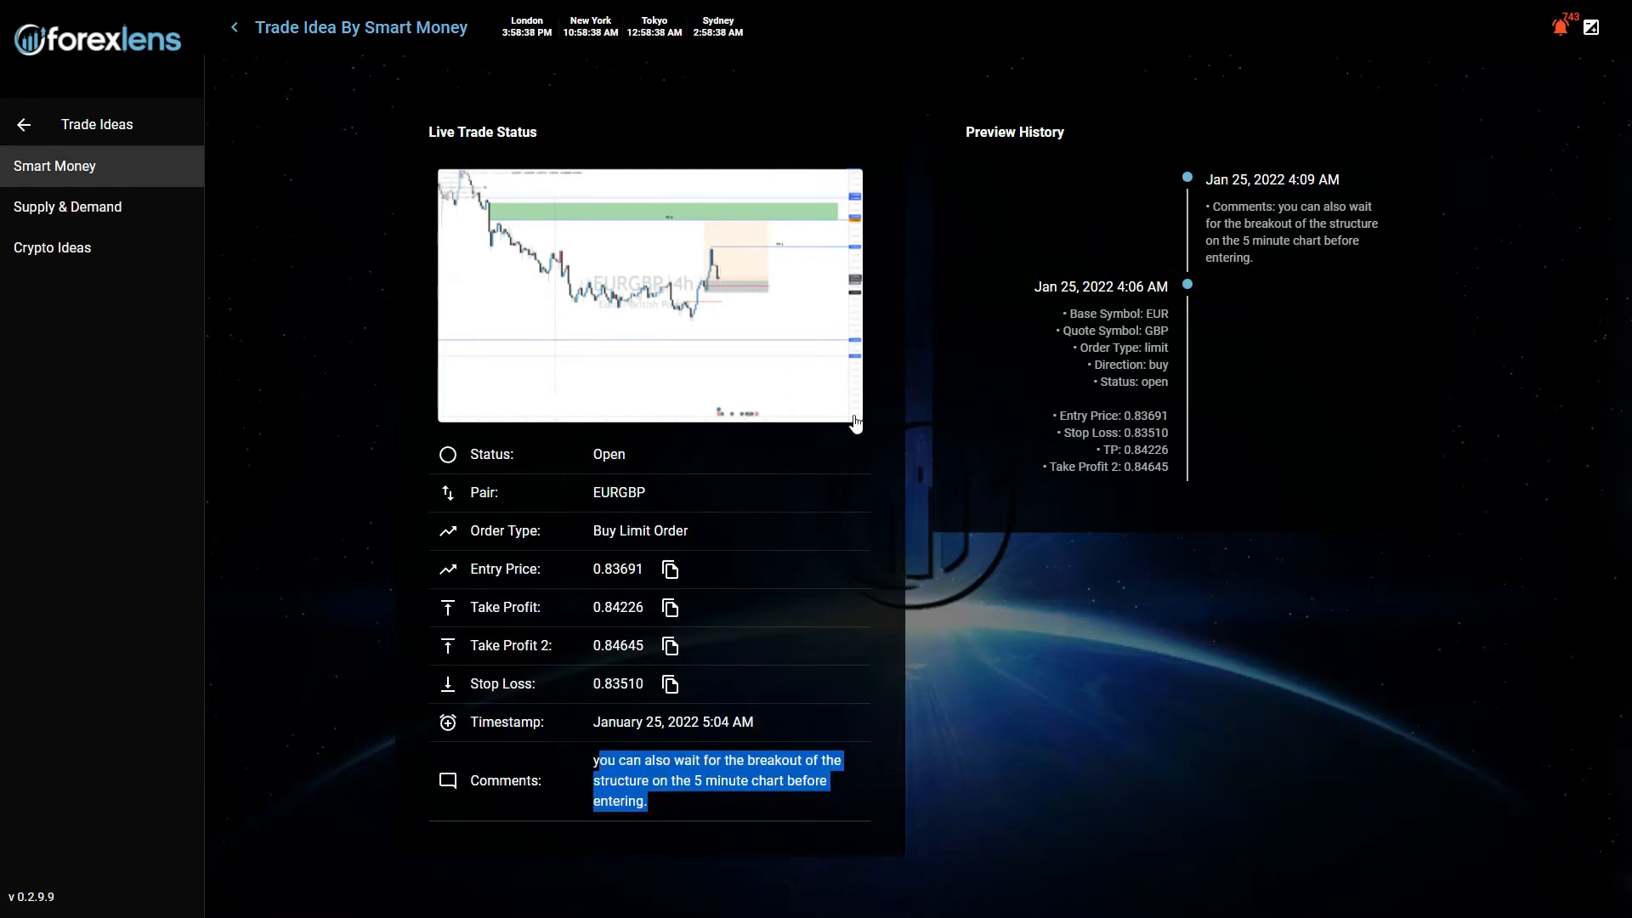
{"action": "mouse_move", "coordinate": [714, 302]}
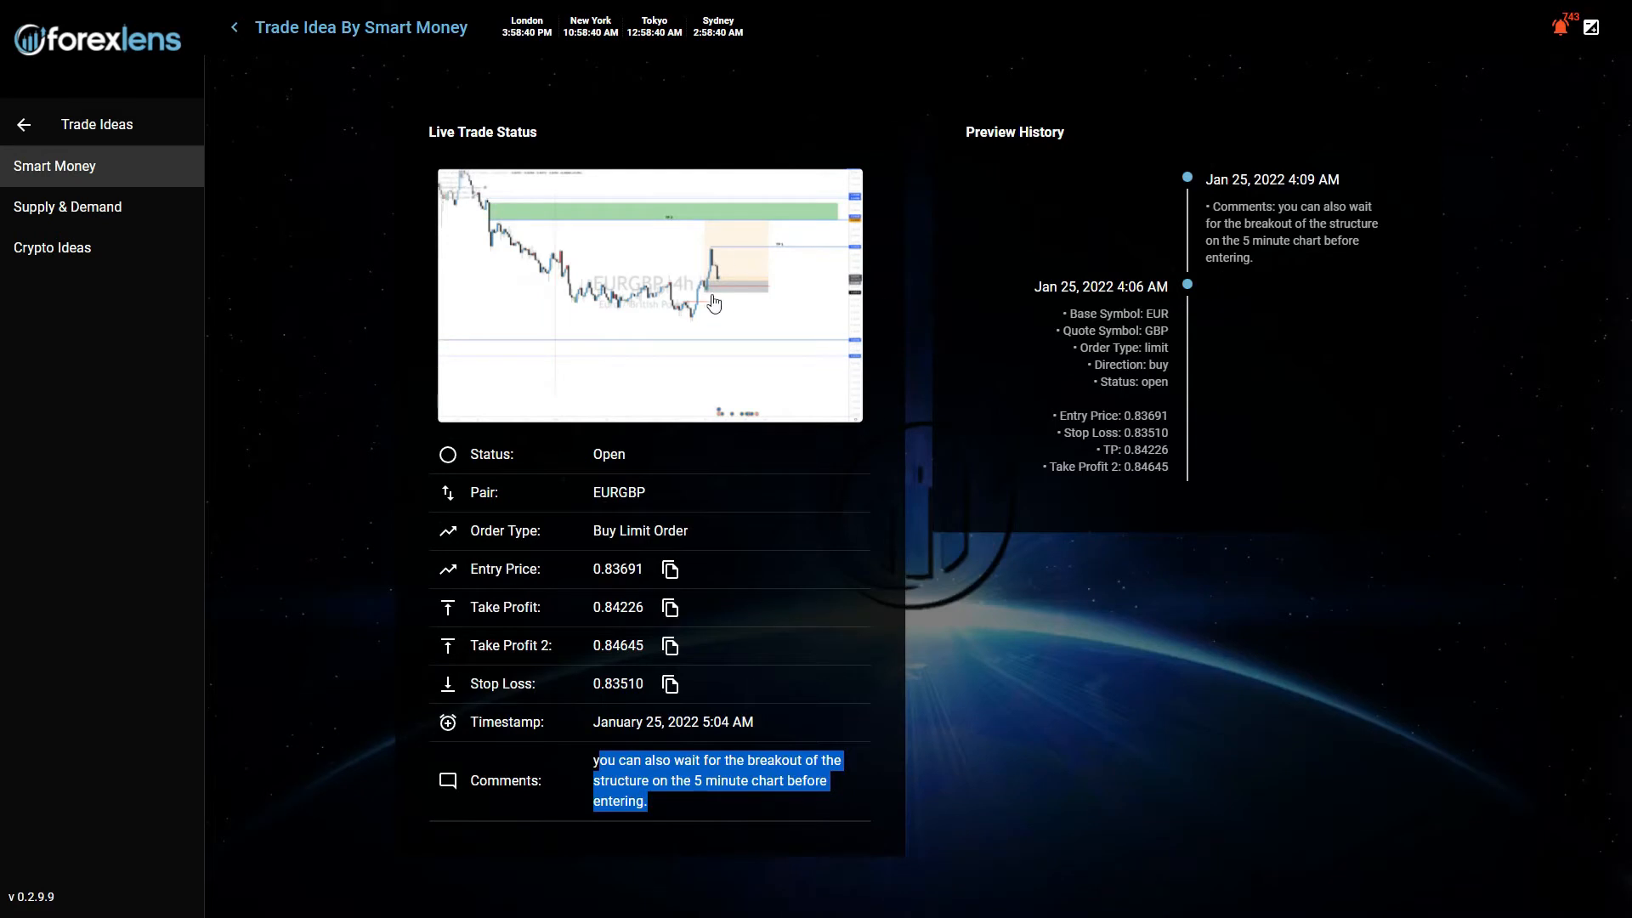
View the EURGBP 4-hour chart snapshot with TP1 and TP2 enlarged, then close it
{"action": "left_click", "coordinate": [714, 303]}
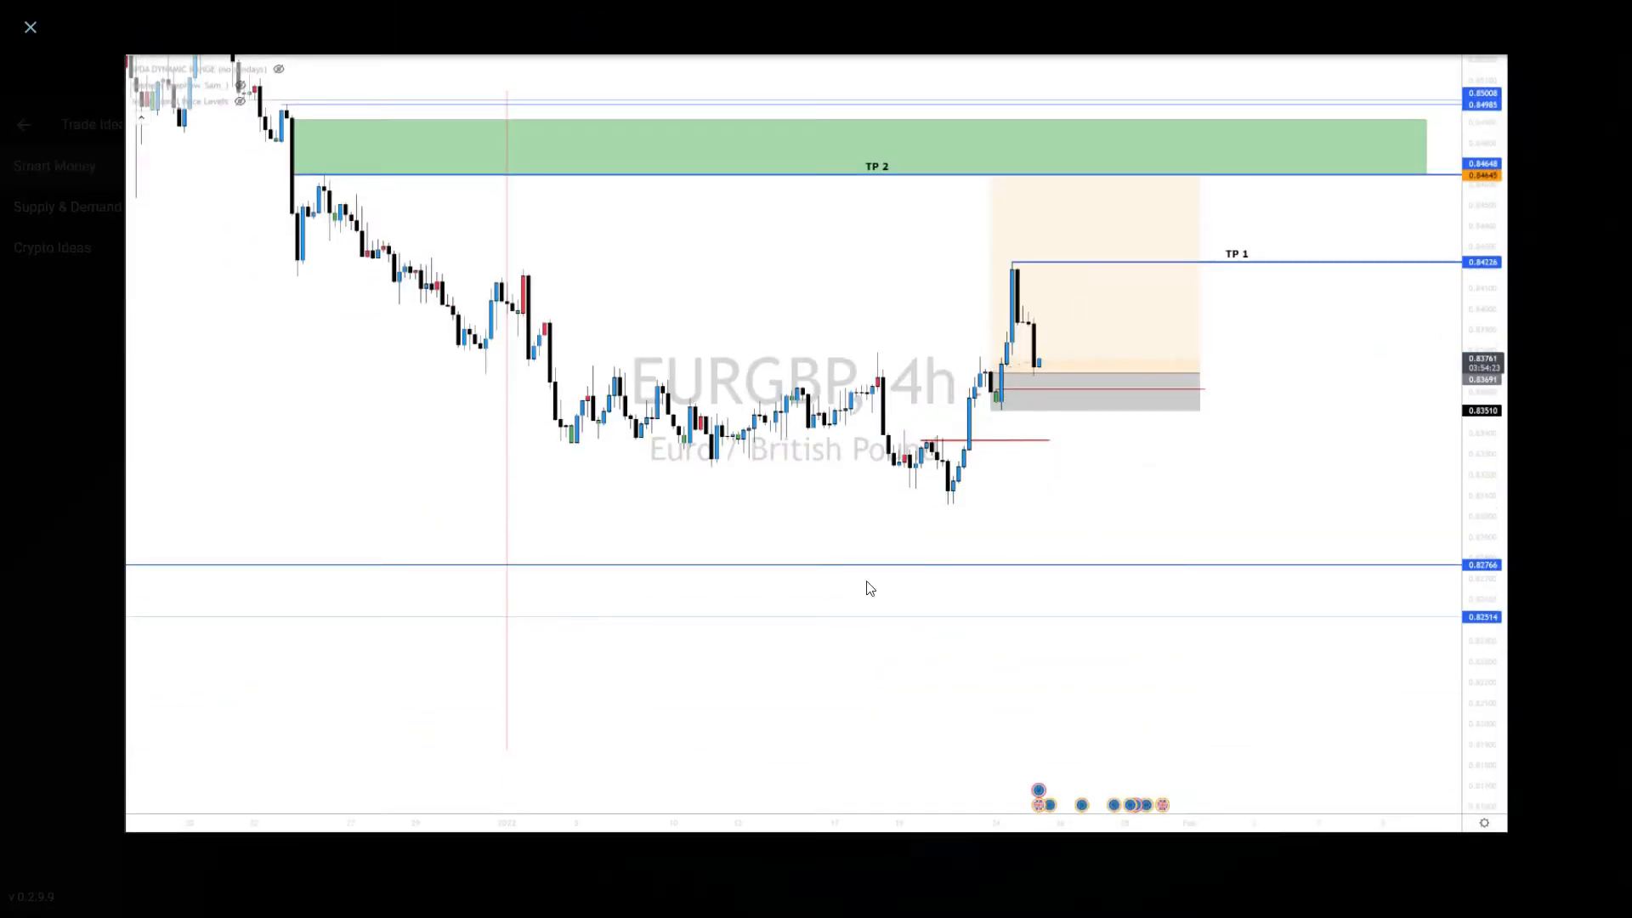
{"action": "left_click", "coordinate": [31, 26]}
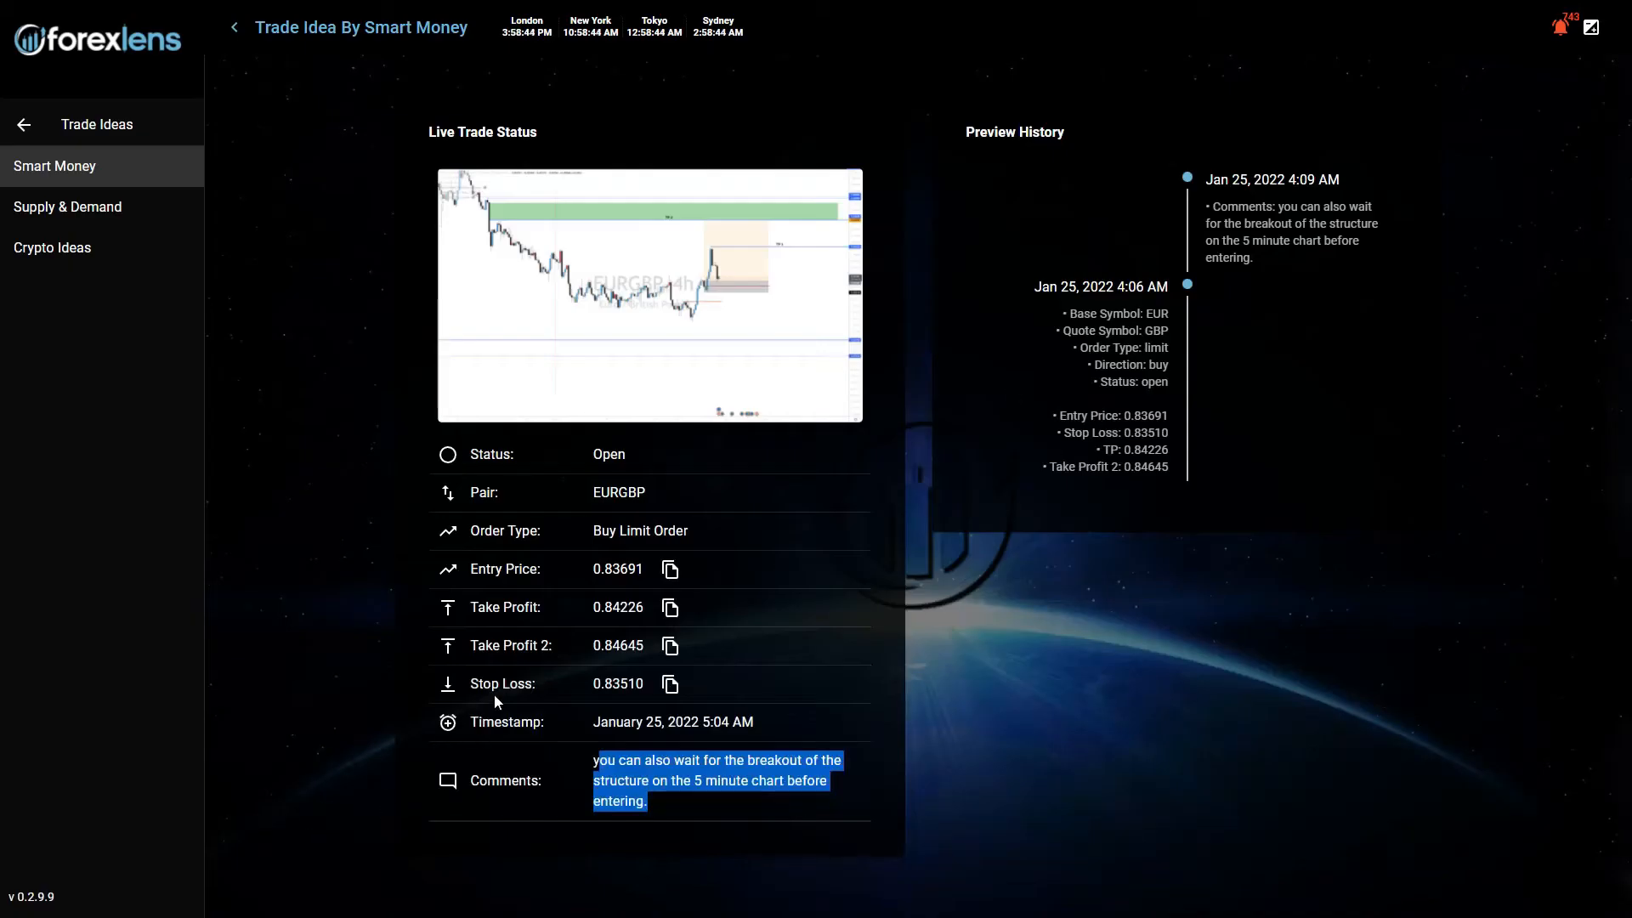
{"action": "mouse_move", "coordinate": [1009, 734]}
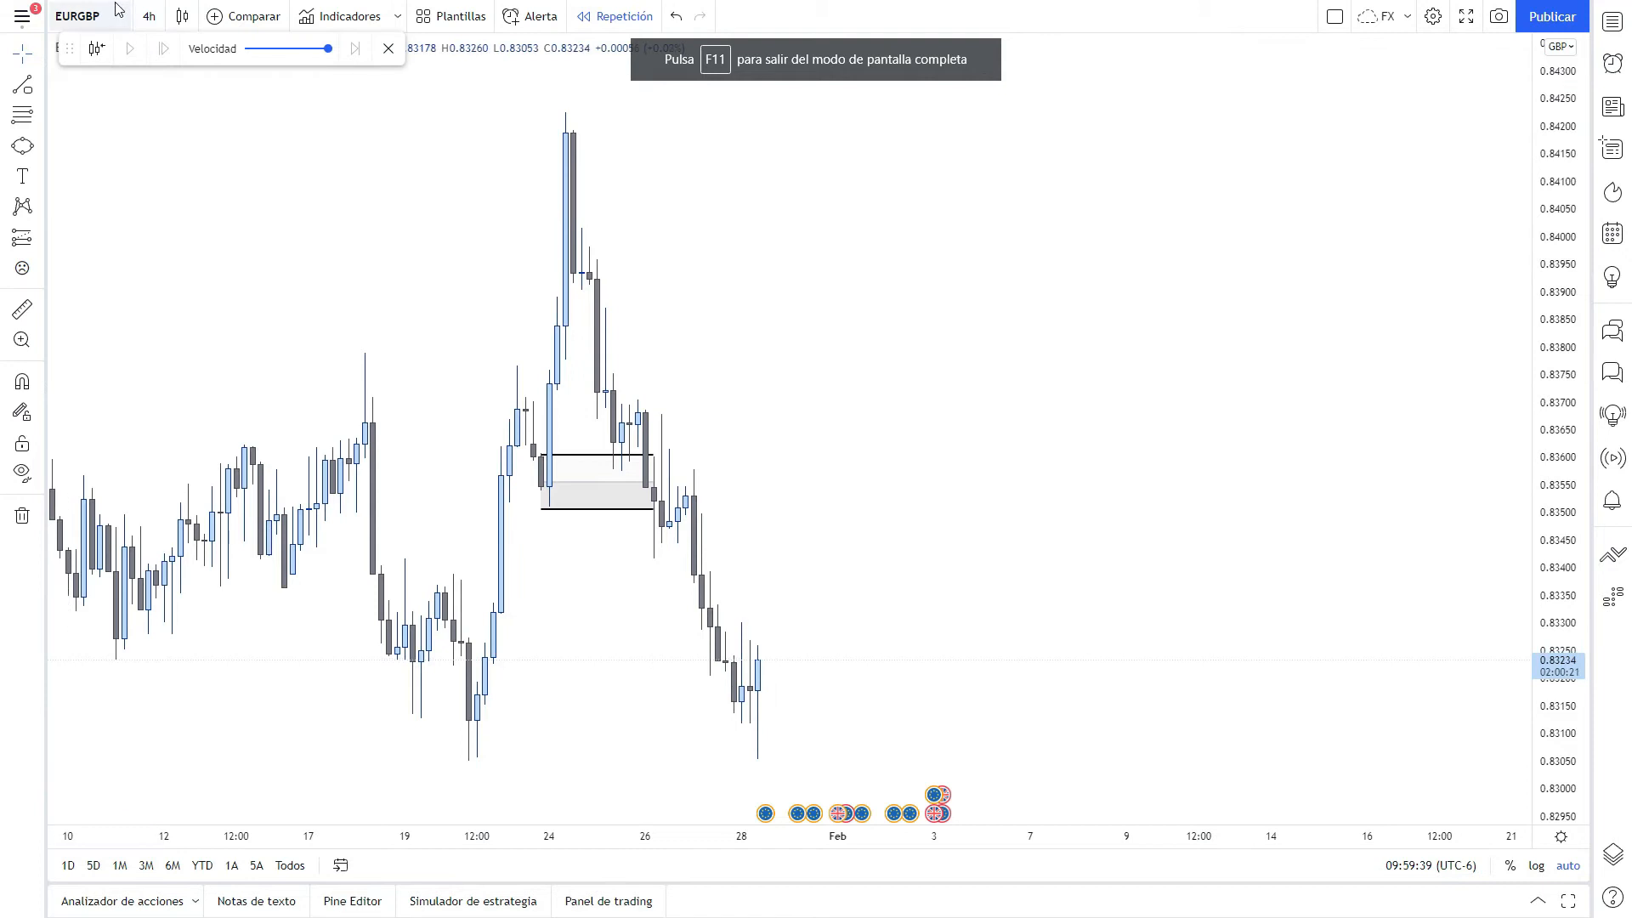
Switch the EURGBP replay chart to 5-minute candles around January 25–26
{"action": "left_click", "coordinate": [150, 16]}
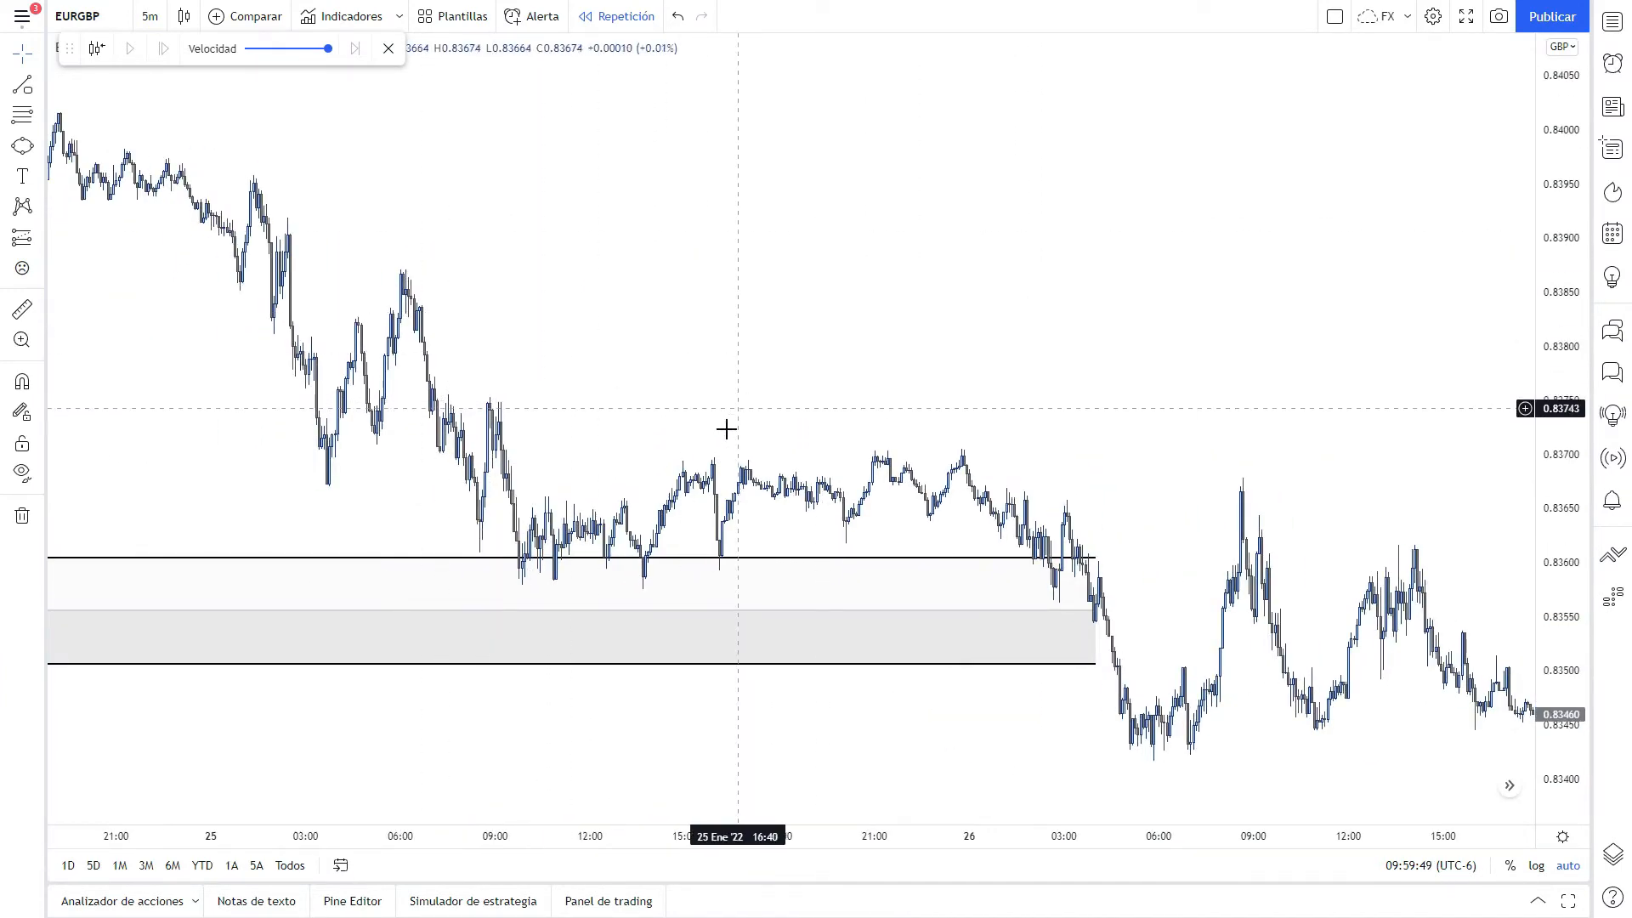
{"action": "mouse_move", "coordinate": [894, 542]}
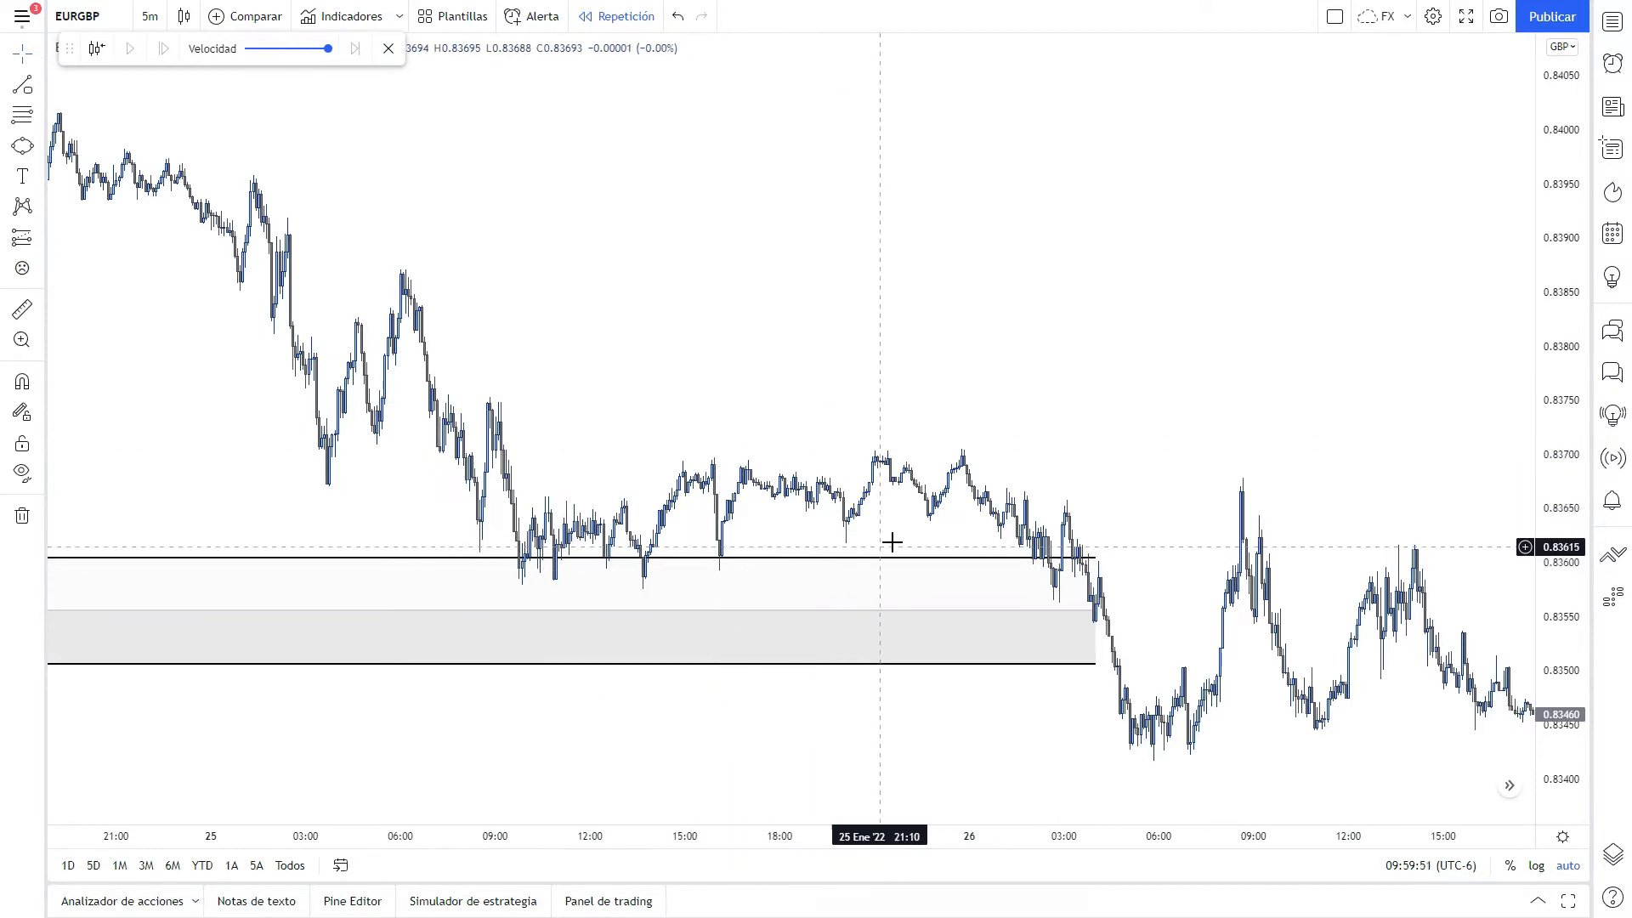
{"action": "mouse_move", "coordinate": [714, 575]}
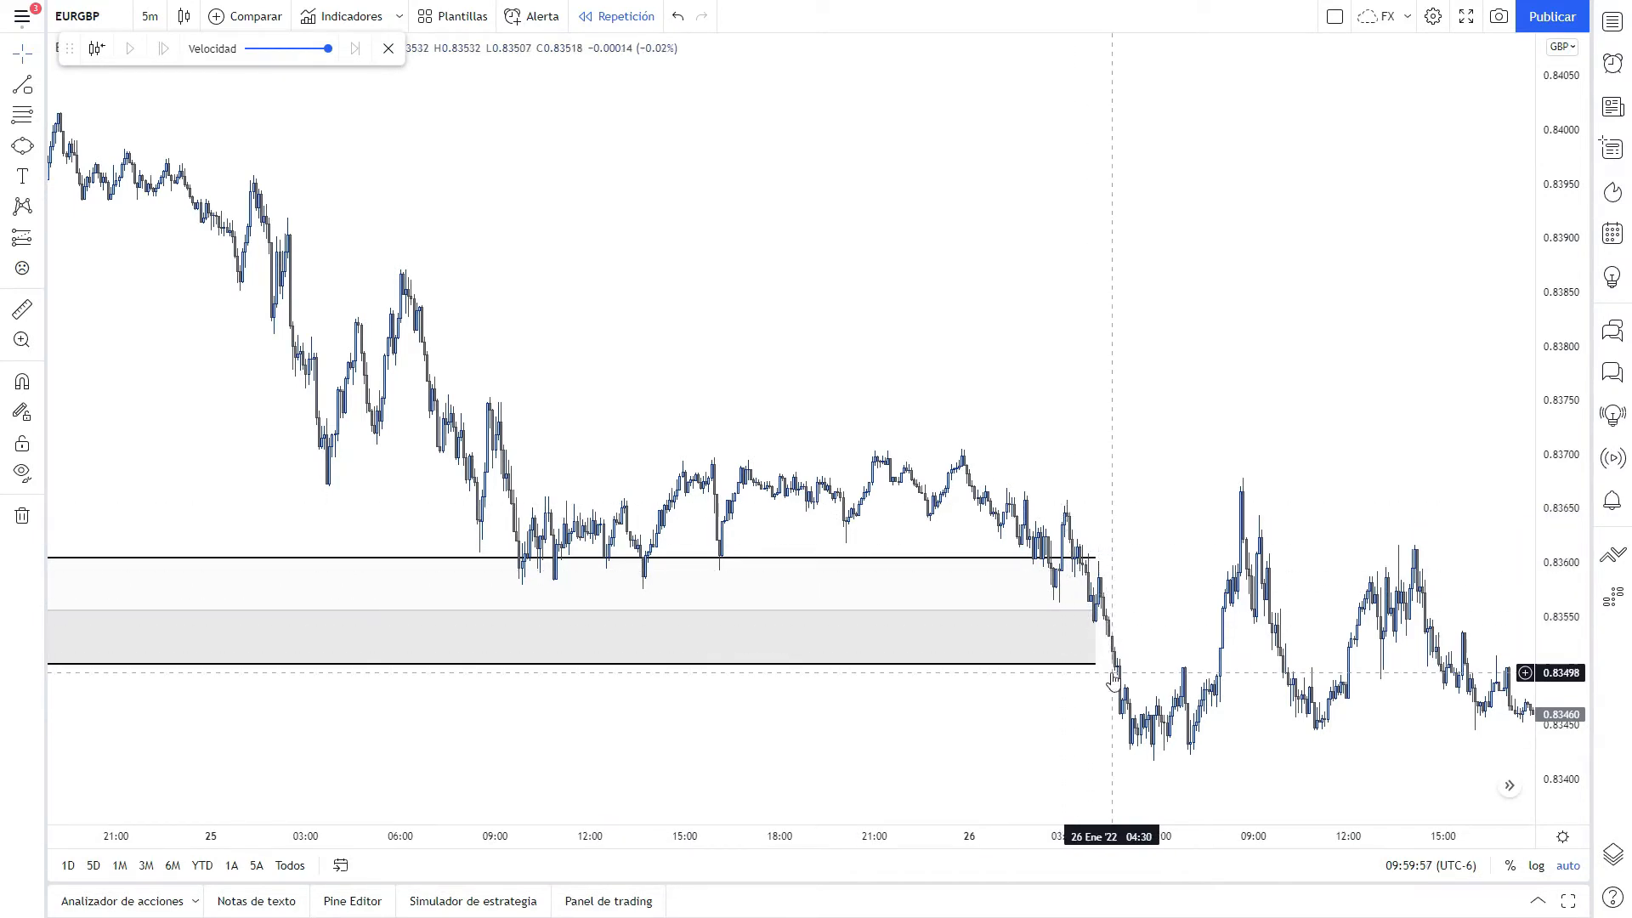
{"action": "mouse_move", "coordinate": [1137, 280]}
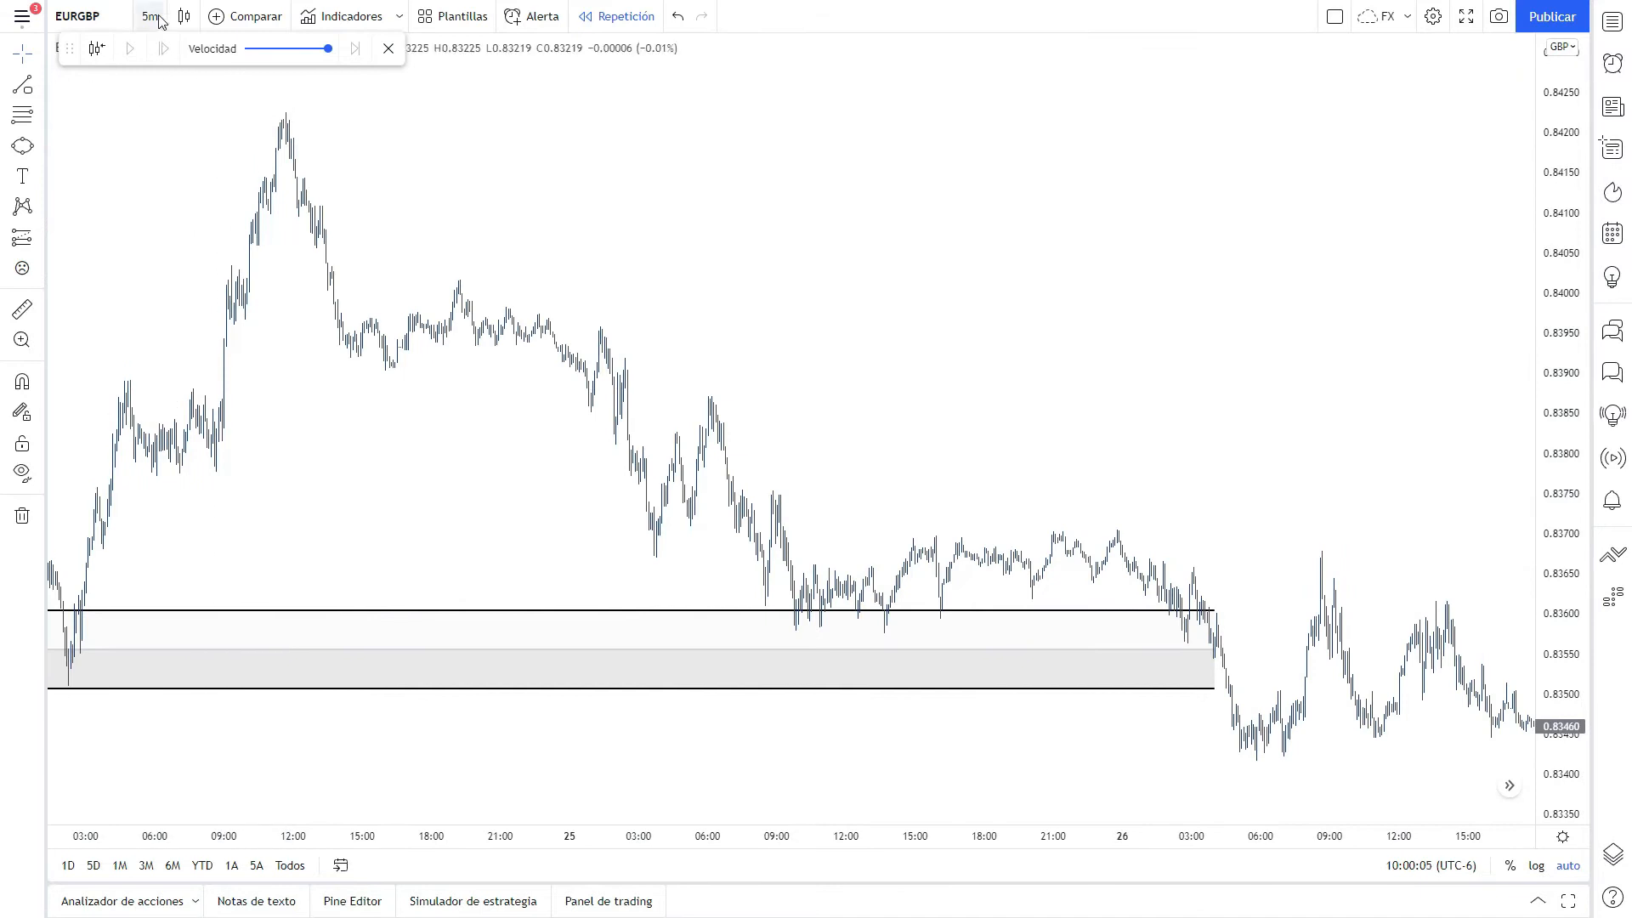
Change the replay chart to hourly candles for the EURCHF view
{"action": "left_click", "coordinate": [150, 16]}
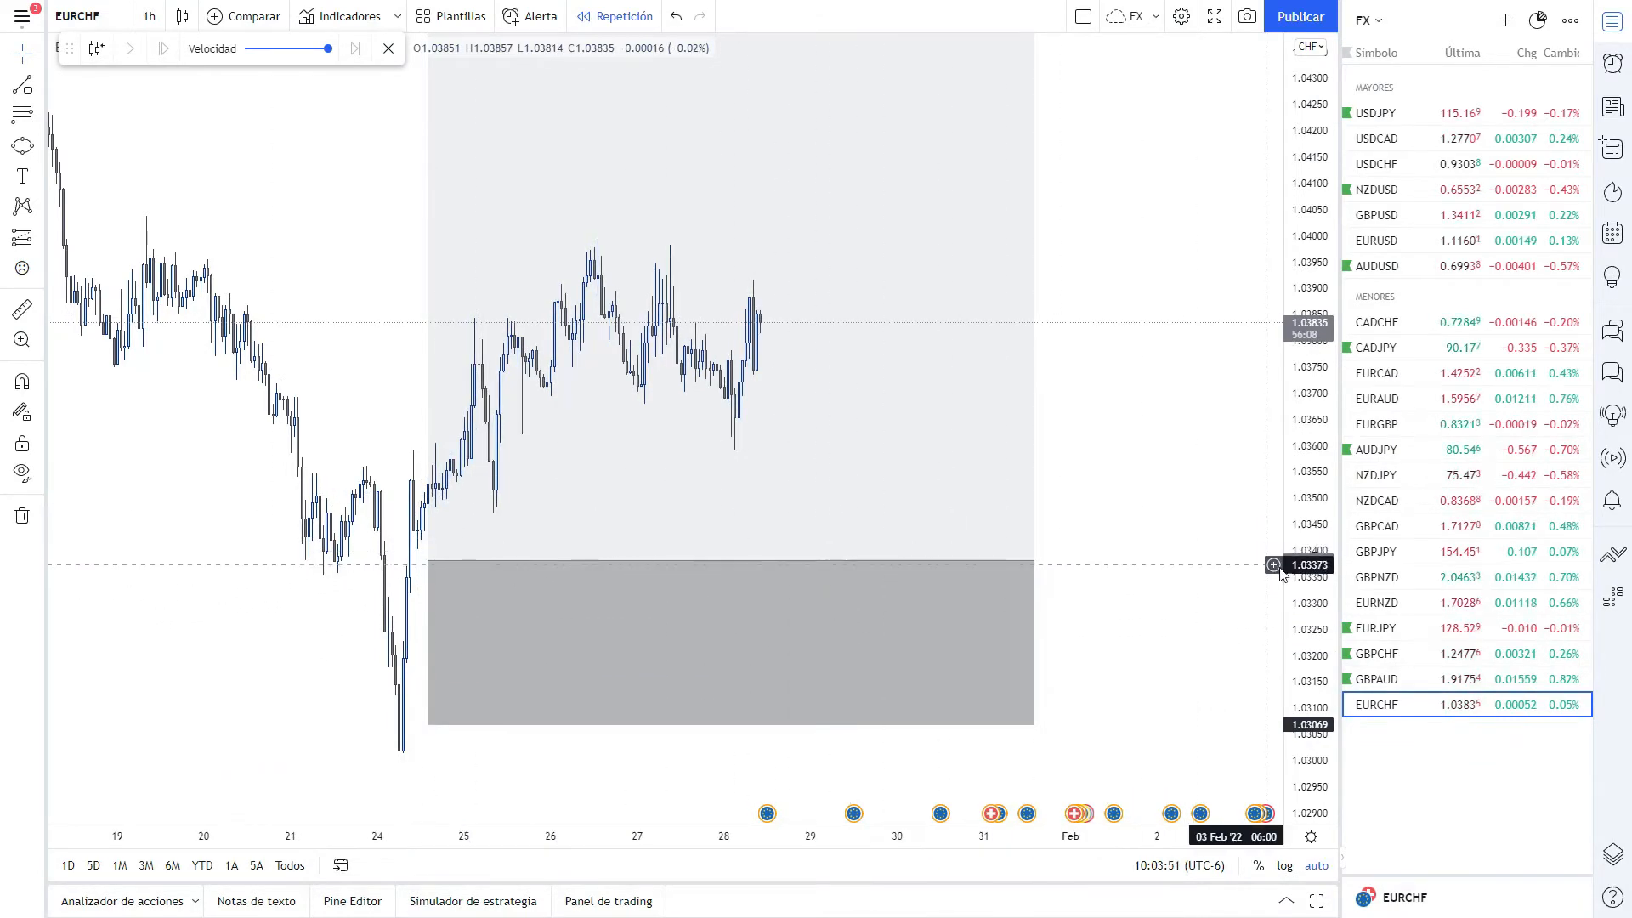
{"action": "mouse_move", "coordinate": [1162, 639]}
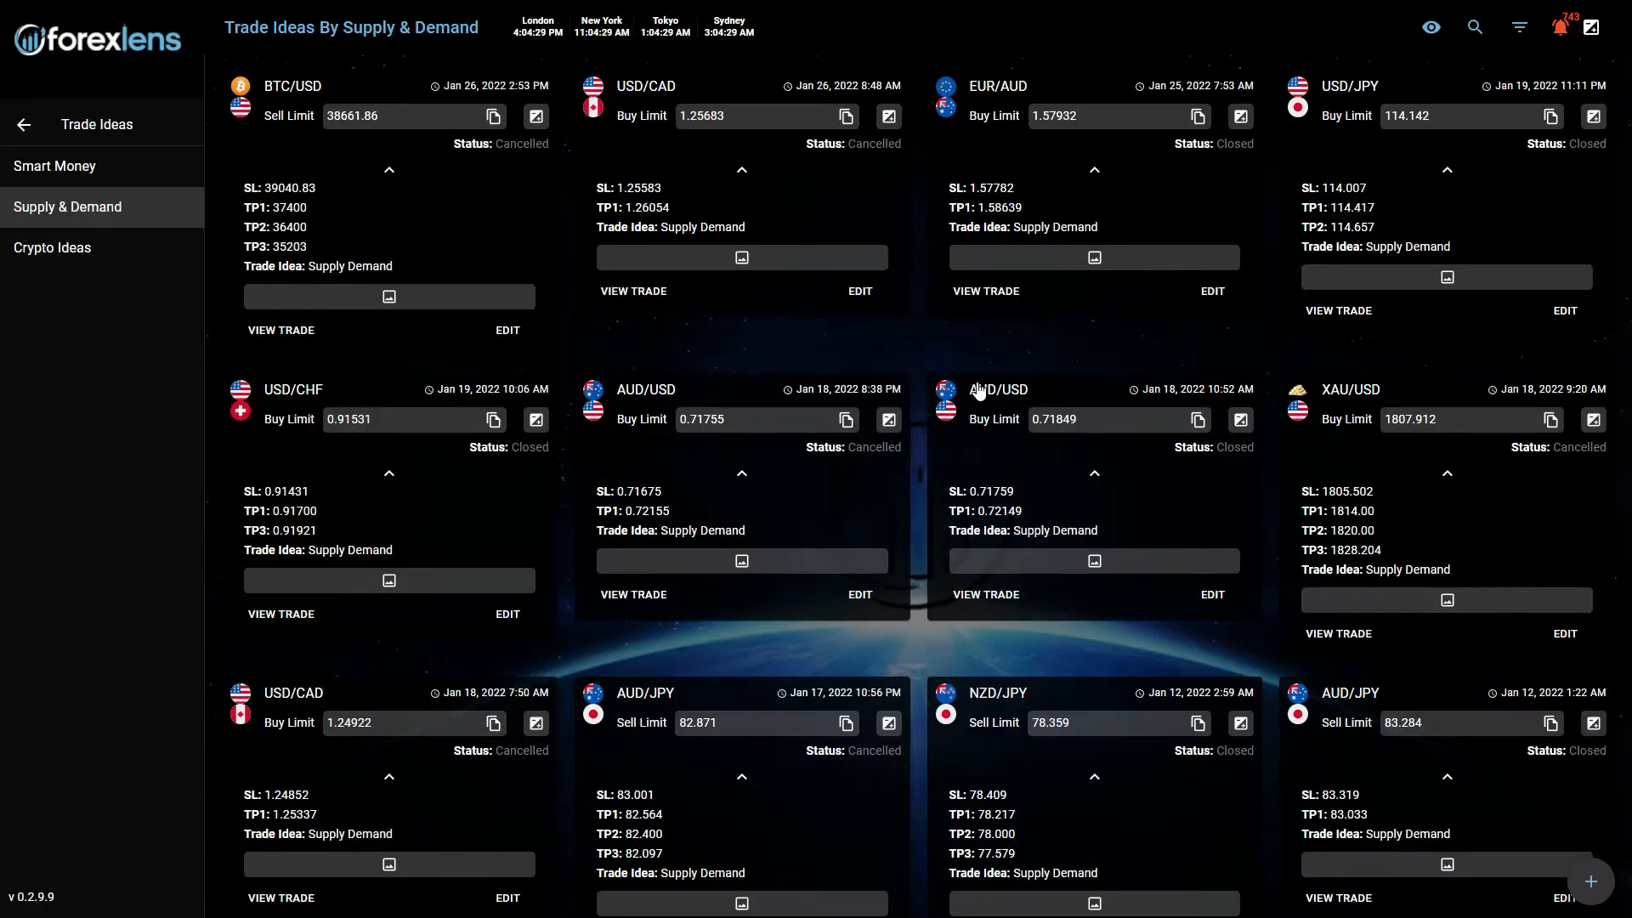
{"action": "mouse_move", "coordinate": [919, 245]}
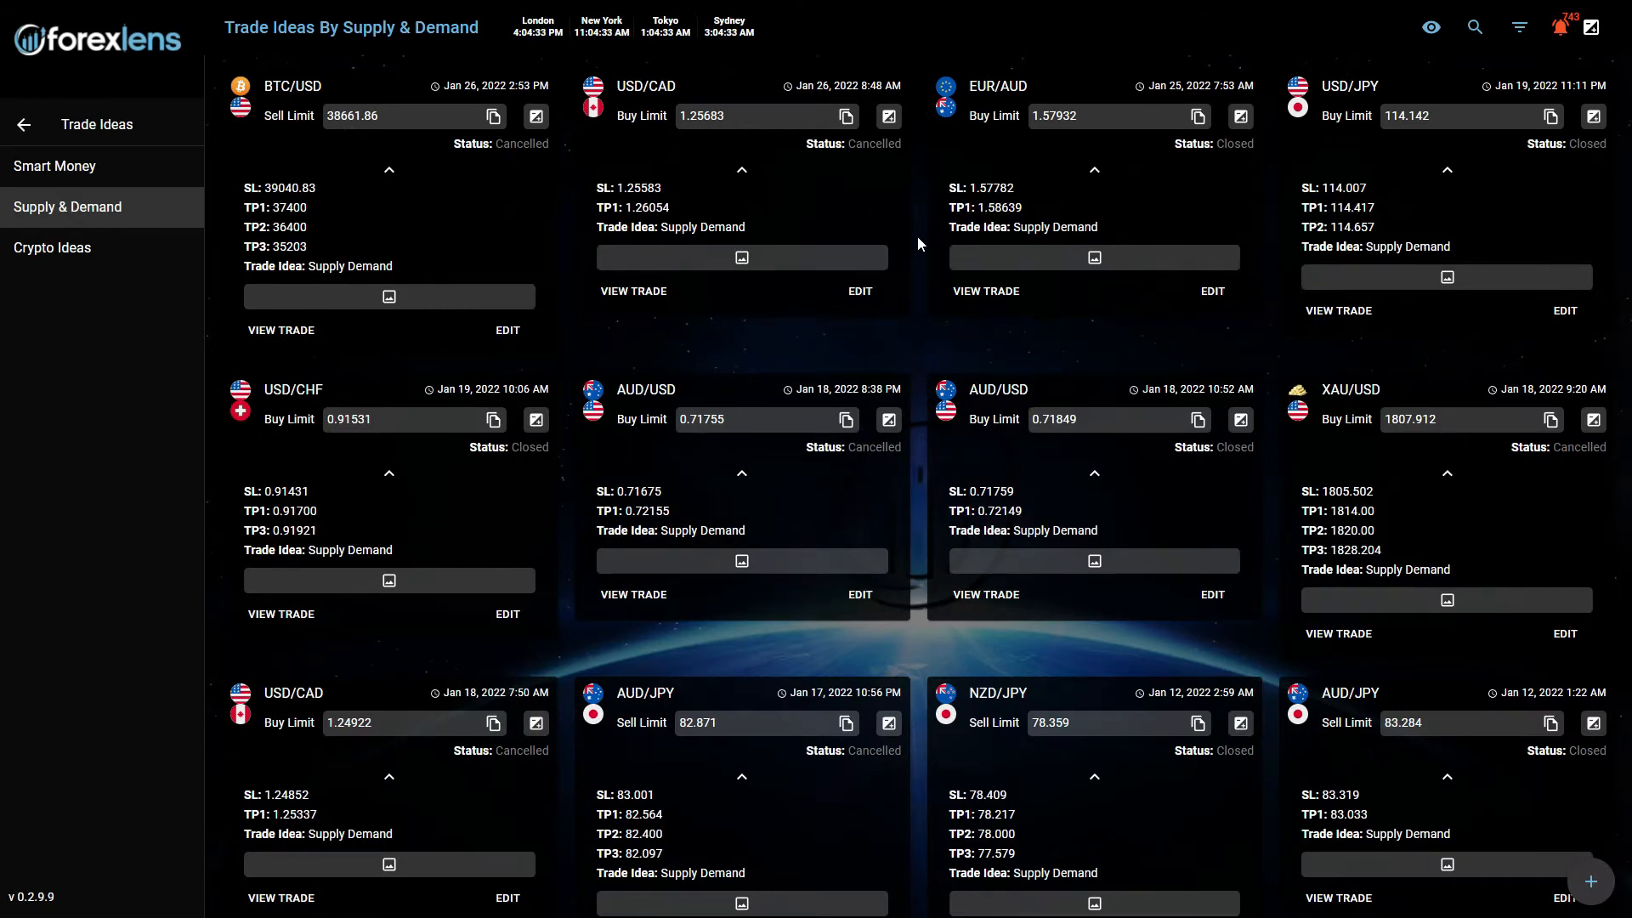
{"action": "mouse_move", "coordinate": [994, 100]}
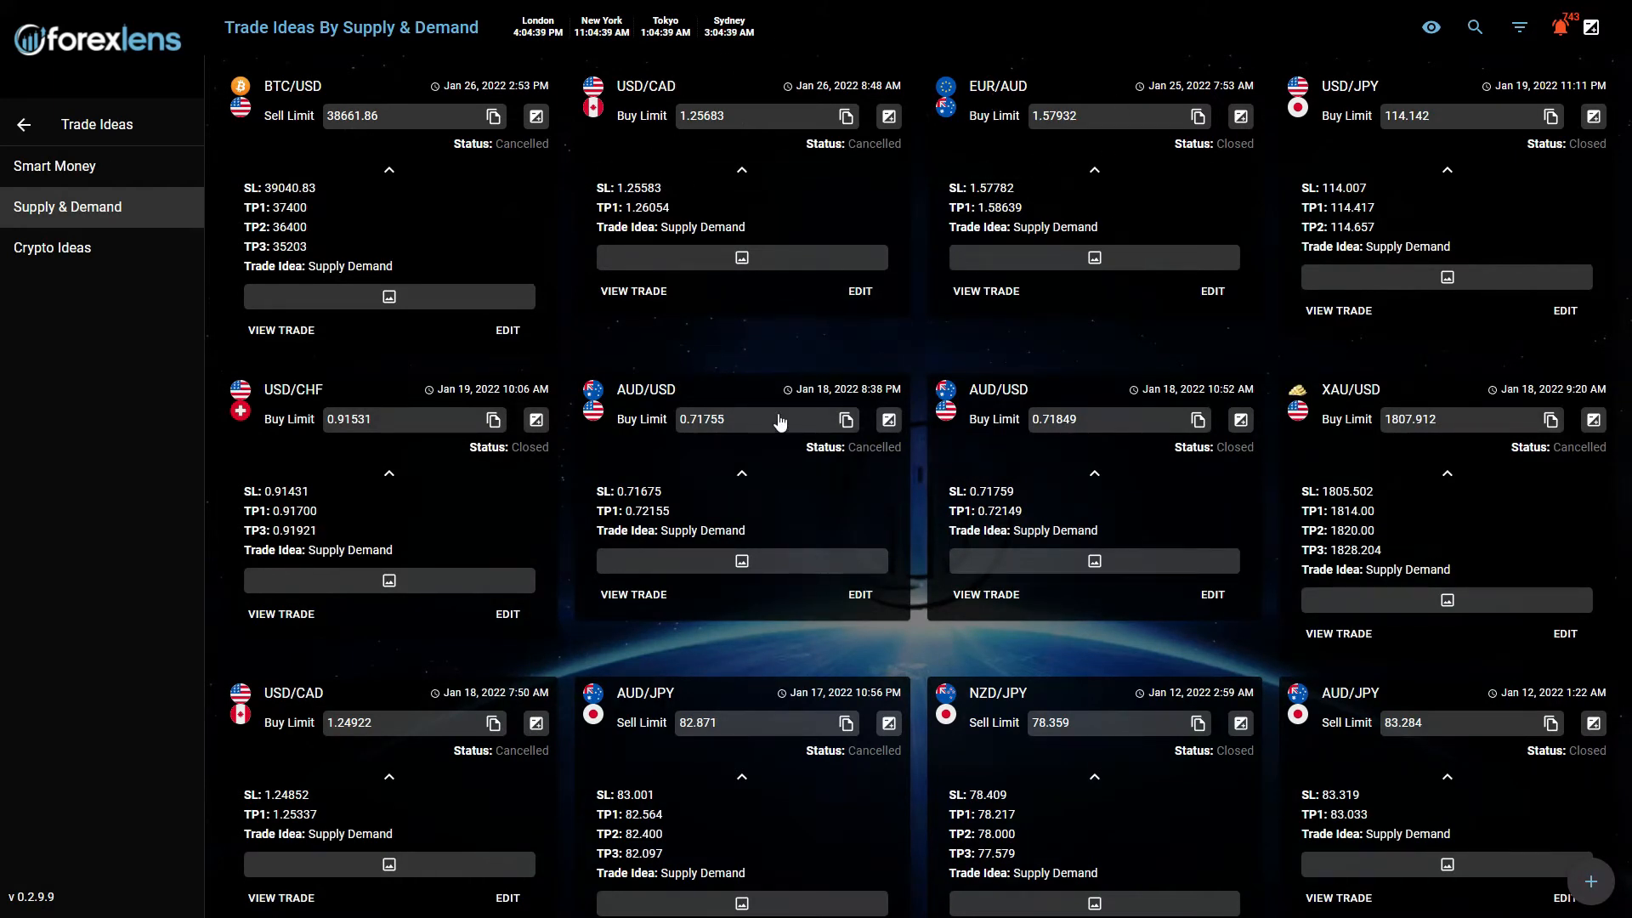
{"action": "mouse_move", "coordinate": [707, 214]}
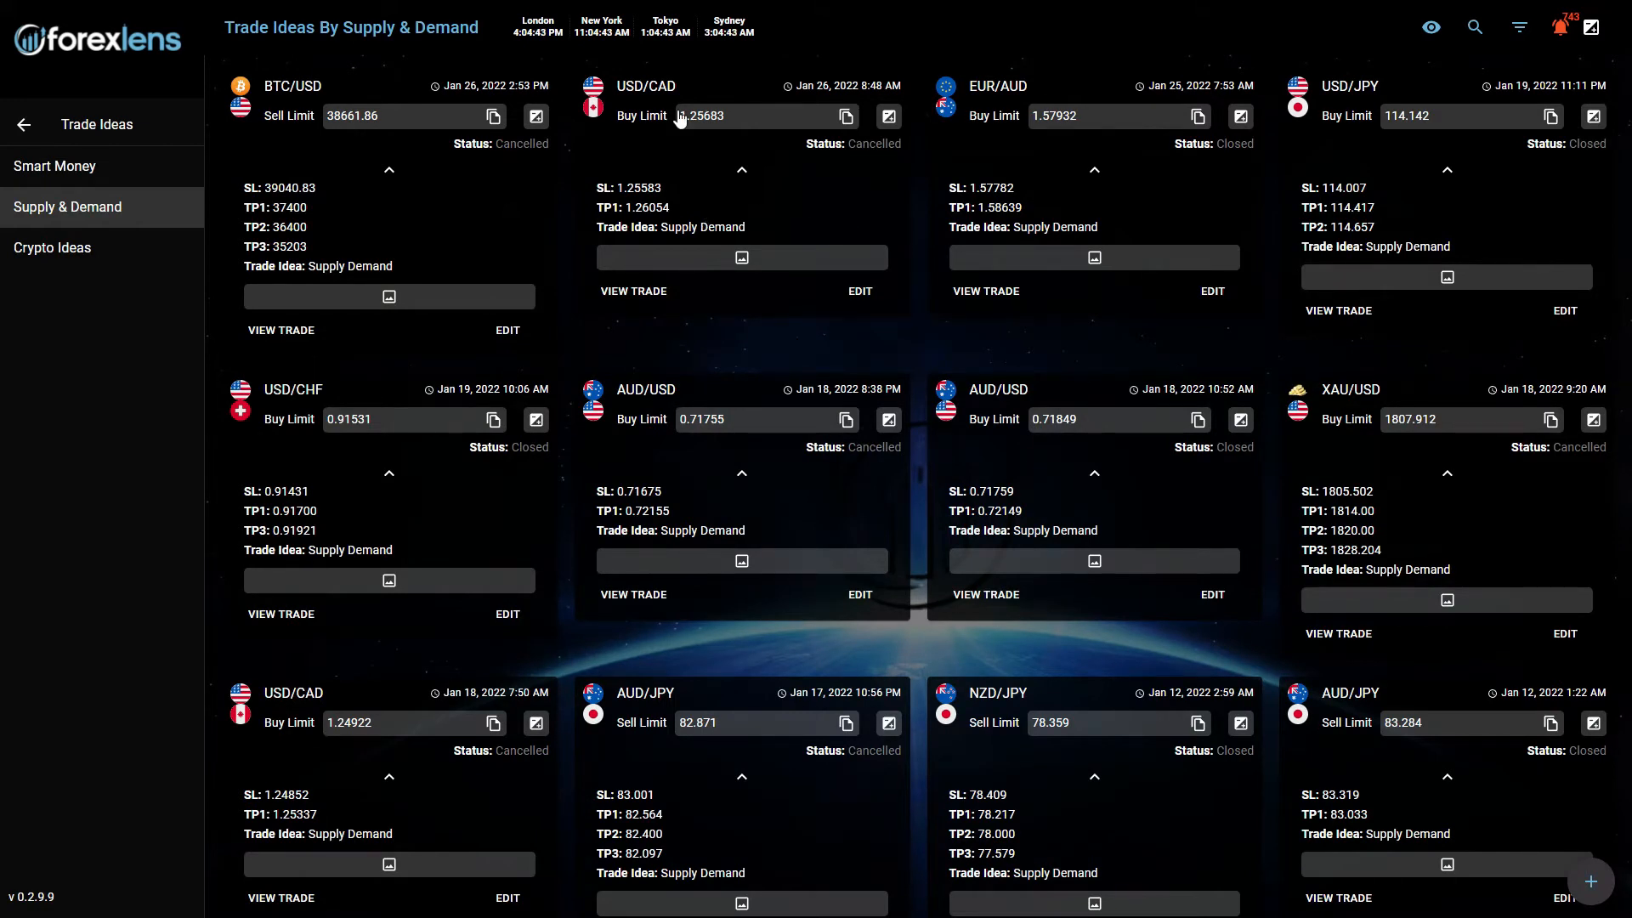
{"action": "mouse_move", "coordinate": [406, 178]}
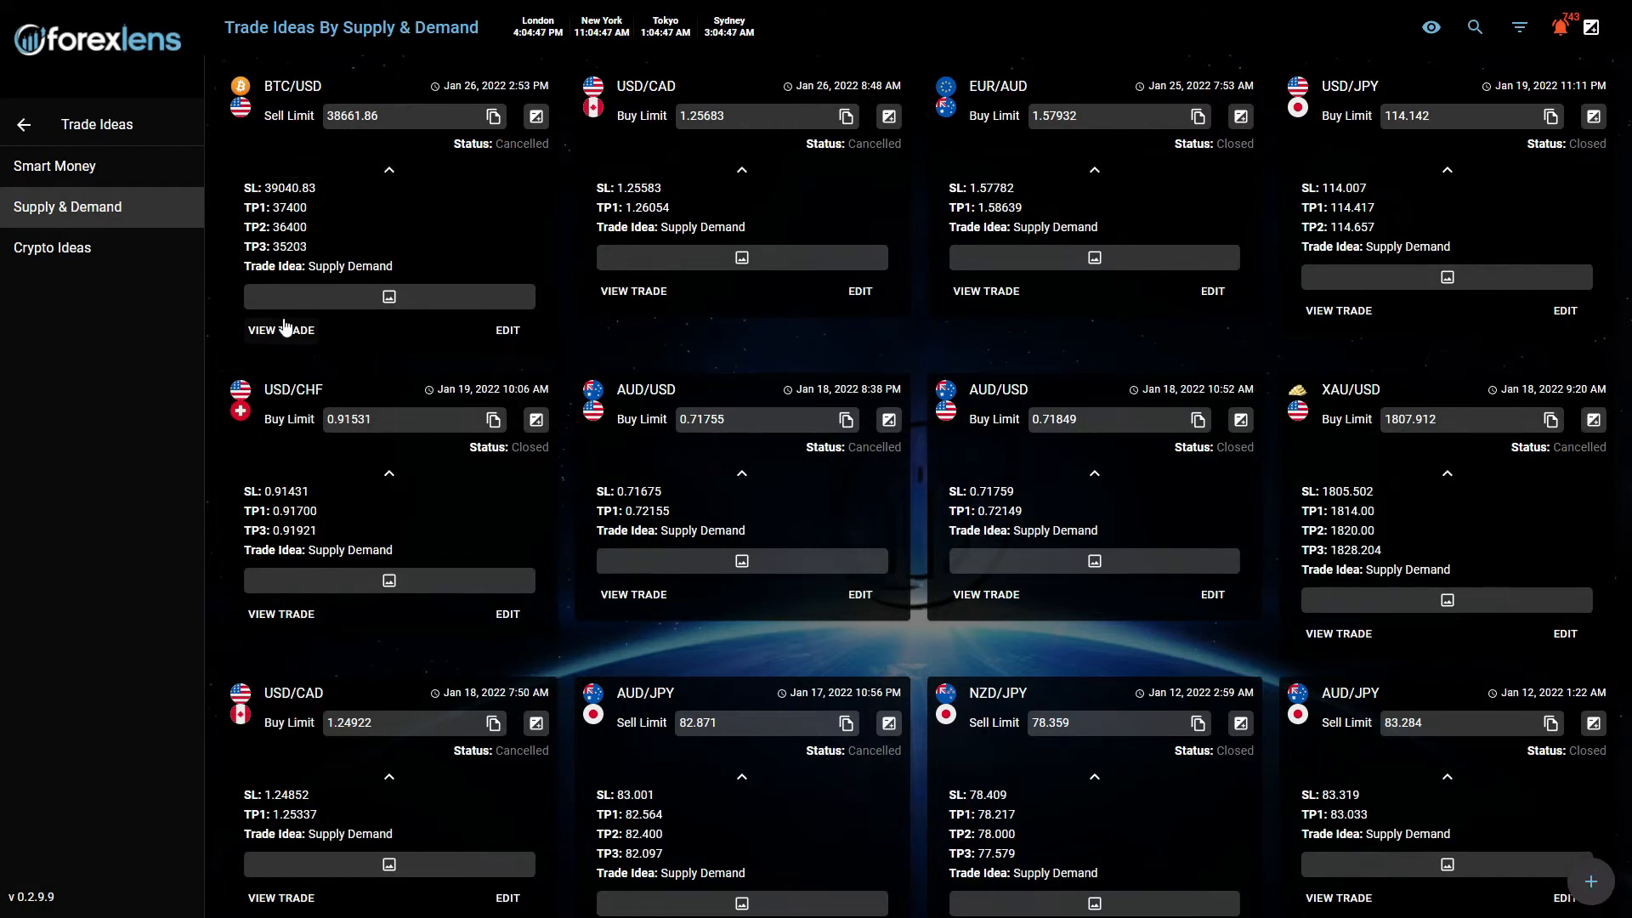
Enlarge the BTC/USD idea's chart with the trendline and 38661.86 entry, then go check the replay
{"action": "left_click", "coordinate": [281, 330]}
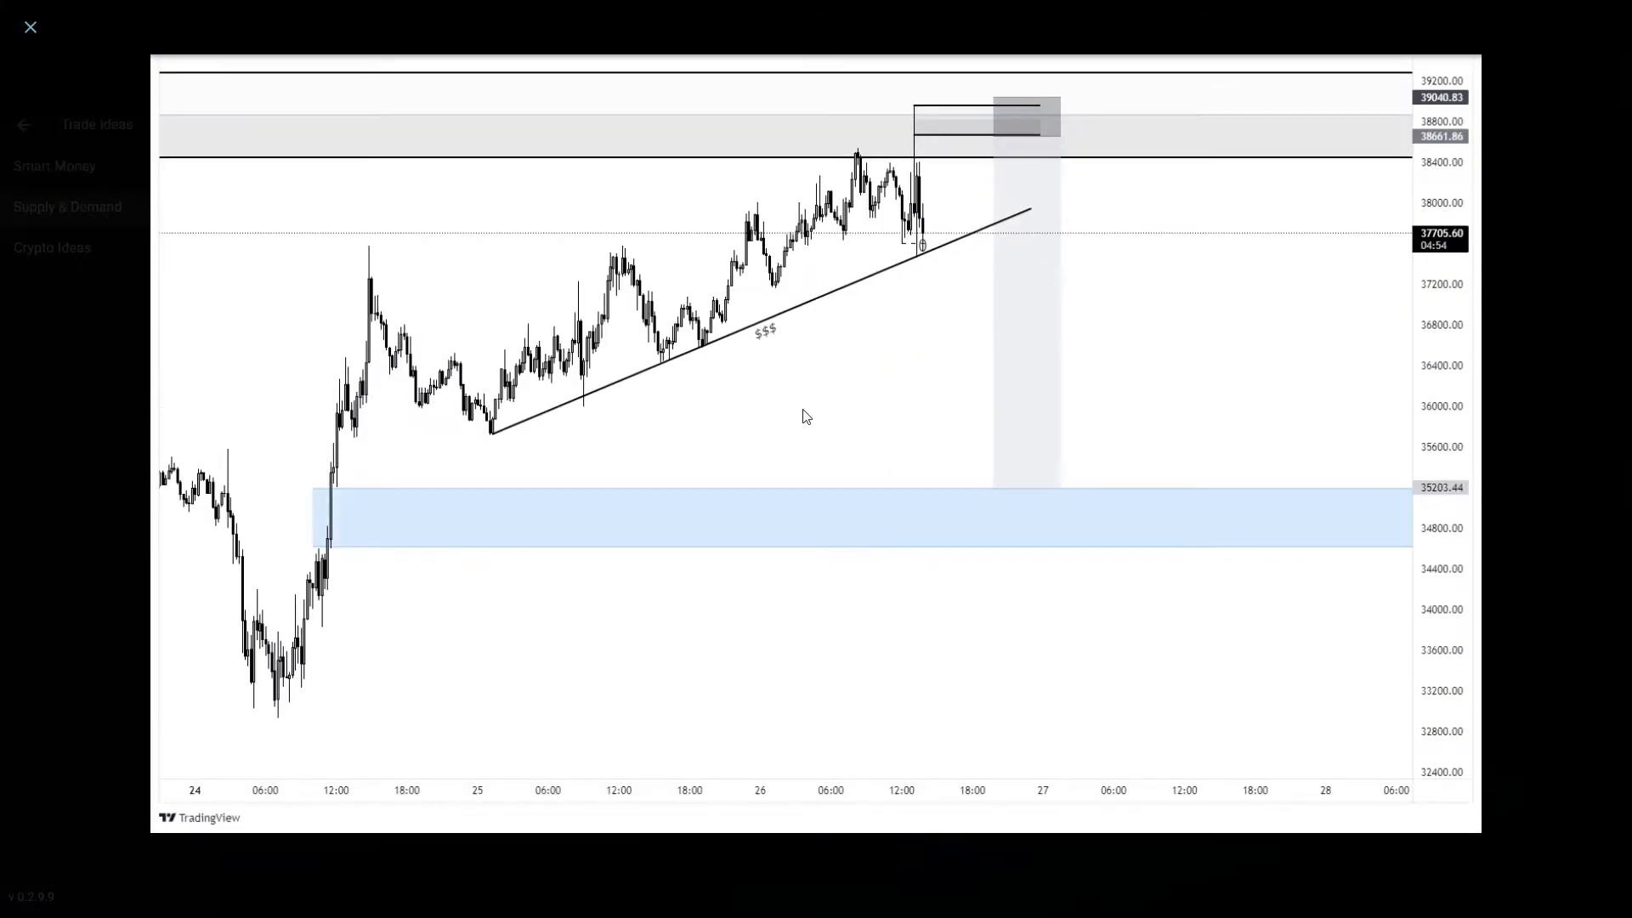
{"action": "mouse_move", "coordinate": [833, 418]}
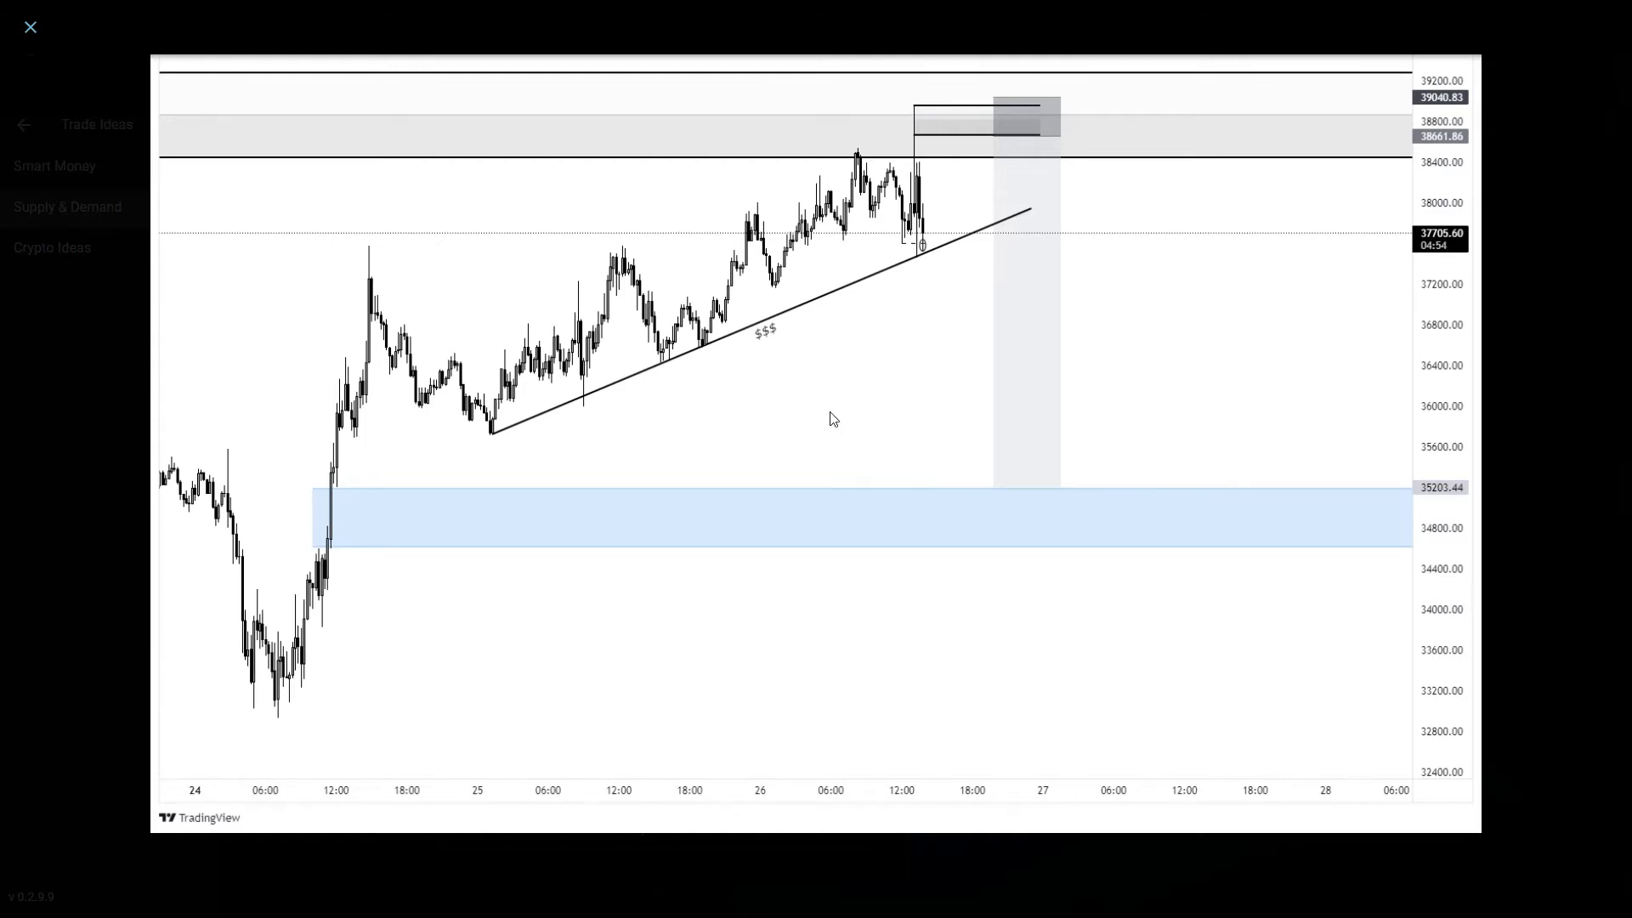
{"action": "mouse_move", "coordinate": [812, 436]}
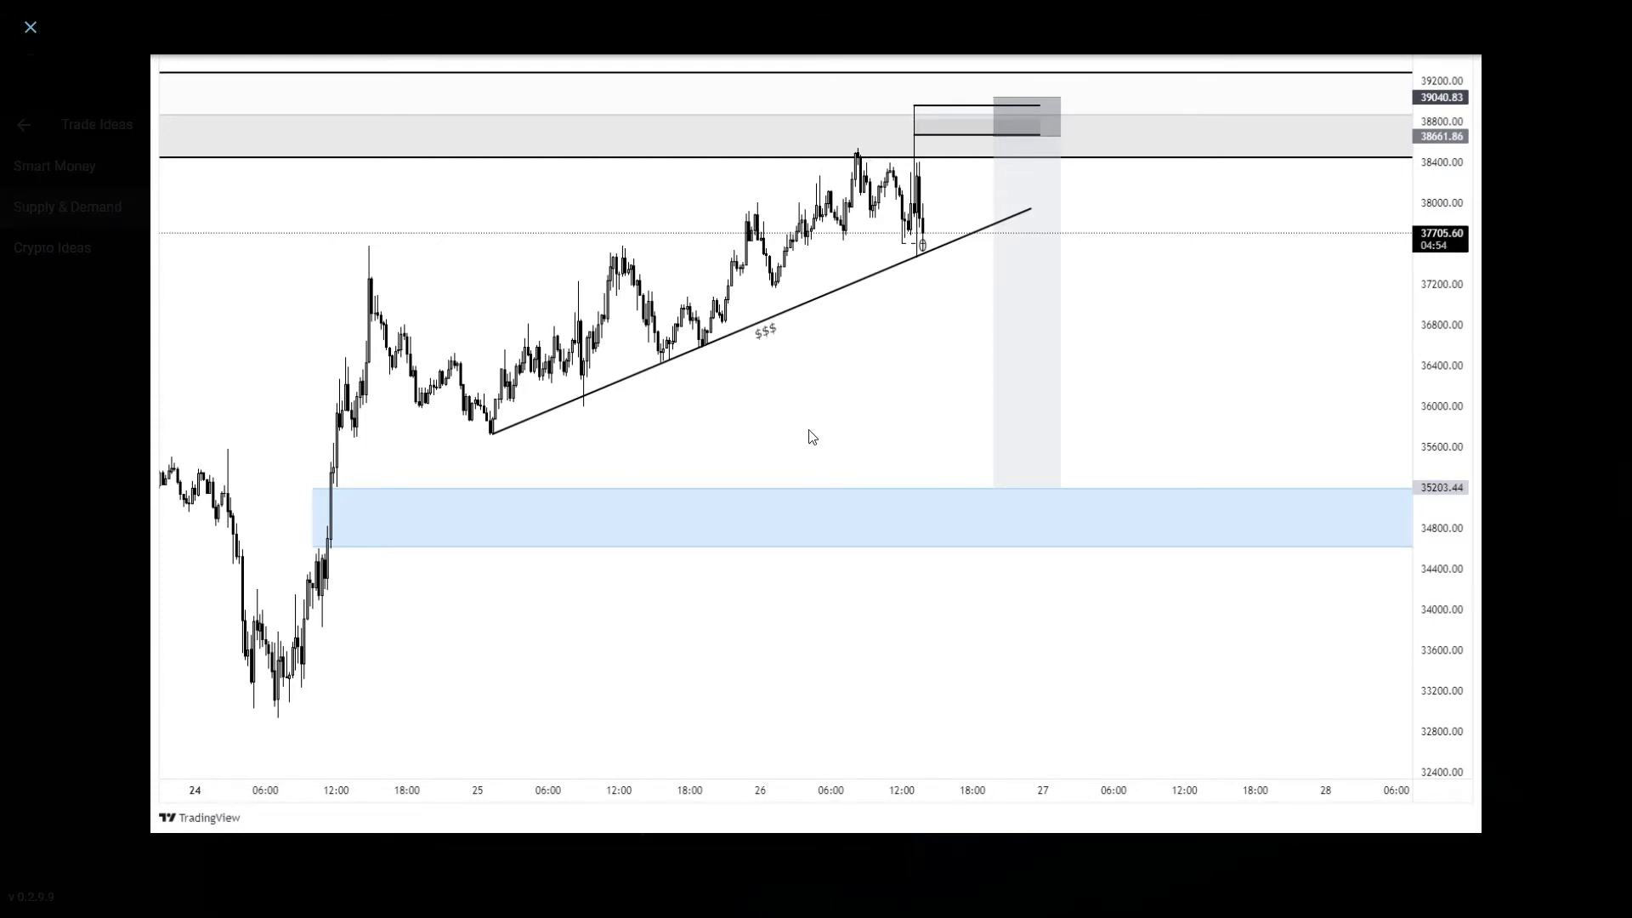
{"action": "mouse_move", "coordinate": [957, 298]}
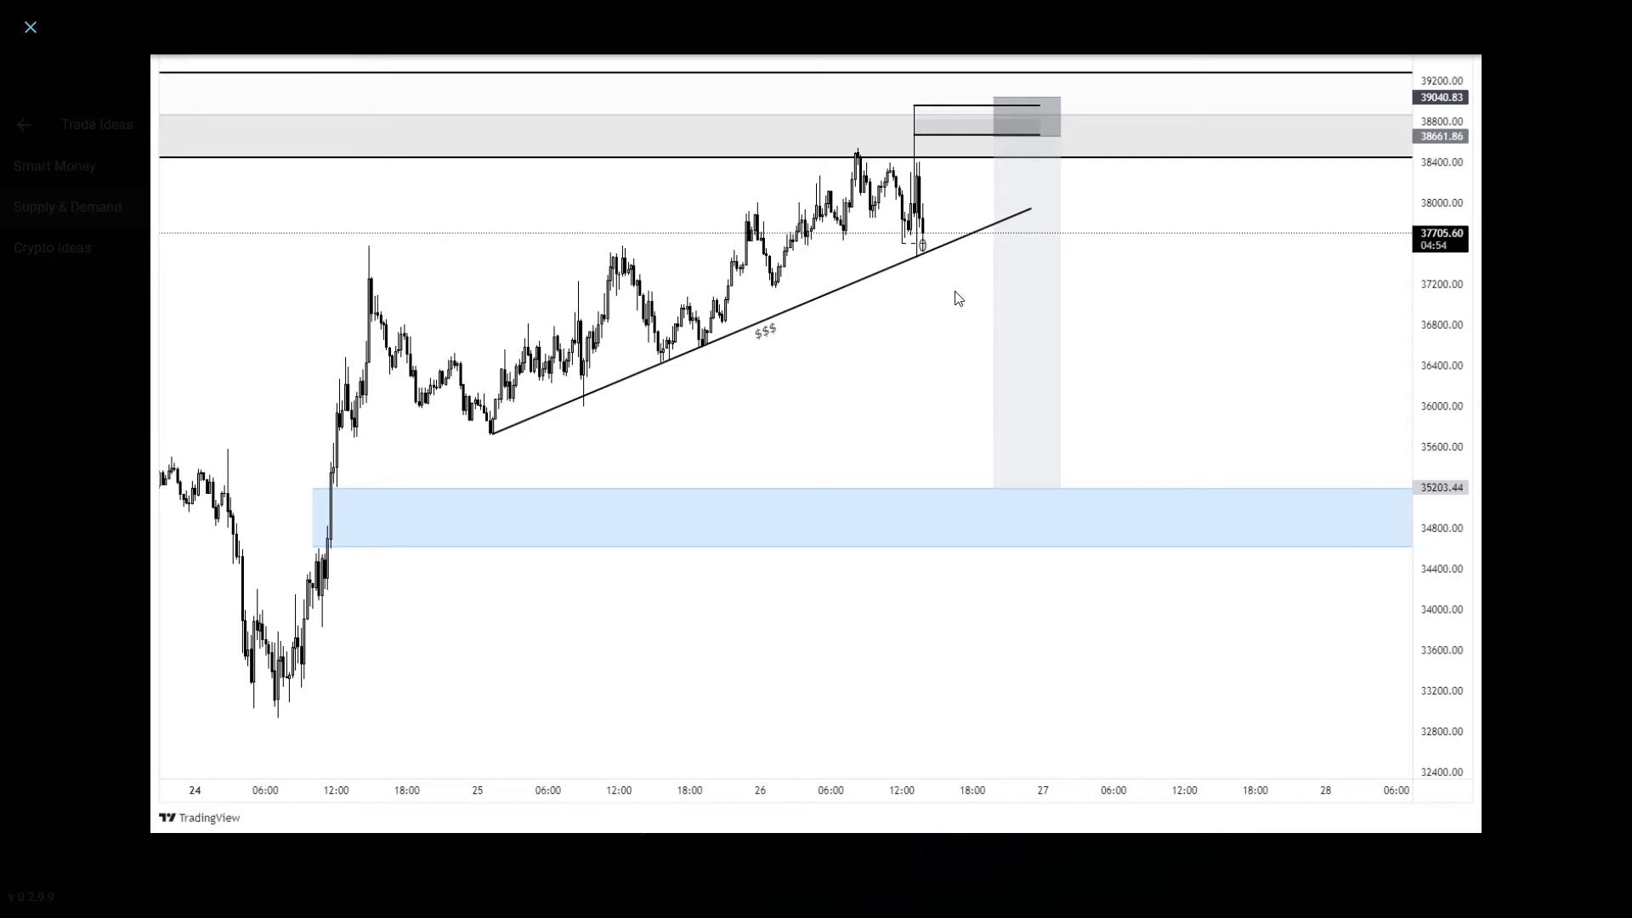
{"action": "mouse_move", "coordinate": [952, 151]}
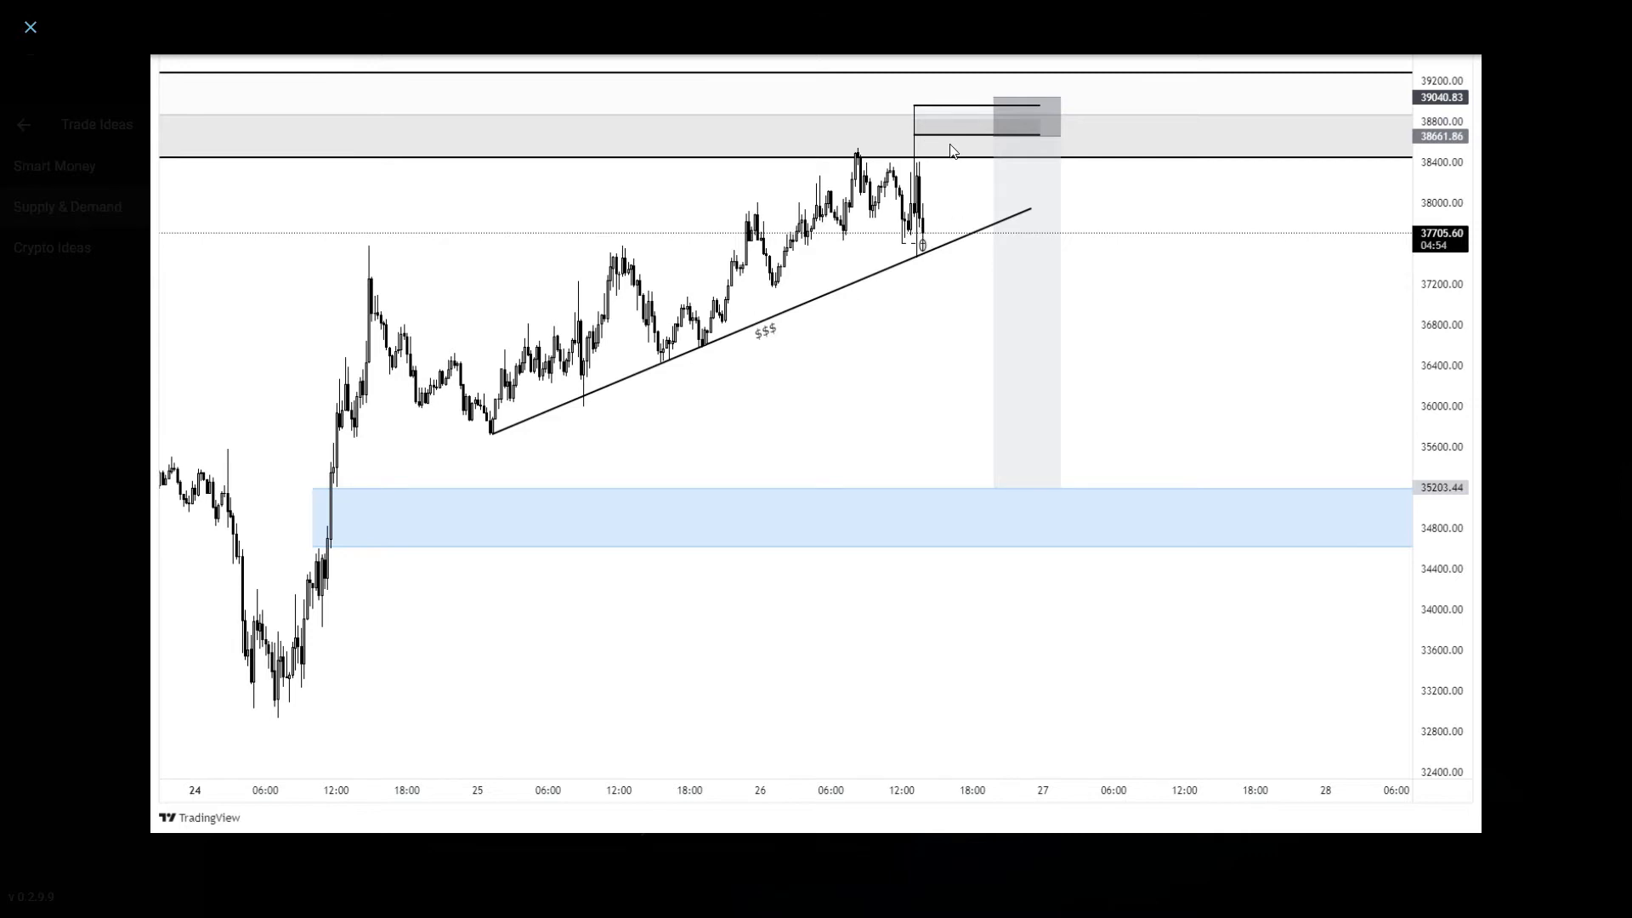
{"action": "mouse_move", "coordinate": [926, 243]}
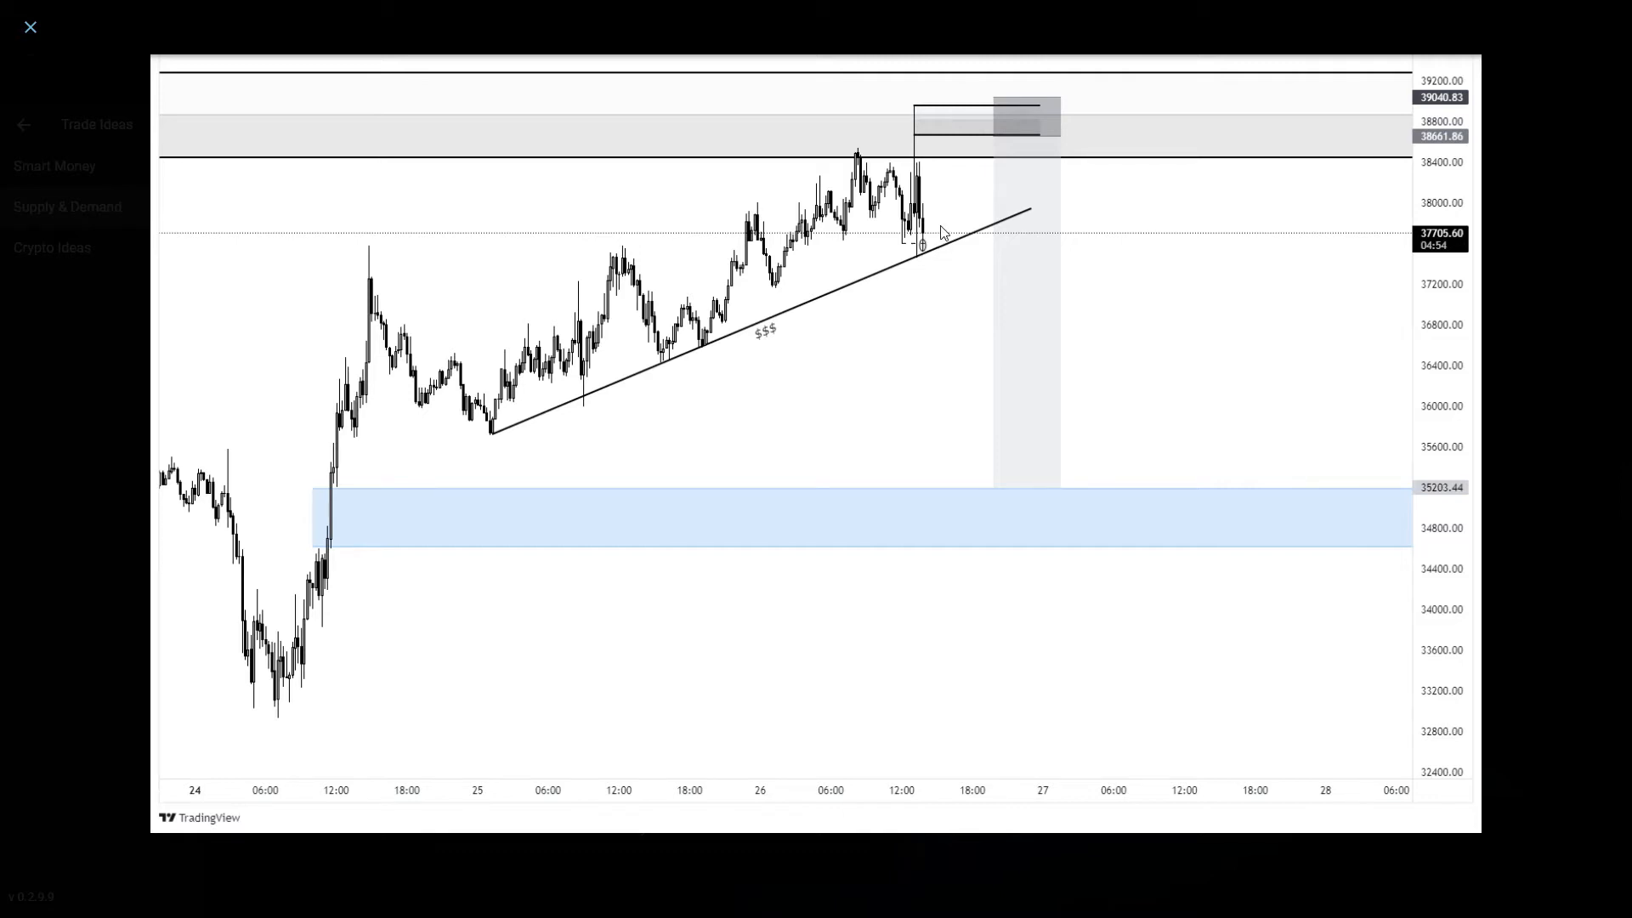
{"action": "mouse_move", "coordinate": [652, 100]}
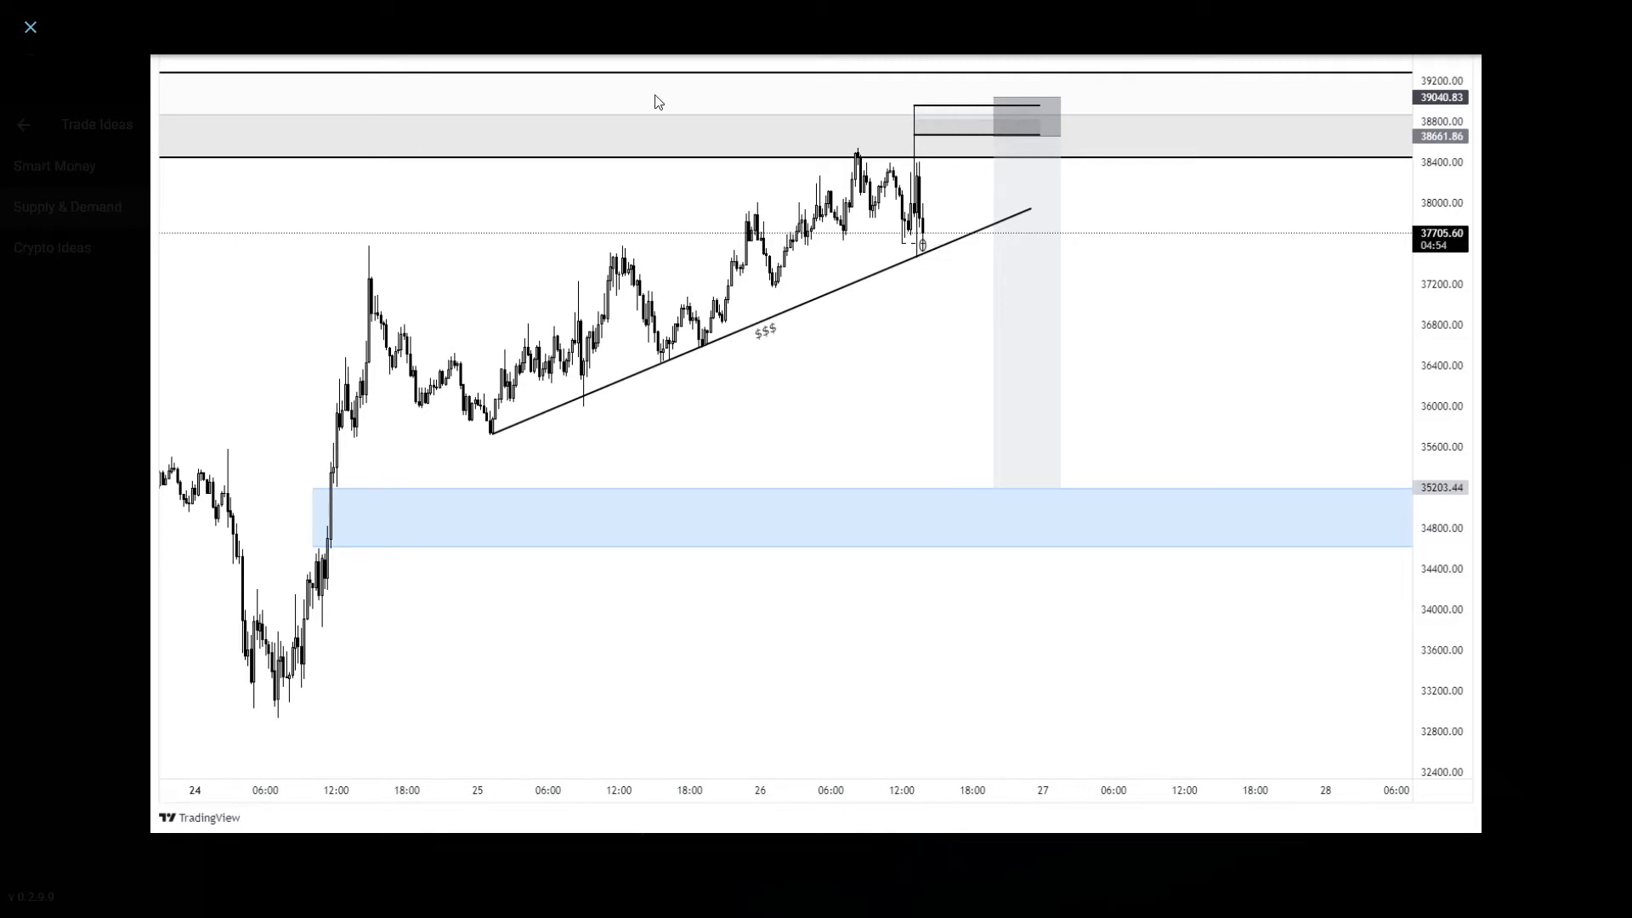
{"action": "mouse_move", "coordinate": [948, 205]}
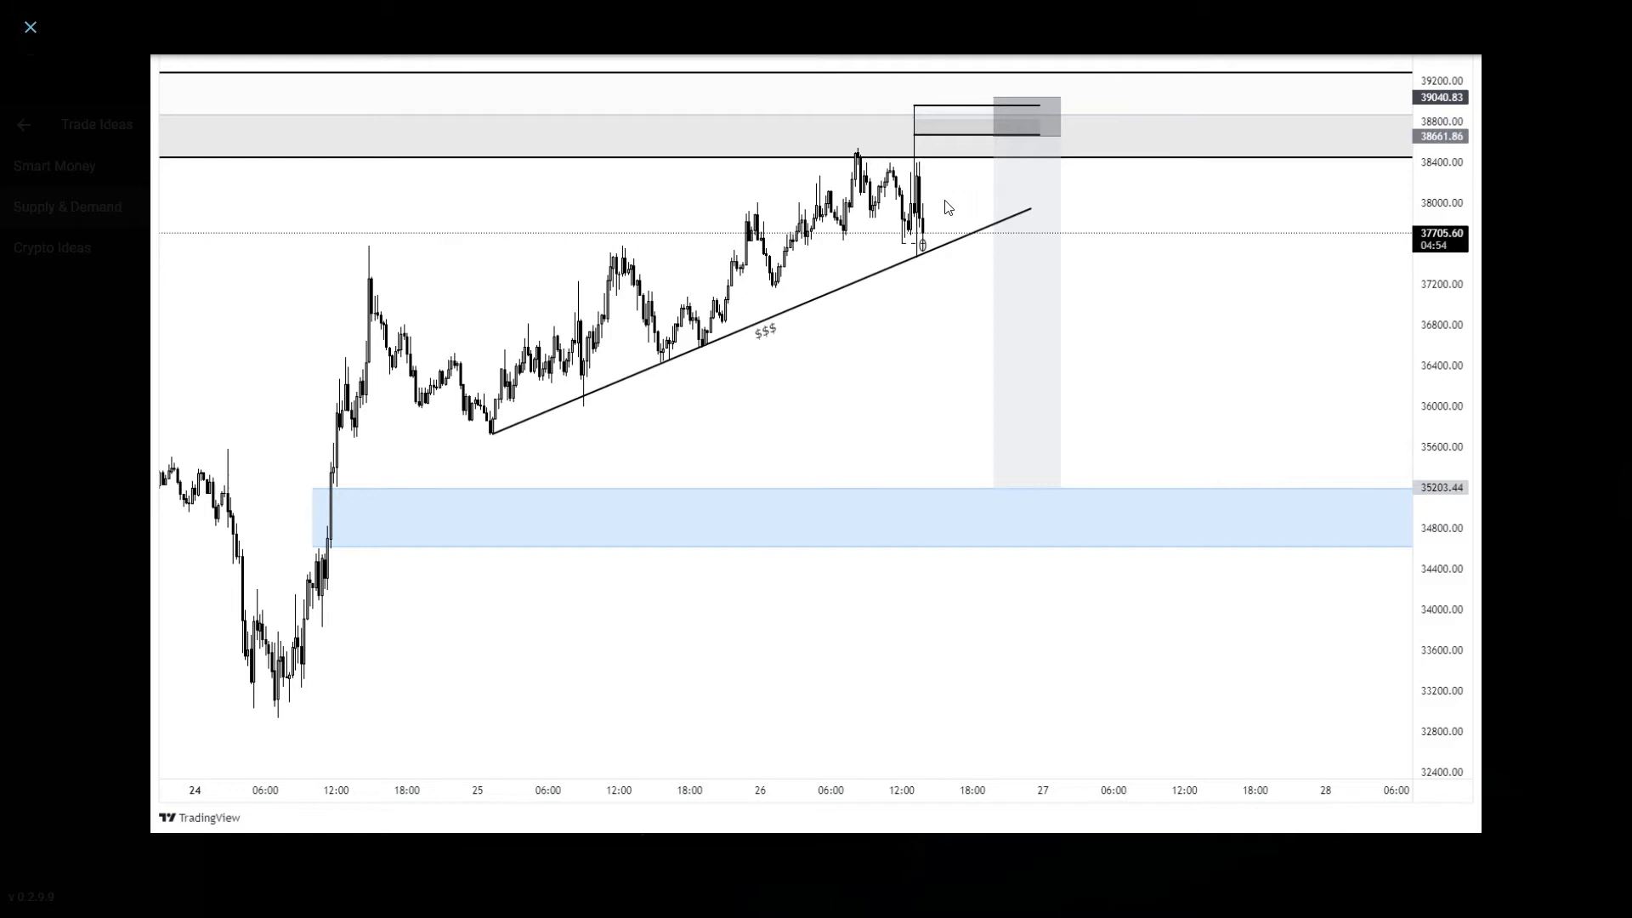
{"action": "mouse_move", "coordinate": [510, 441]}
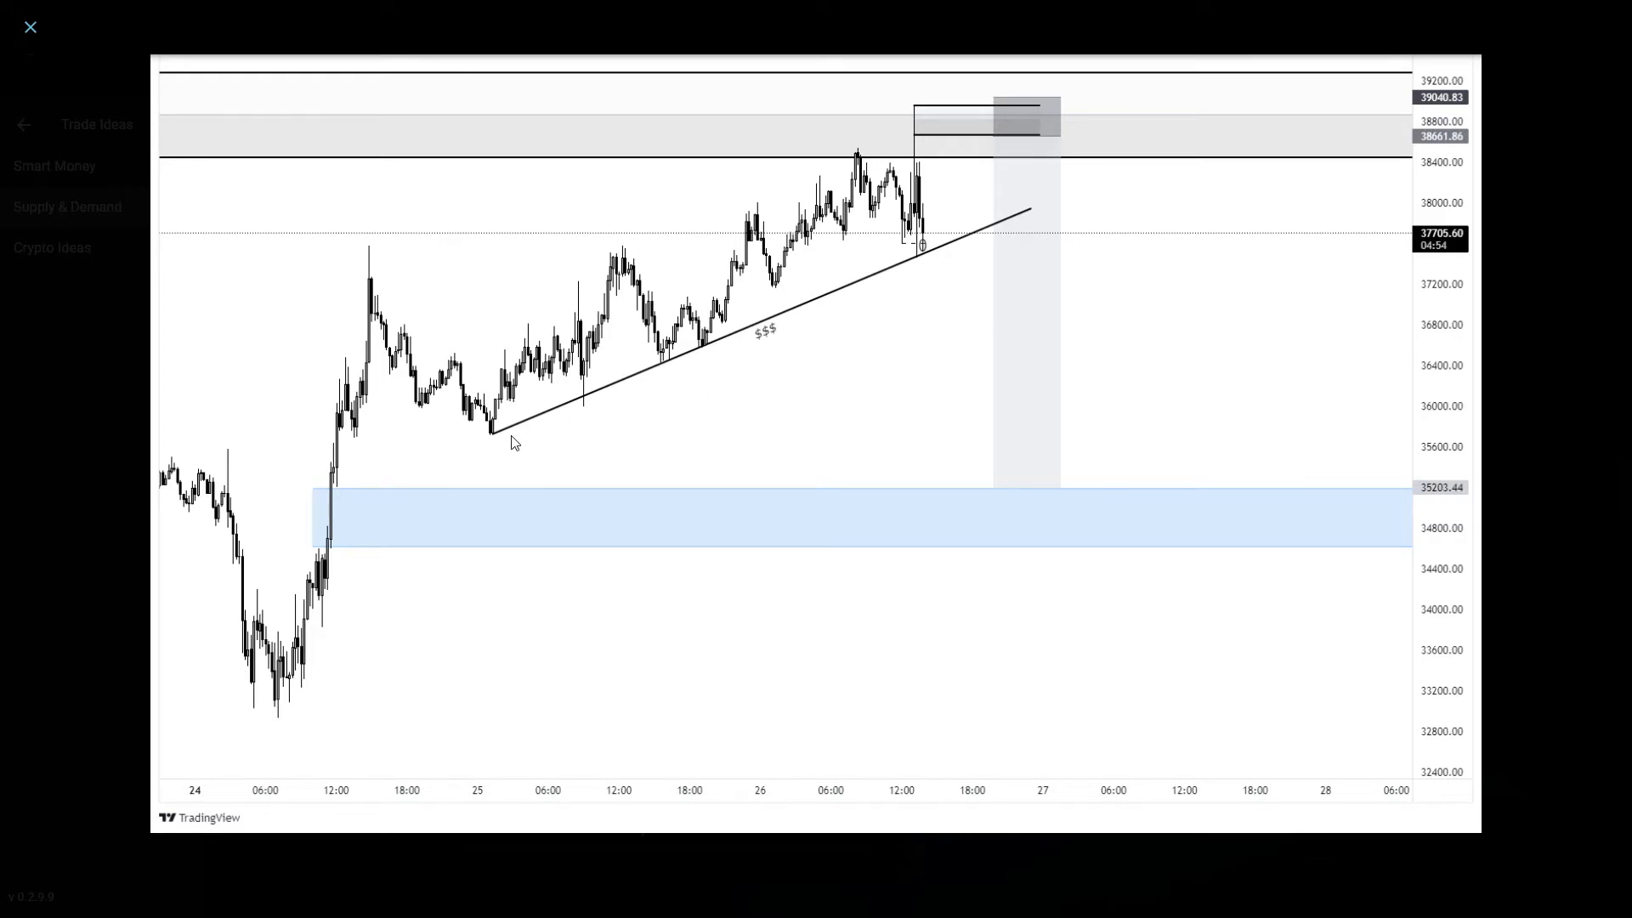
{"action": "mouse_move", "coordinate": [1419, 418]}
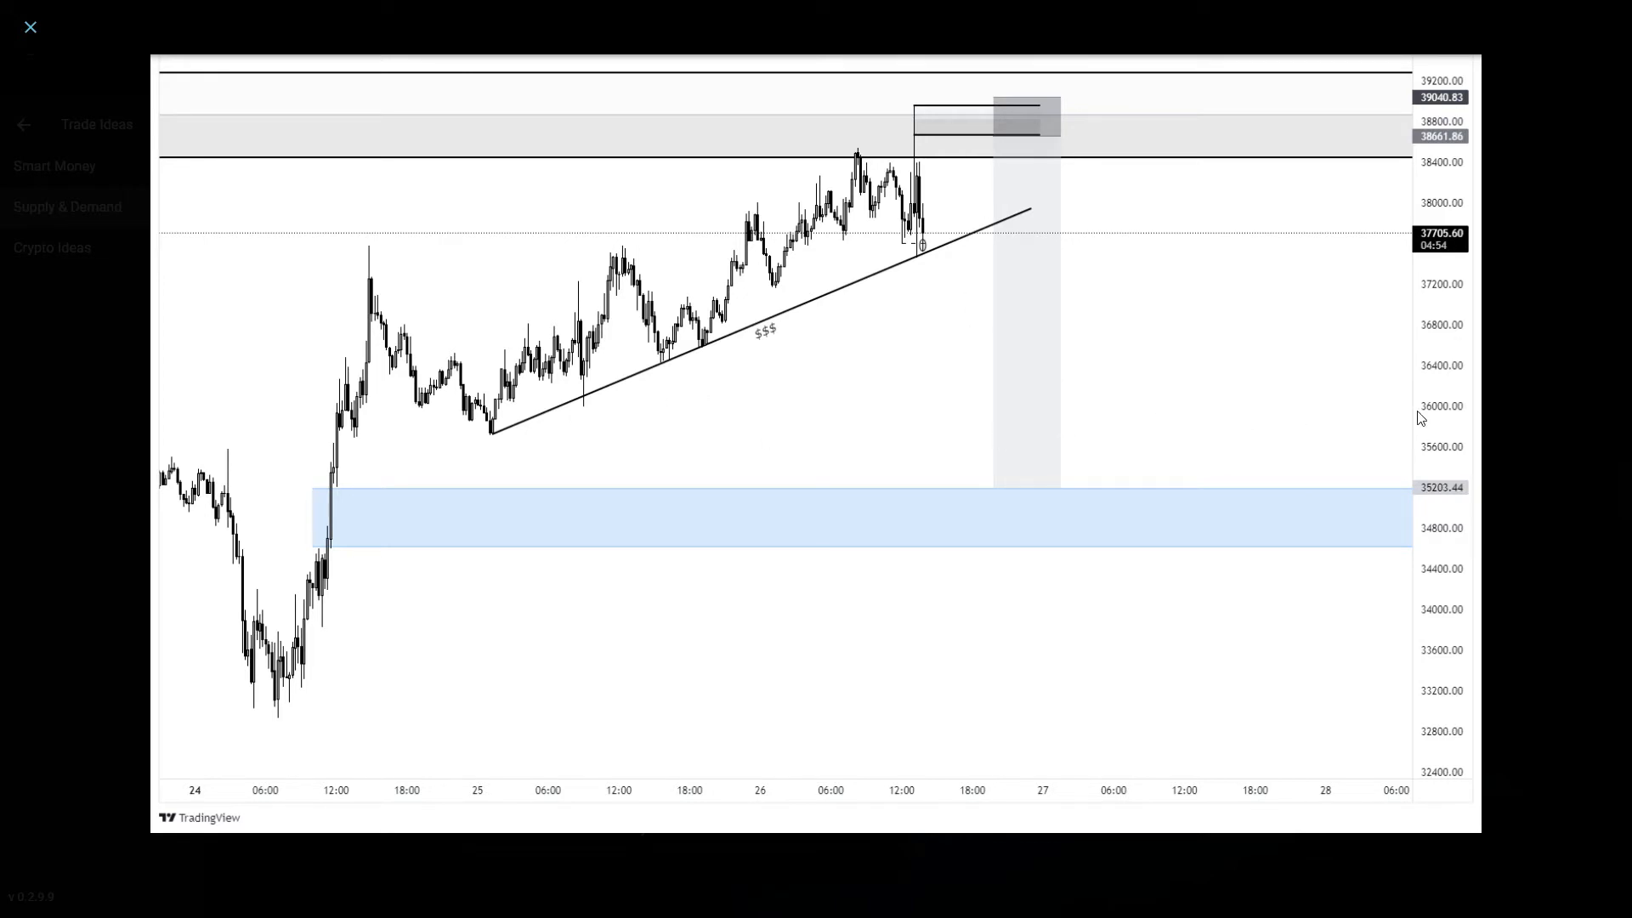
{"action": "mouse_move", "coordinate": [516, 447]}
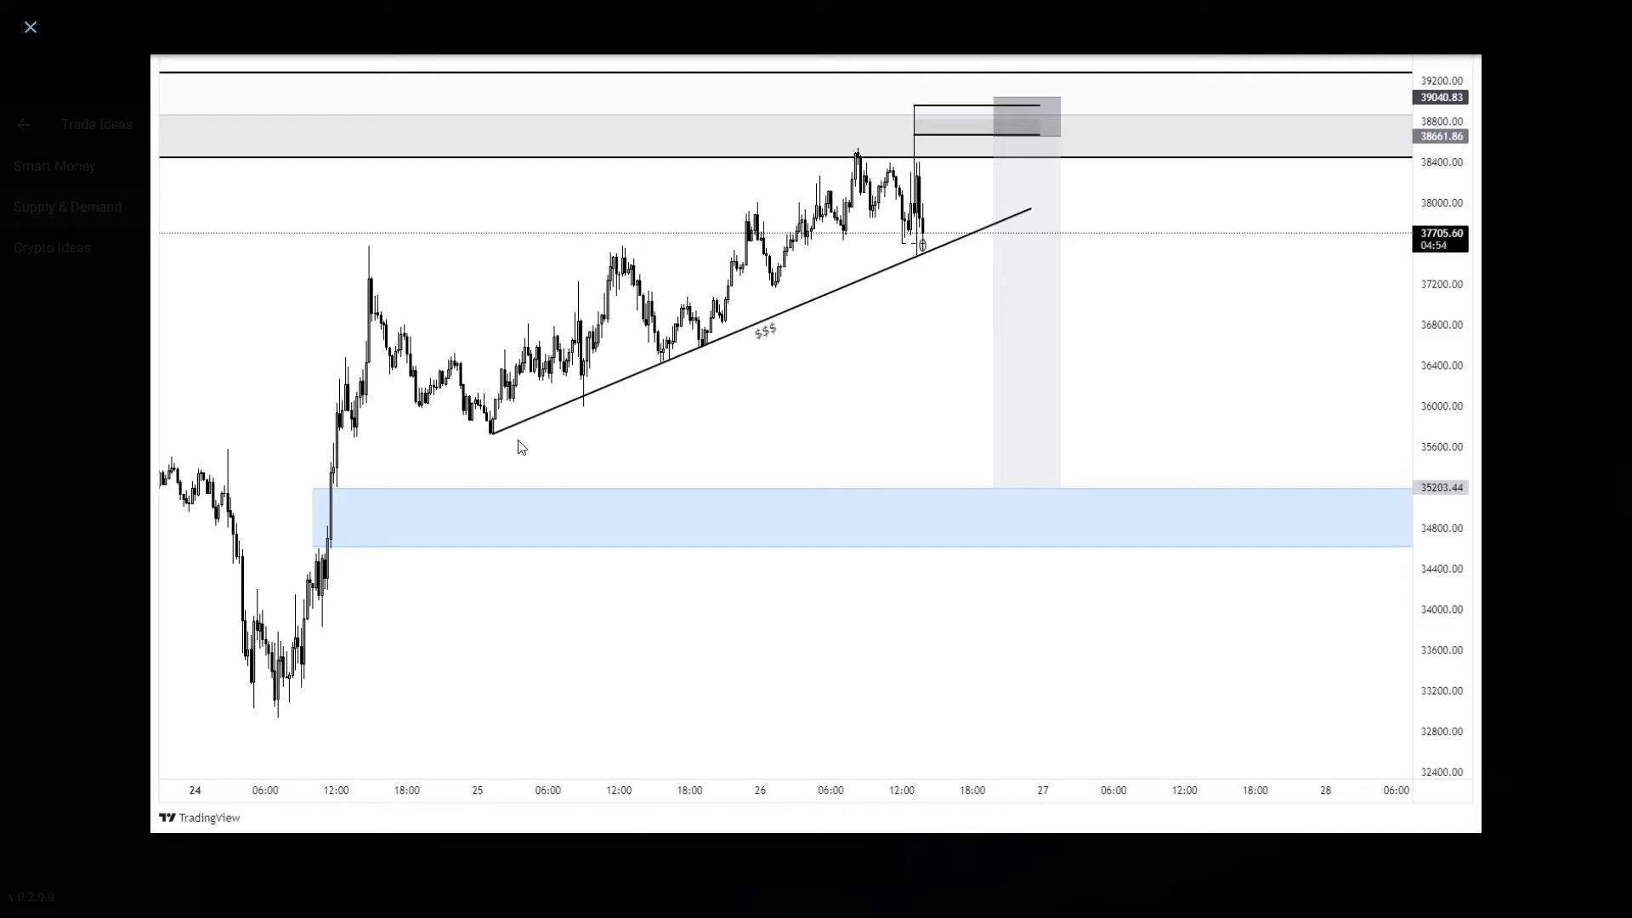
{"action": "mouse_move", "coordinate": [968, 403]}
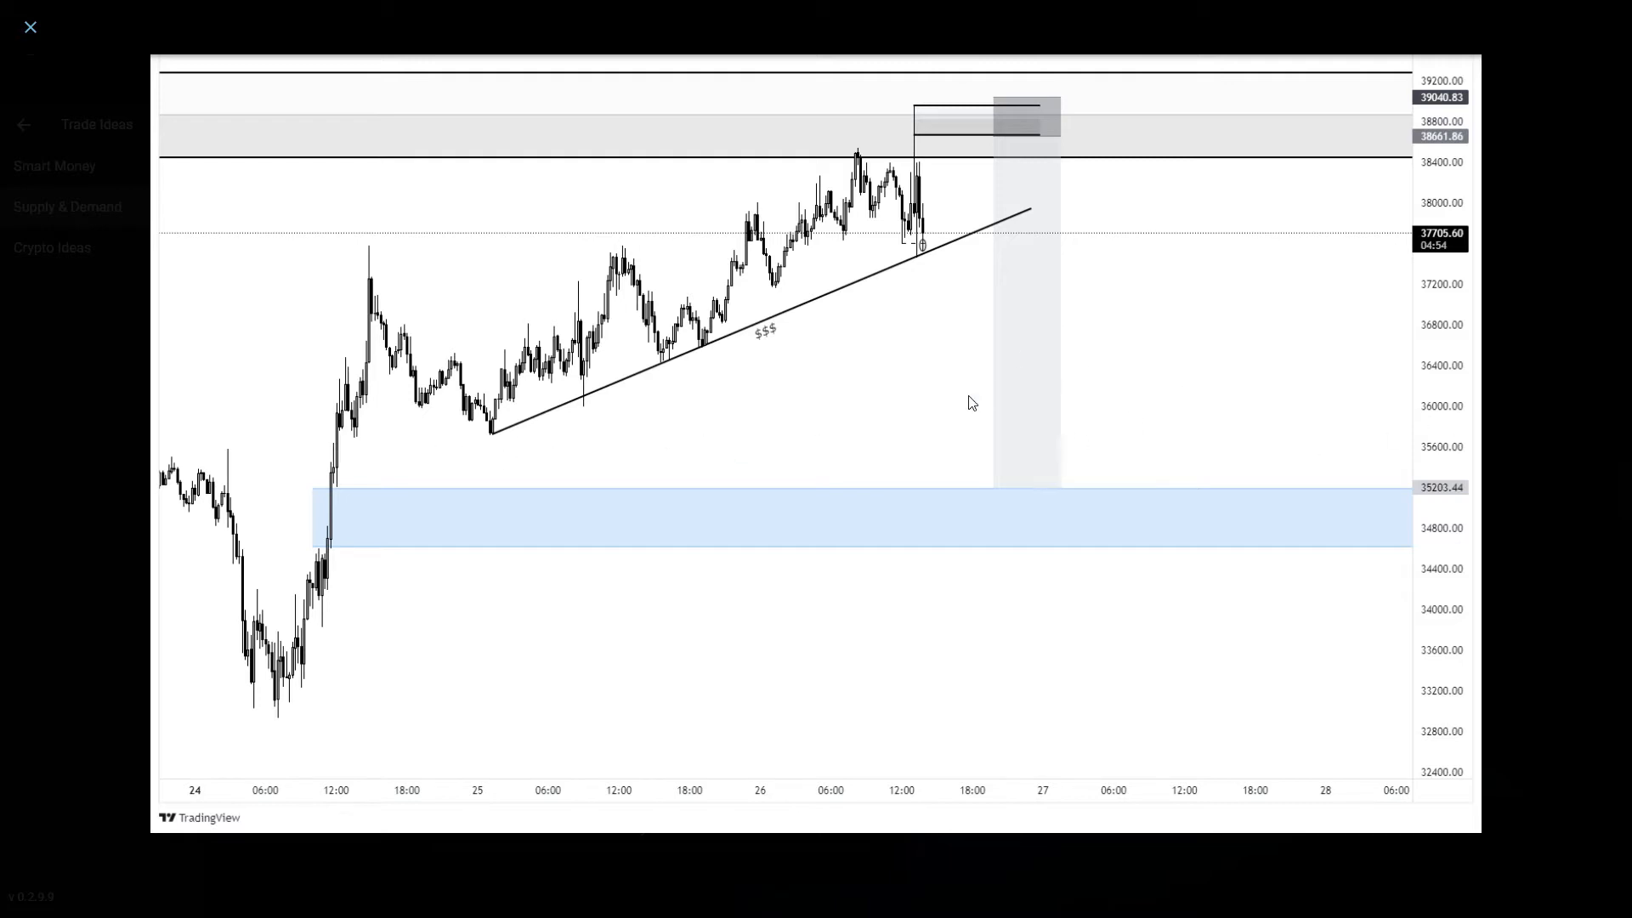
{"action": "left_click", "coordinate": [29, 26]}
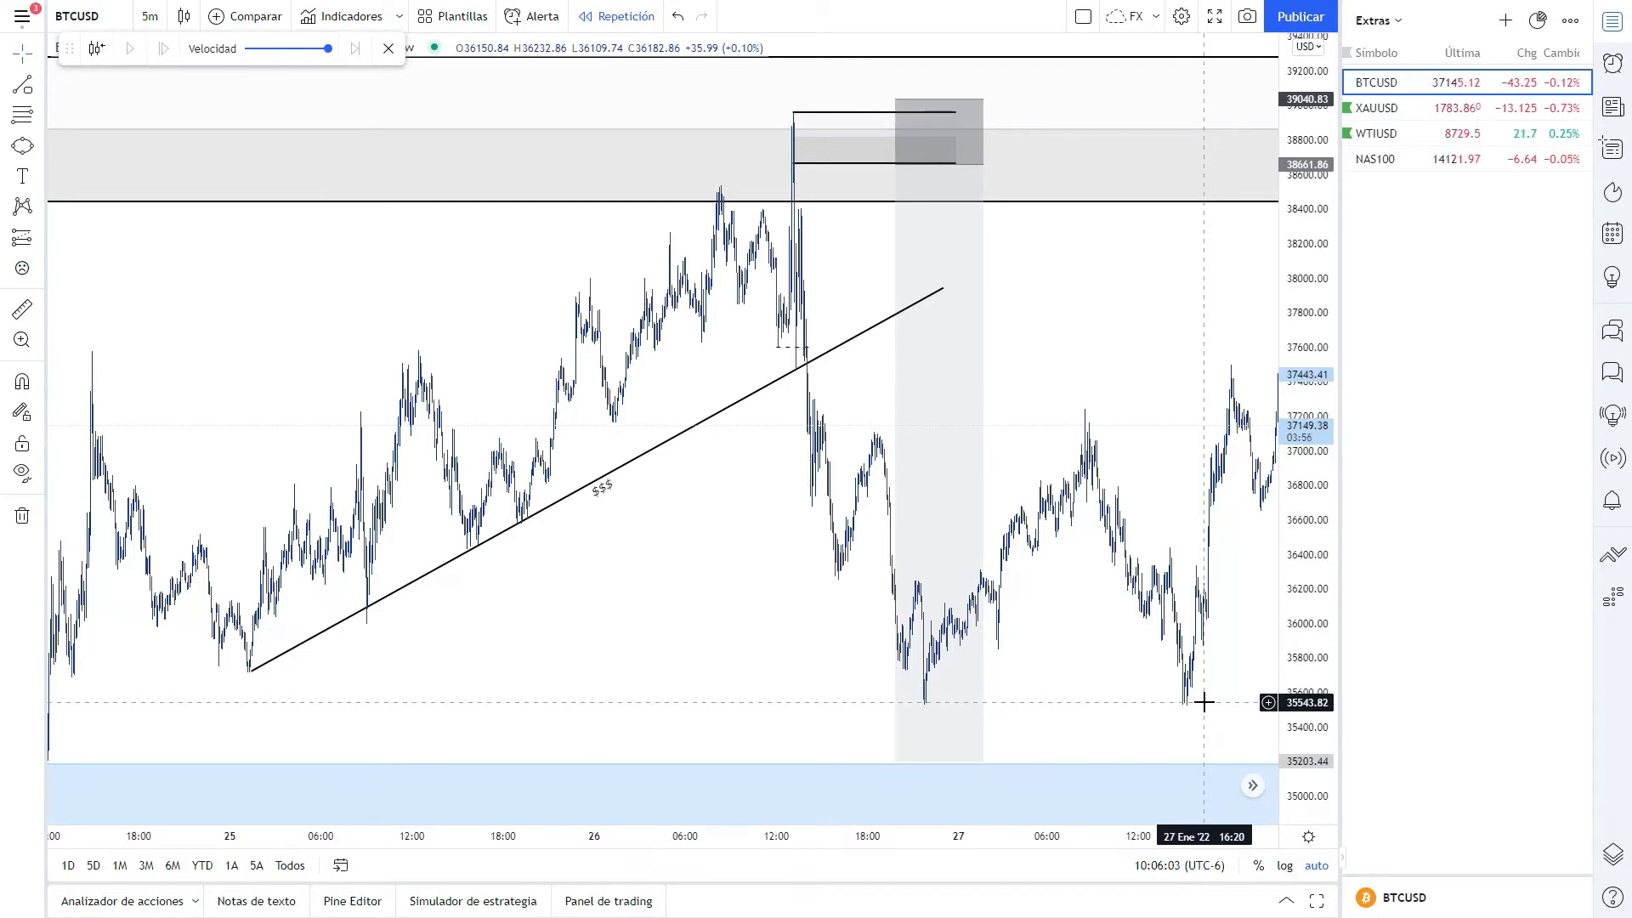
Return from the BTCUSD replay to the closed EURAUD trade idea details in Forexlens
{"action": "left_click", "coordinate": [1375, 21]}
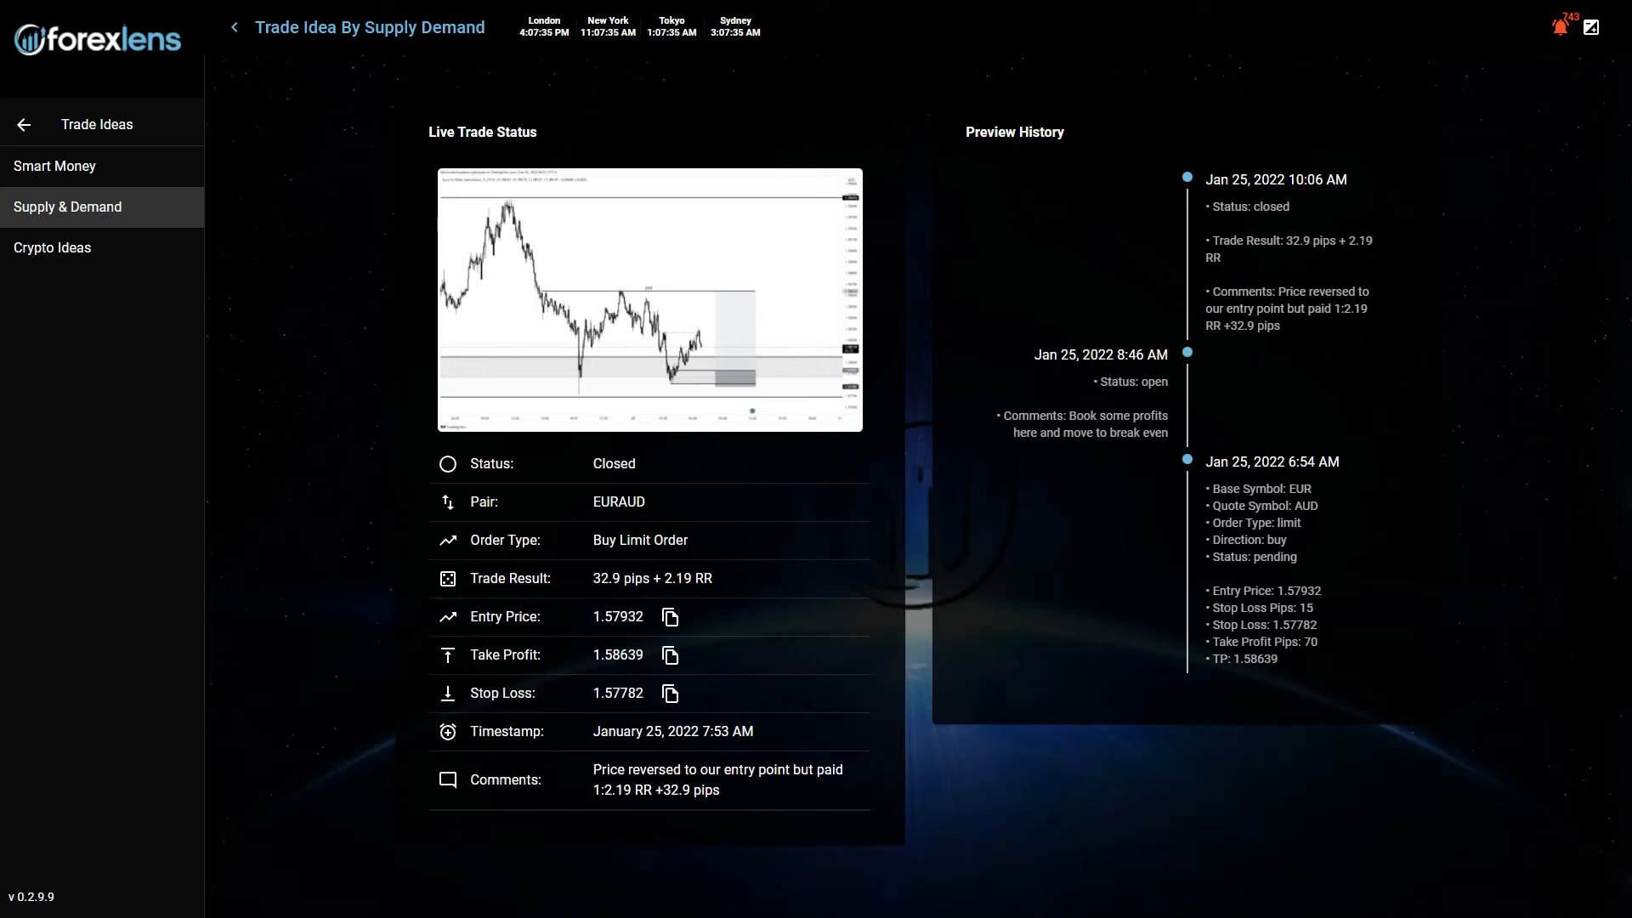
{"action": "mouse_move", "coordinate": [1393, 302]}
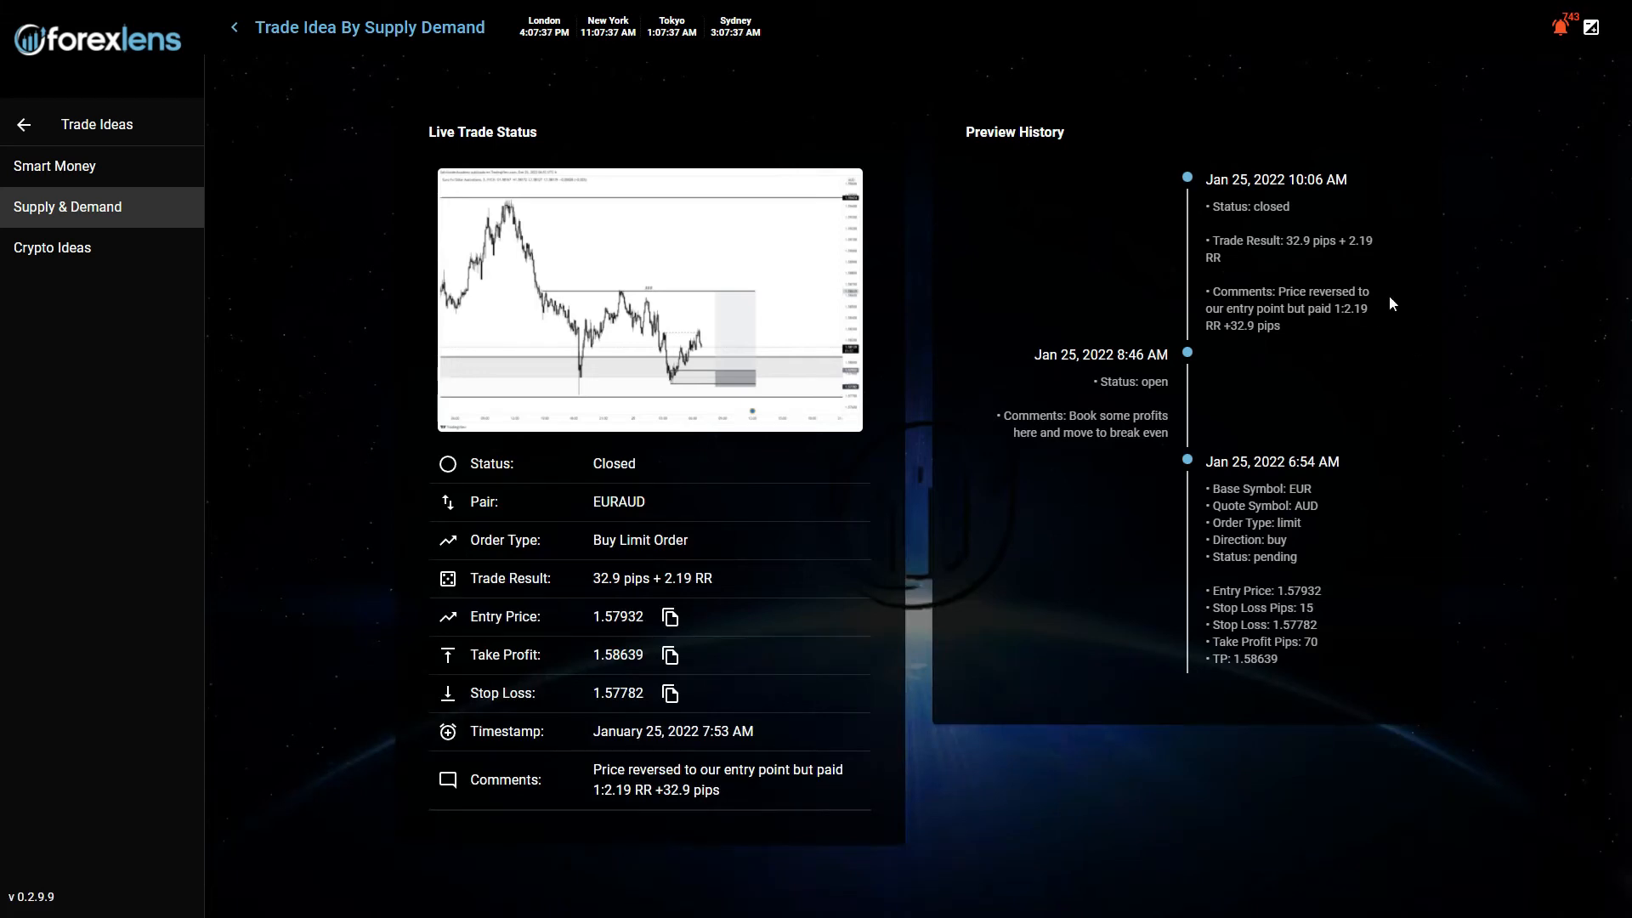
{"action": "mouse_move", "coordinate": [646, 286]}
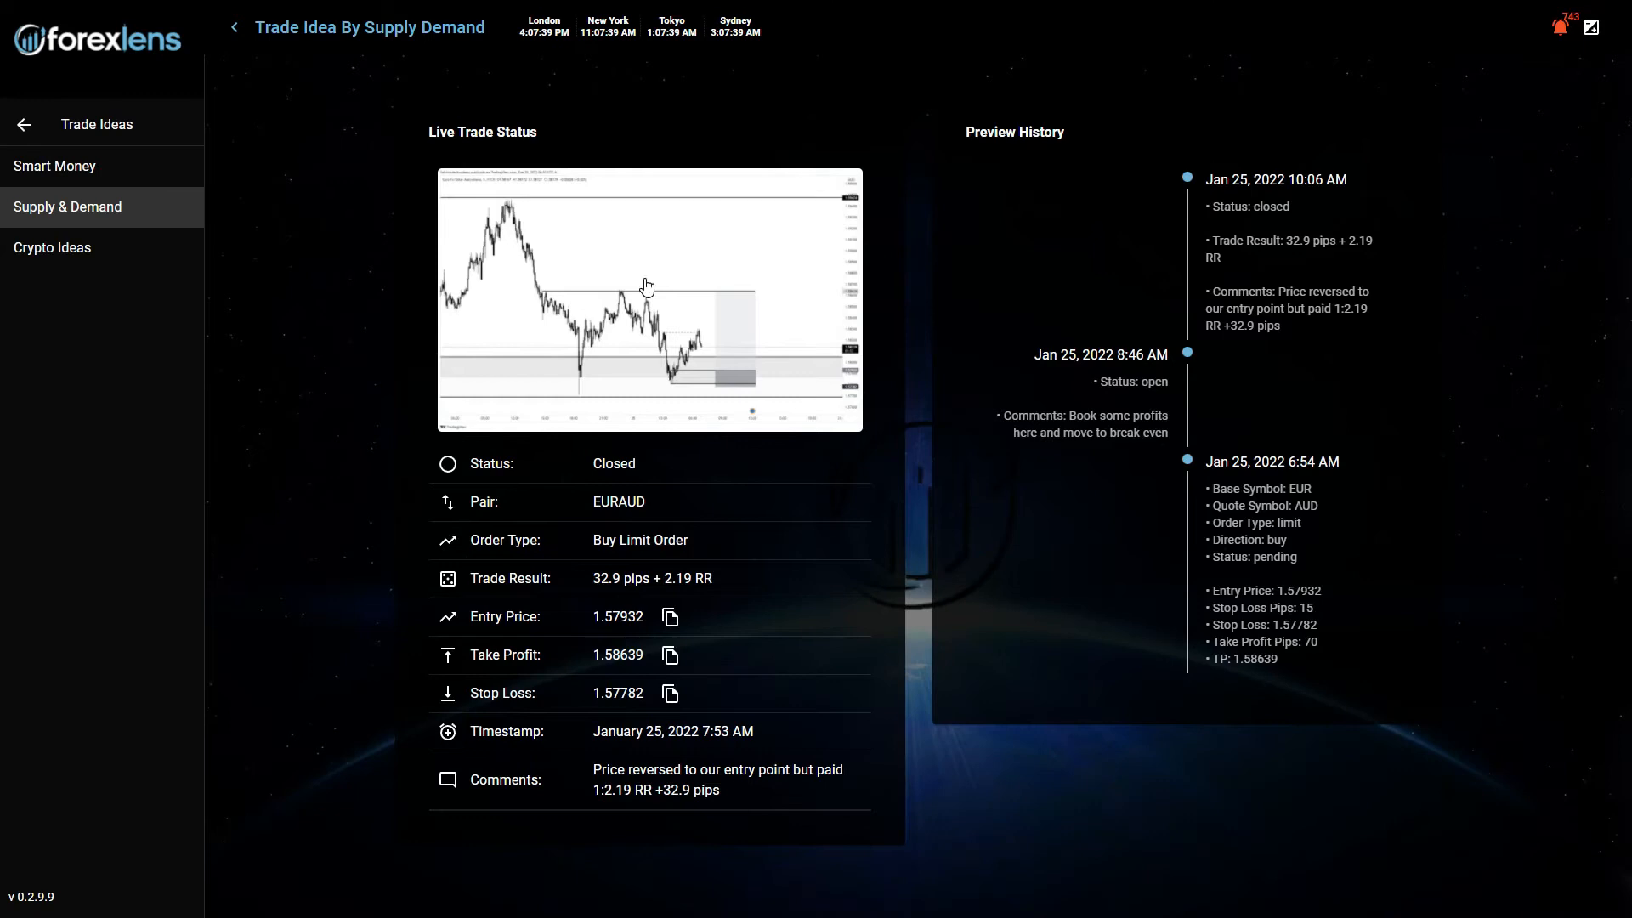
Enlarge the EURAUD chart showing the 1.57932 entry, 1.58639 target and 1.57782 stop
{"action": "left_click", "coordinate": [646, 285]}
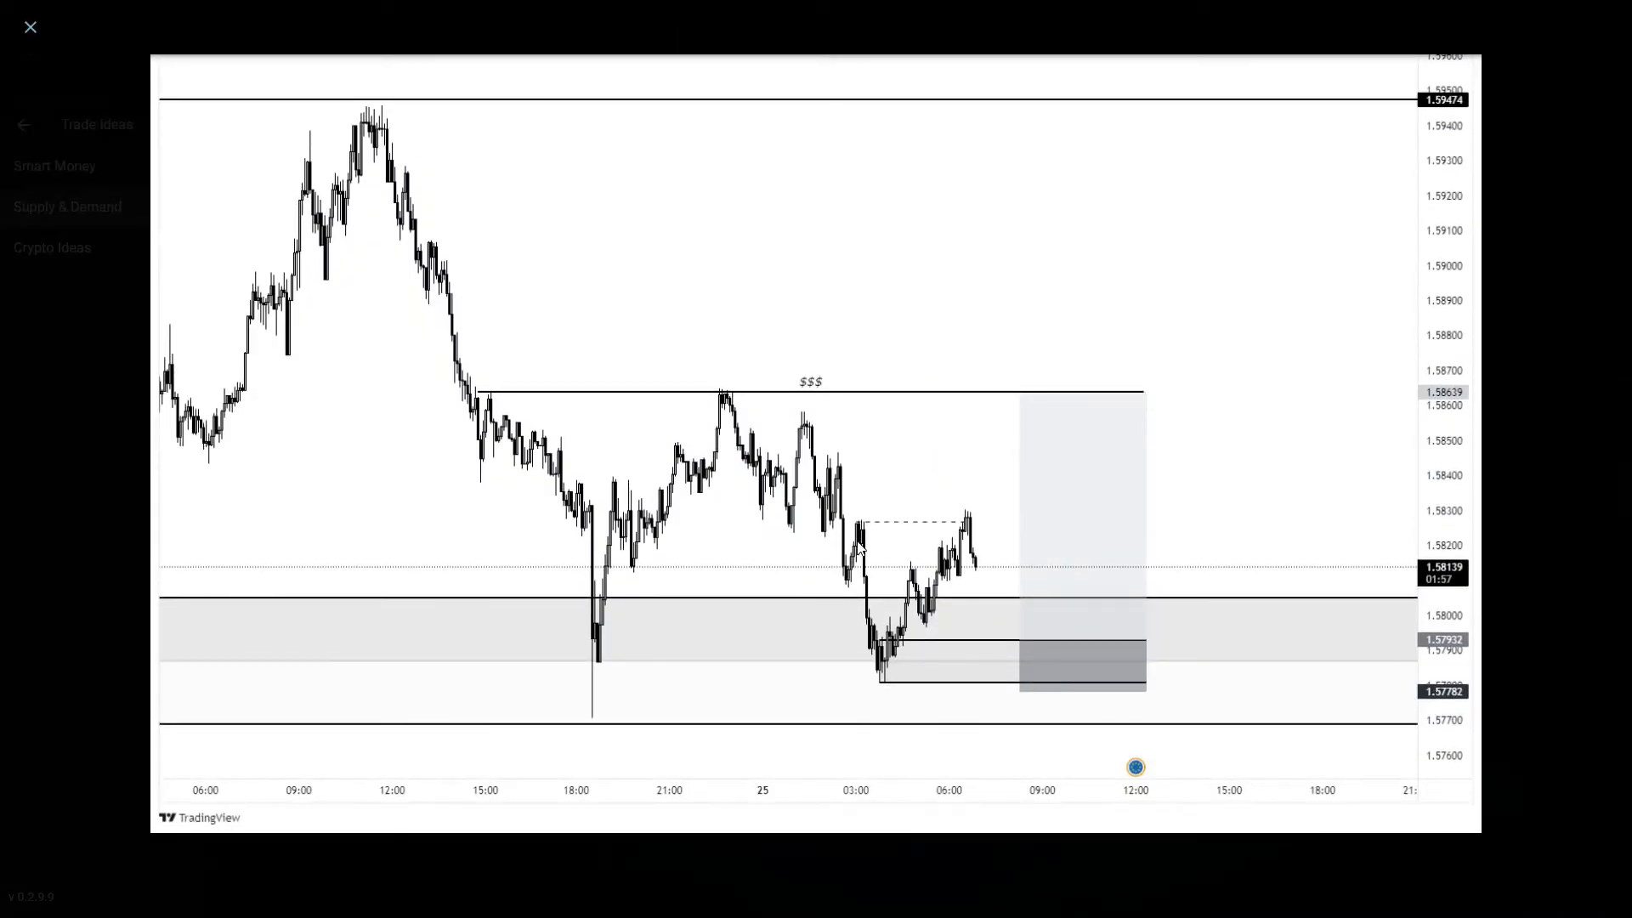
{"action": "mouse_move", "coordinate": [966, 530]}
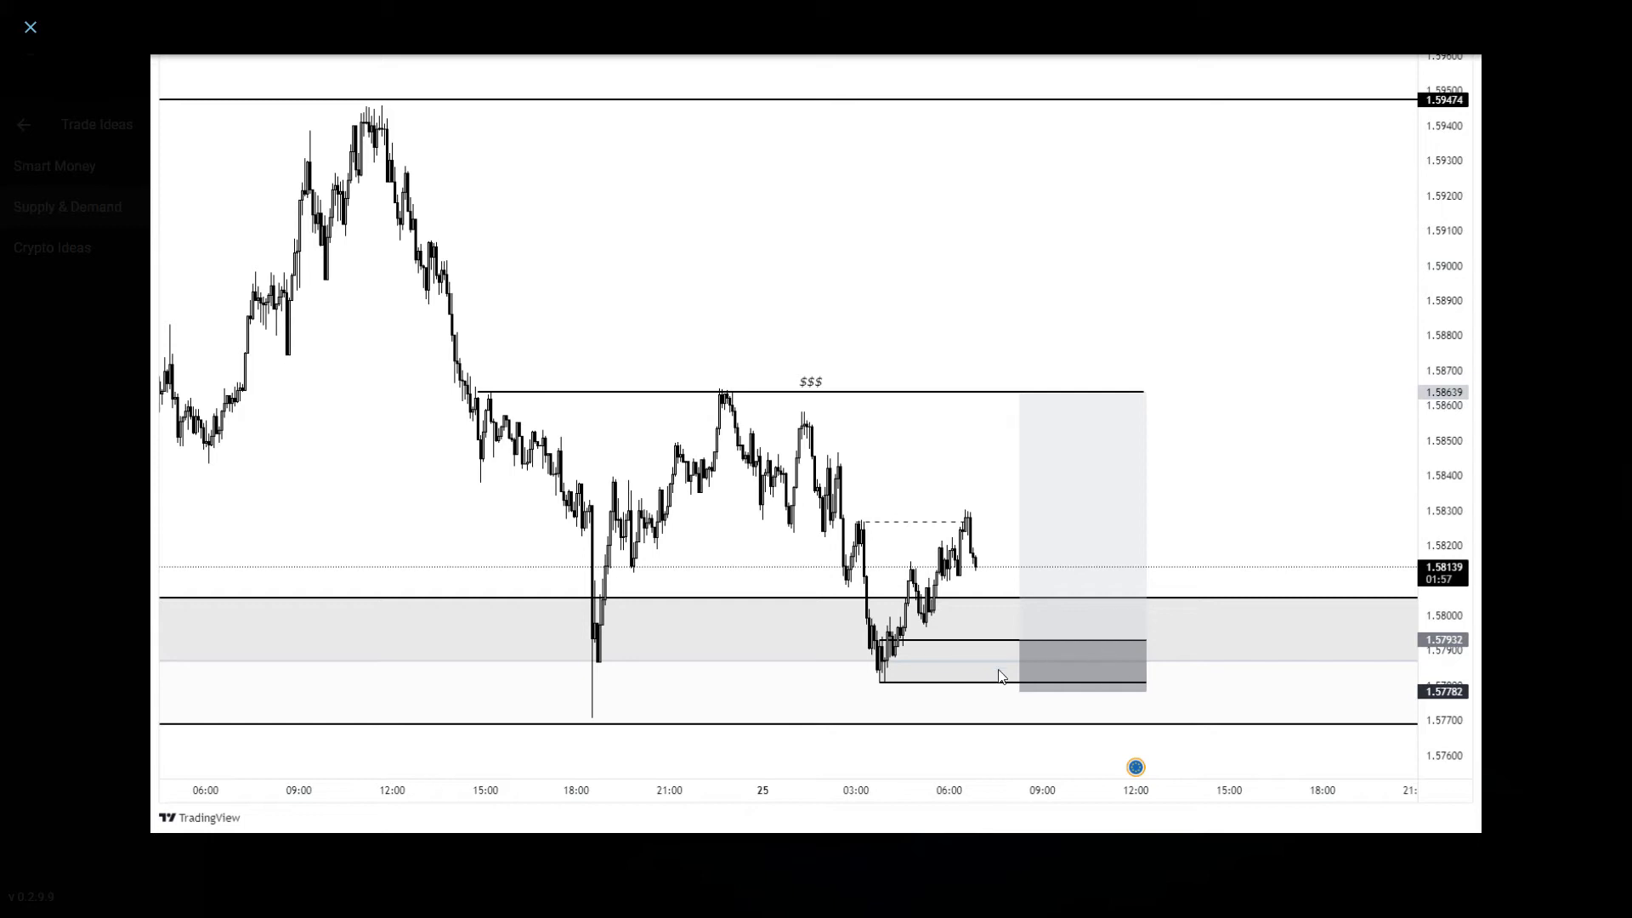
{"action": "mouse_move", "coordinate": [973, 549]}
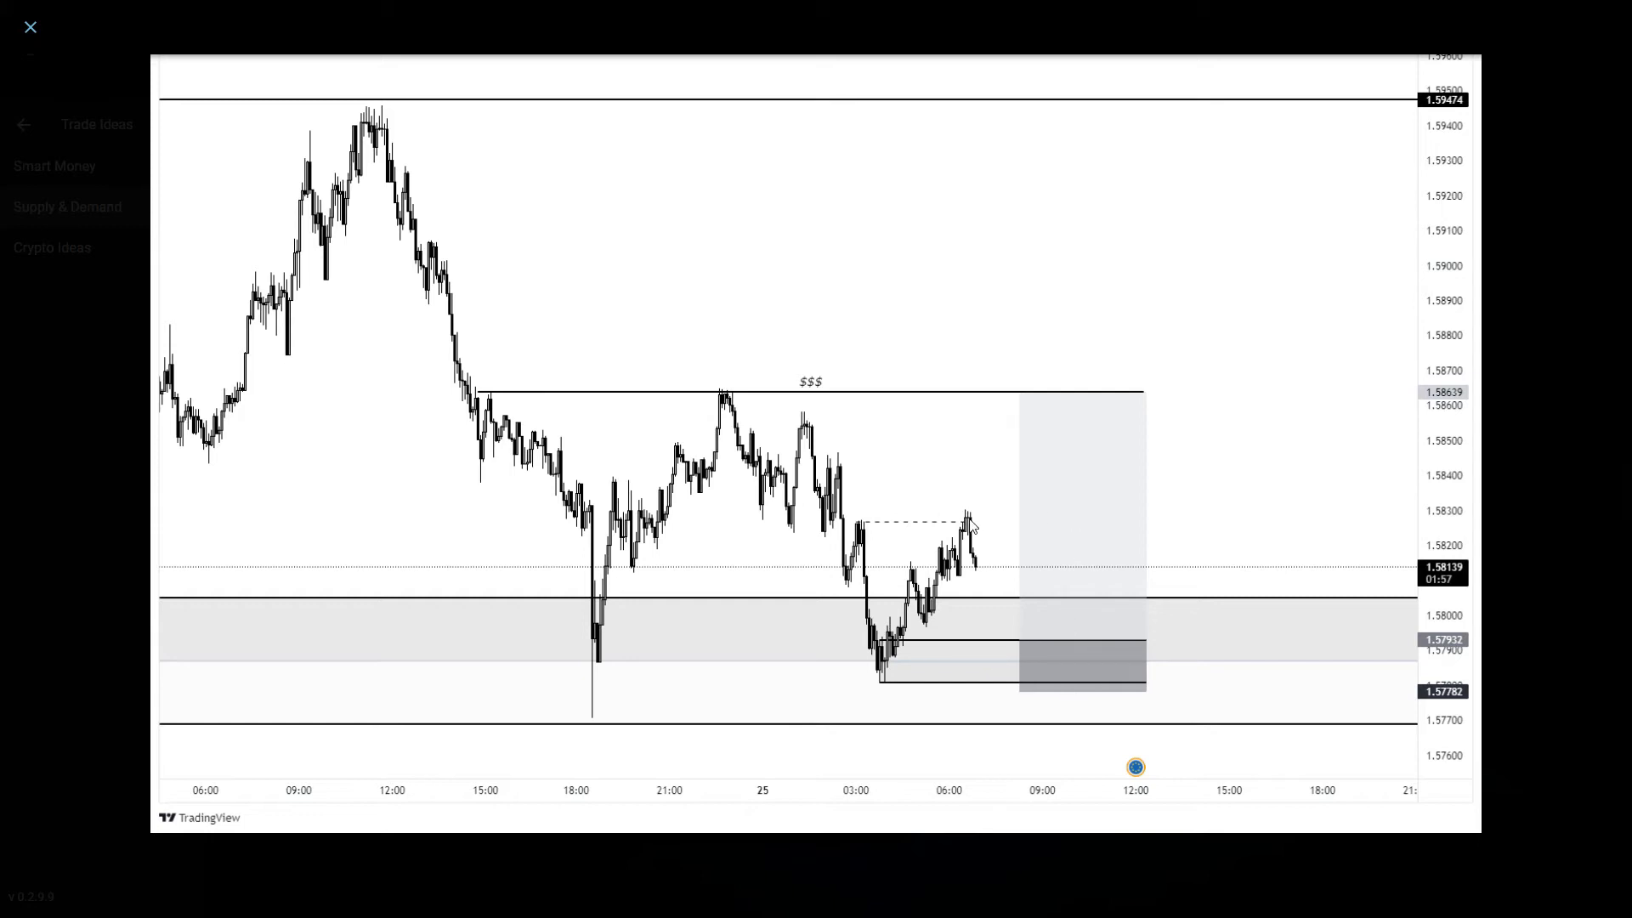
{"action": "mouse_move", "coordinate": [993, 568]}
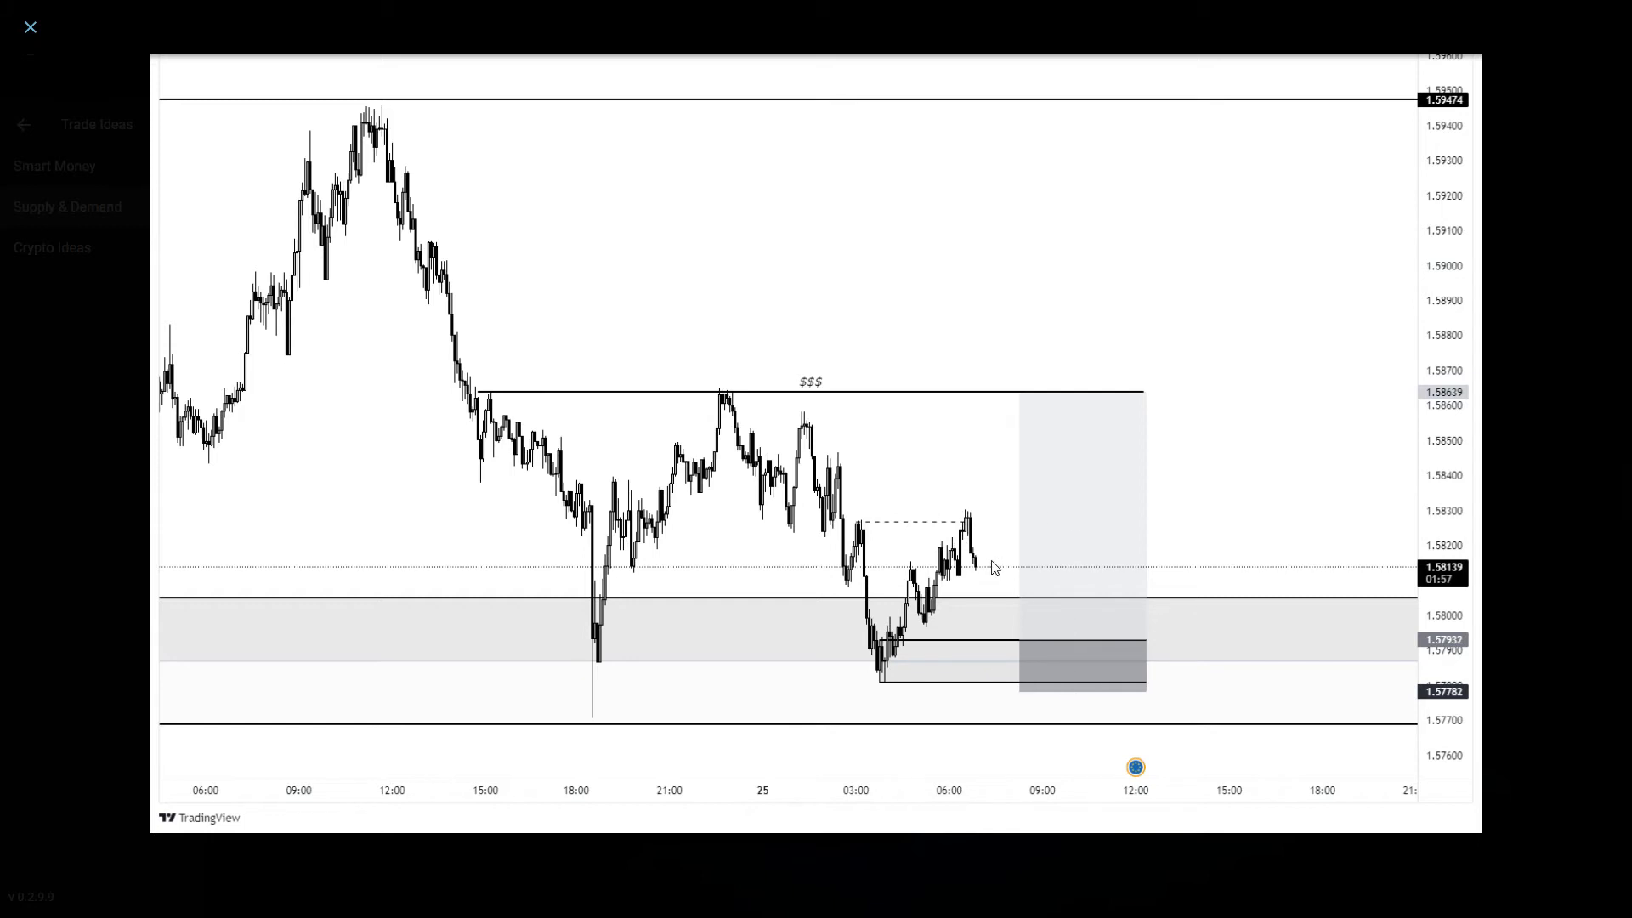
{"action": "mouse_move", "coordinate": [996, 522]}
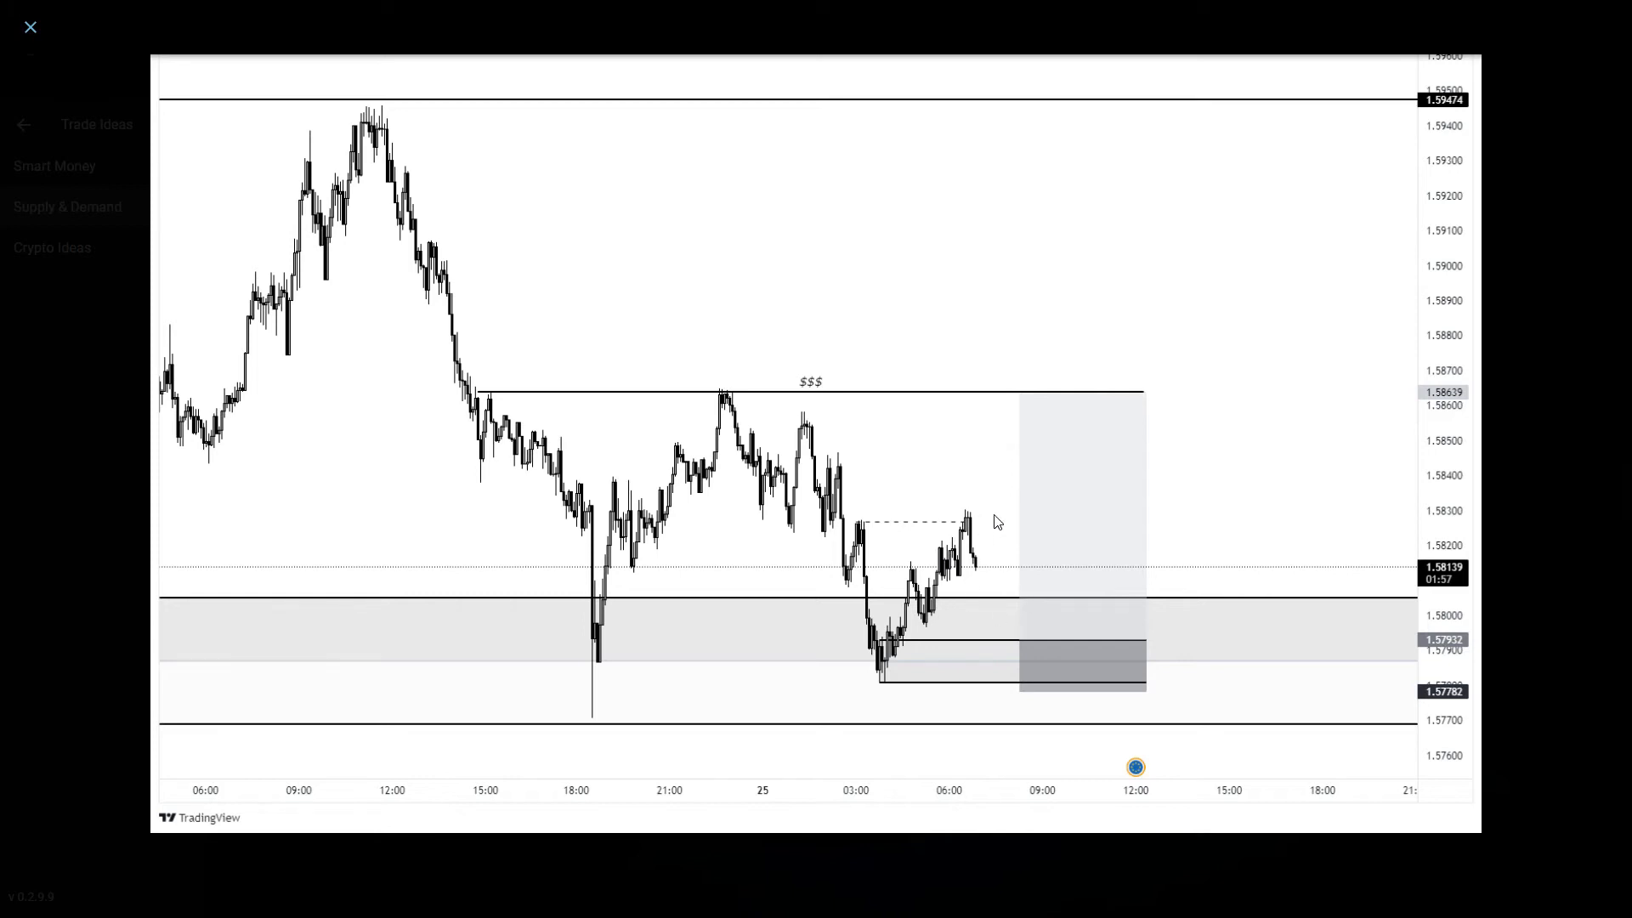
{"action": "mouse_move", "coordinate": [999, 523]}
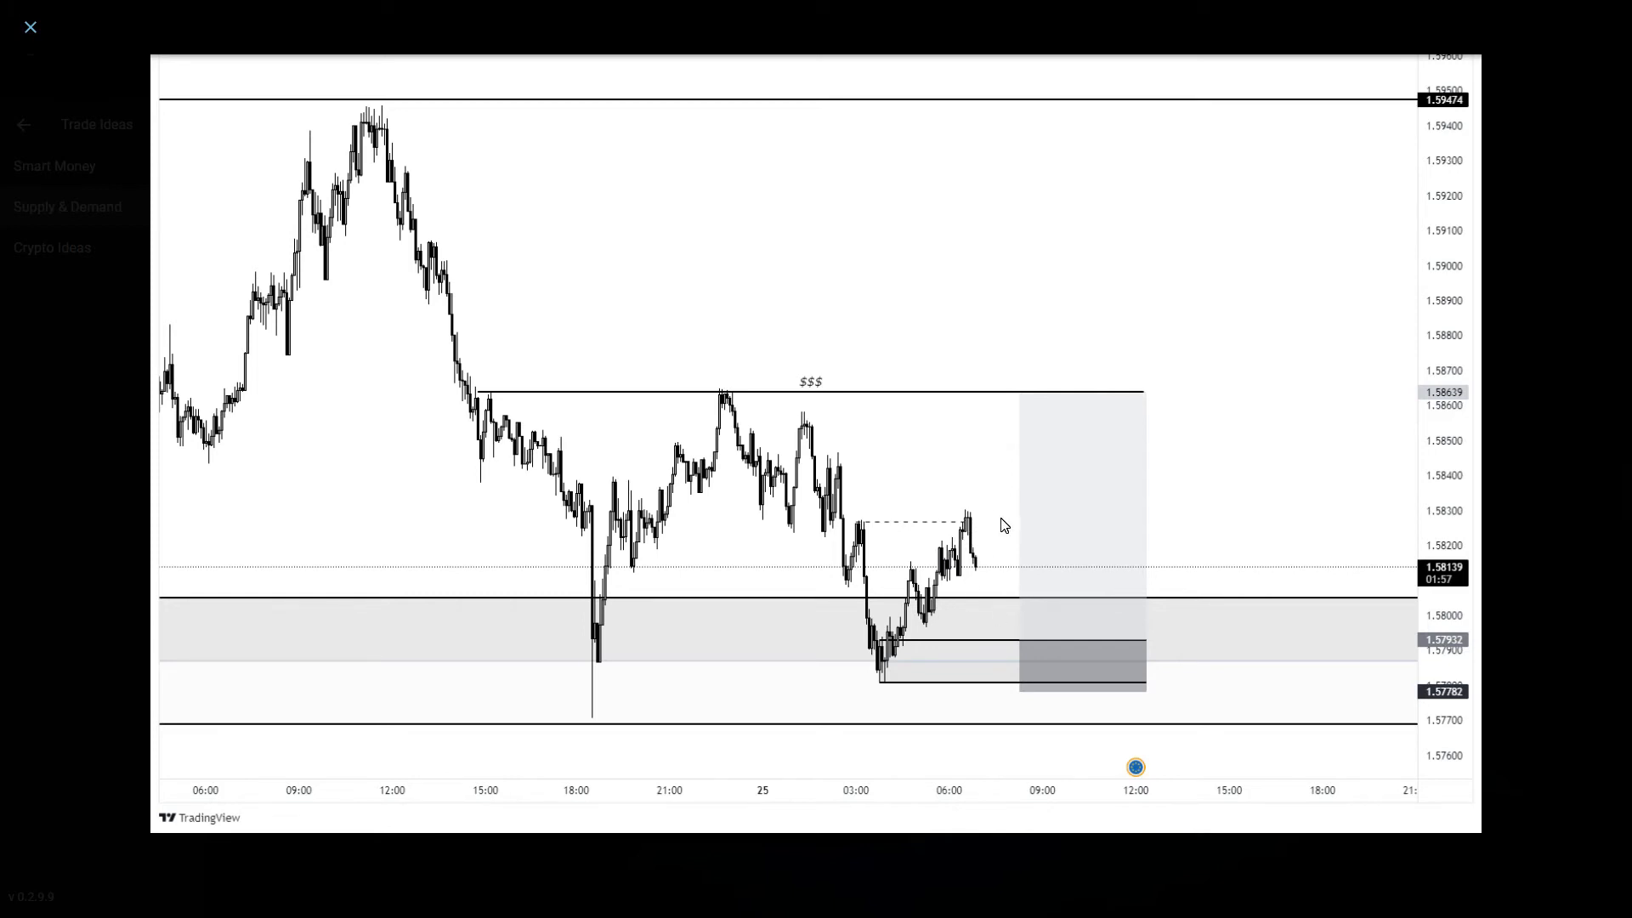
{"action": "mouse_move", "coordinate": [954, 525]}
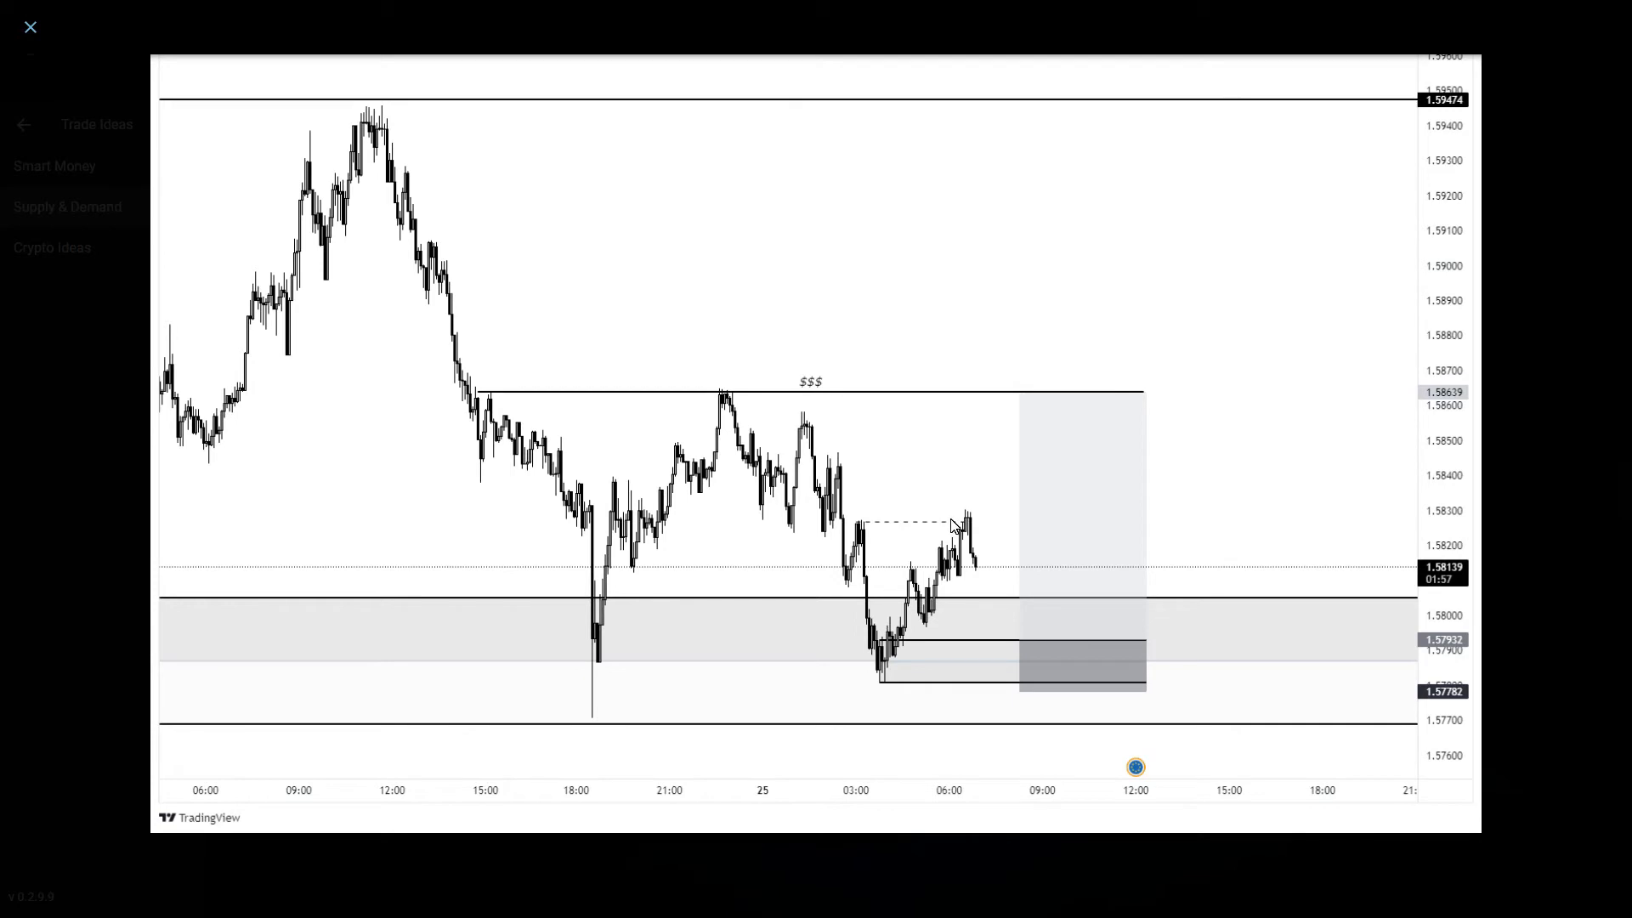
{"action": "mouse_move", "coordinate": [1090, 720]}
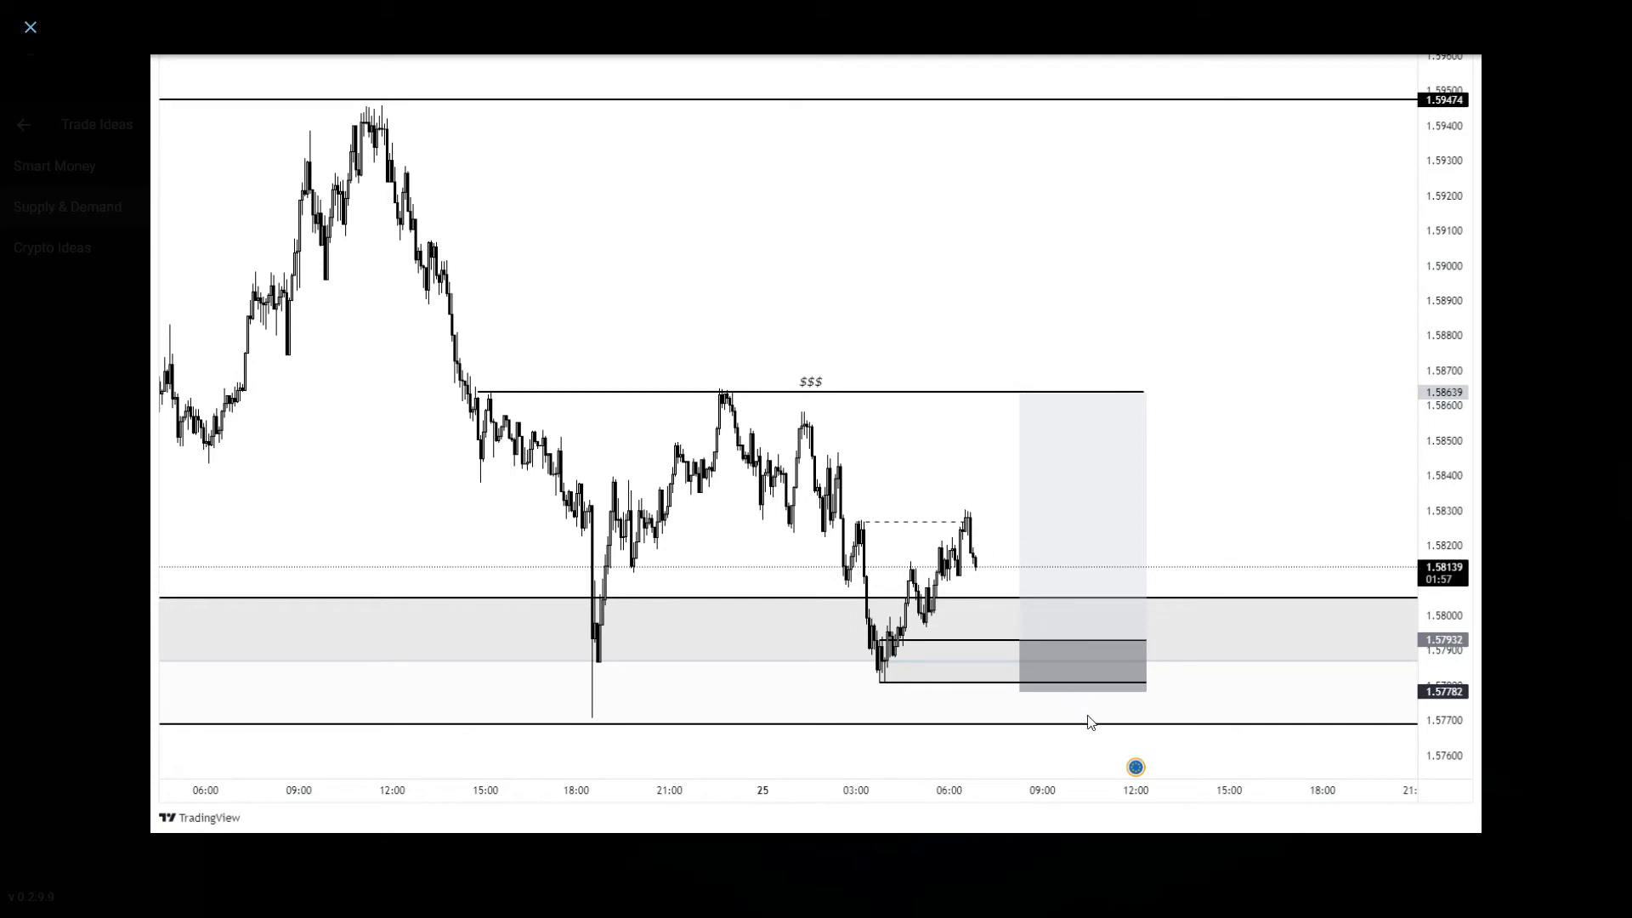
{"action": "mouse_move", "coordinate": [1176, 680]}
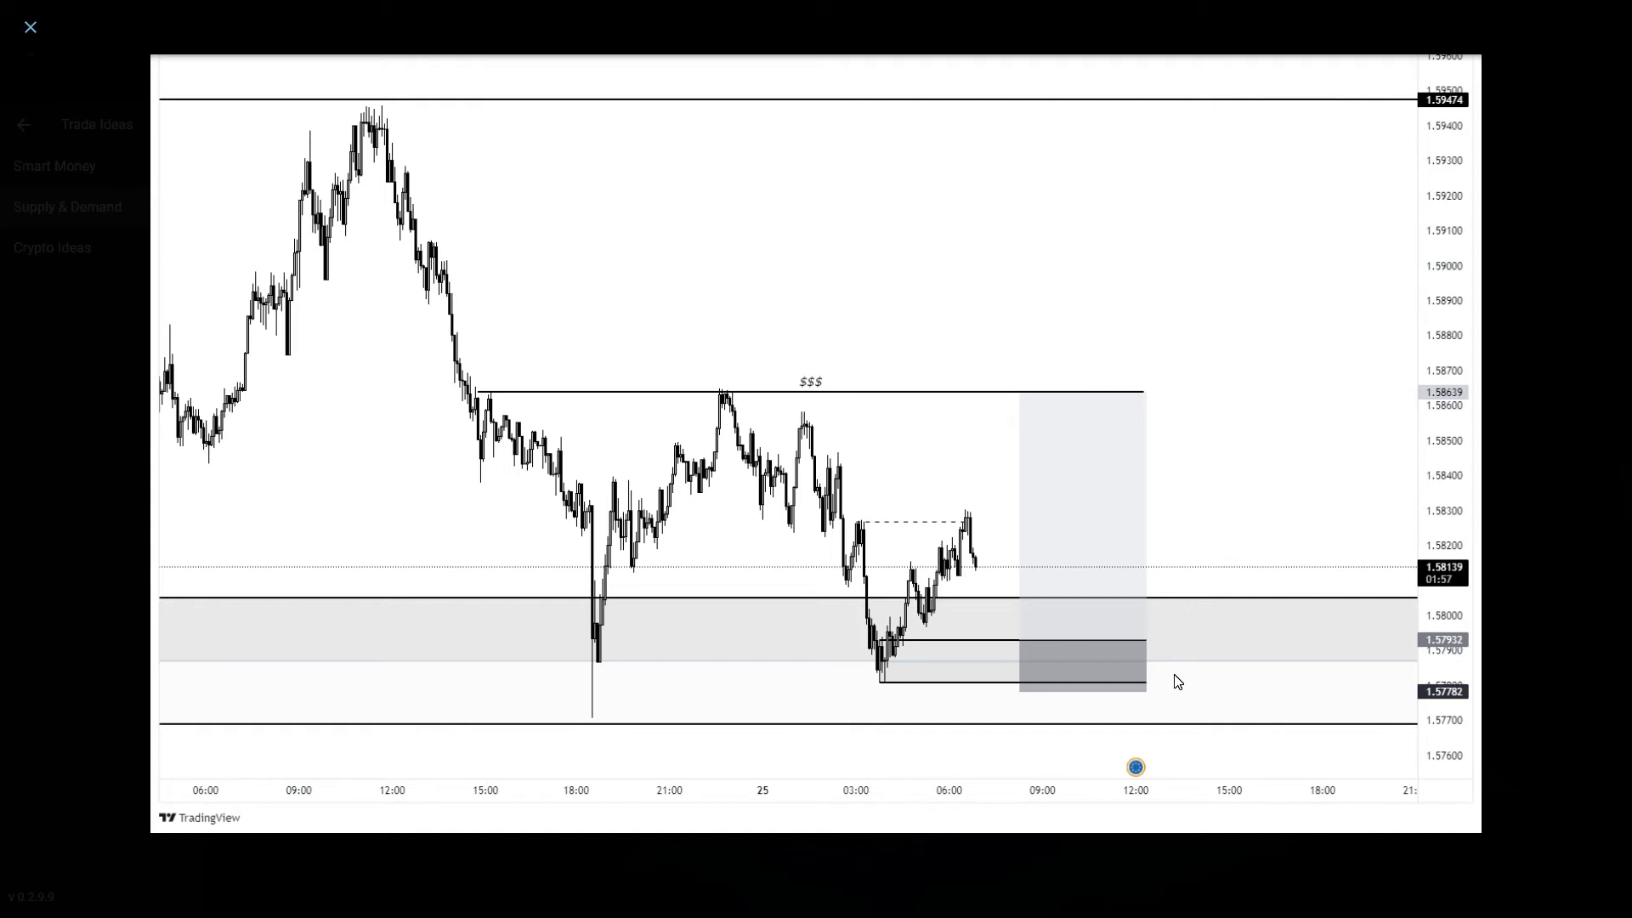
{"action": "mouse_move", "coordinate": [26, 7]}
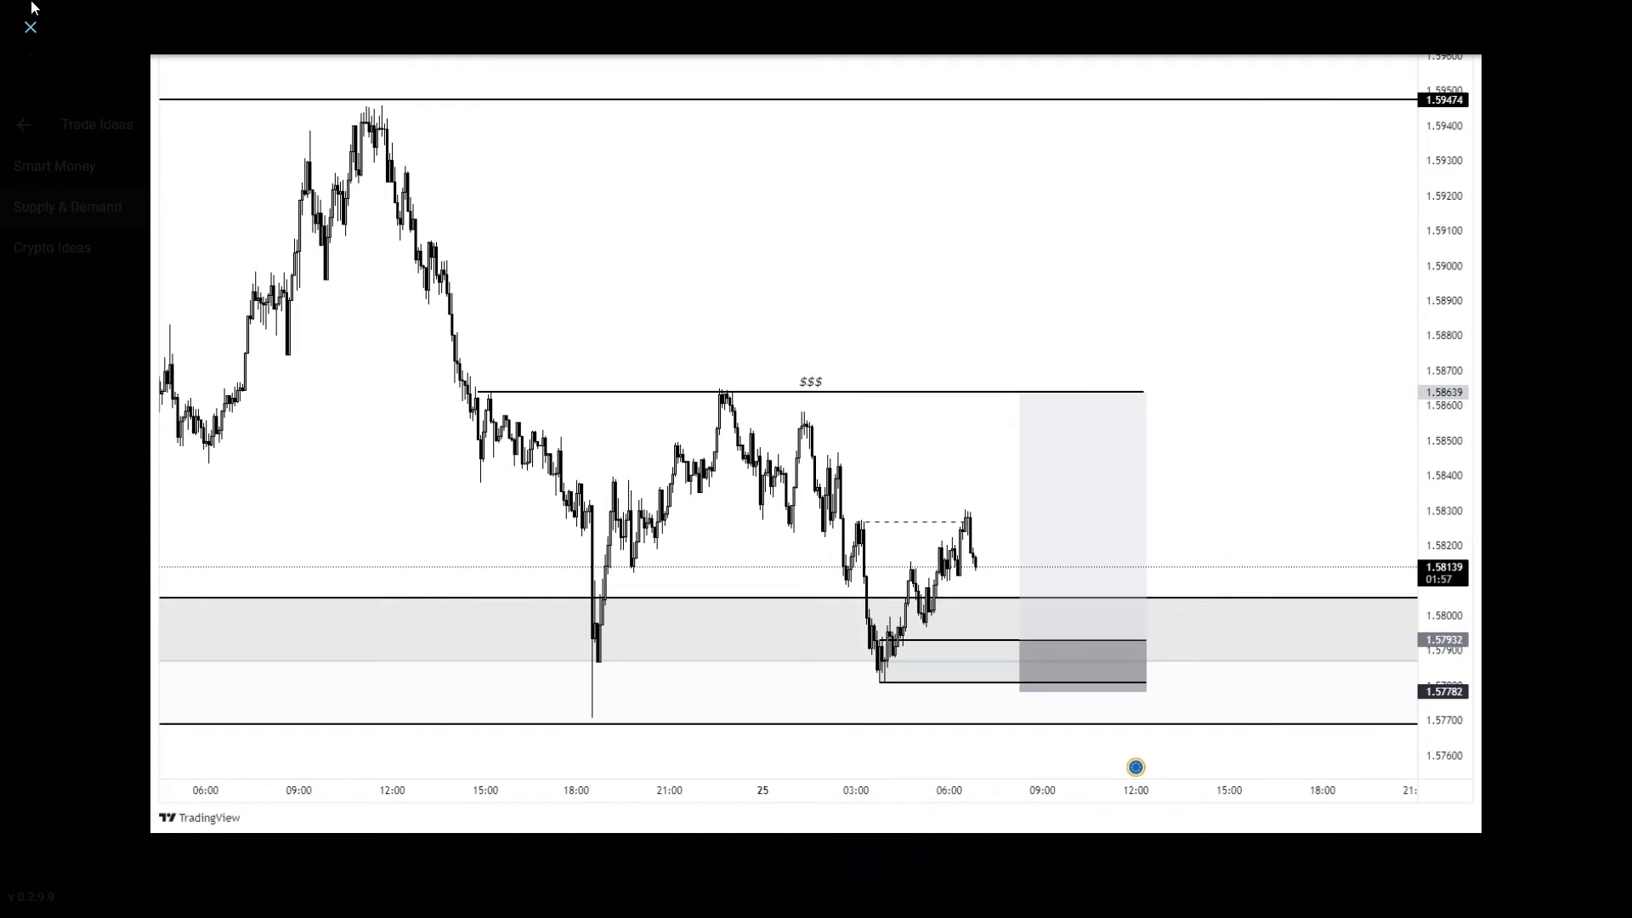
{"action": "mouse_move", "coordinate": [1022, 567]}
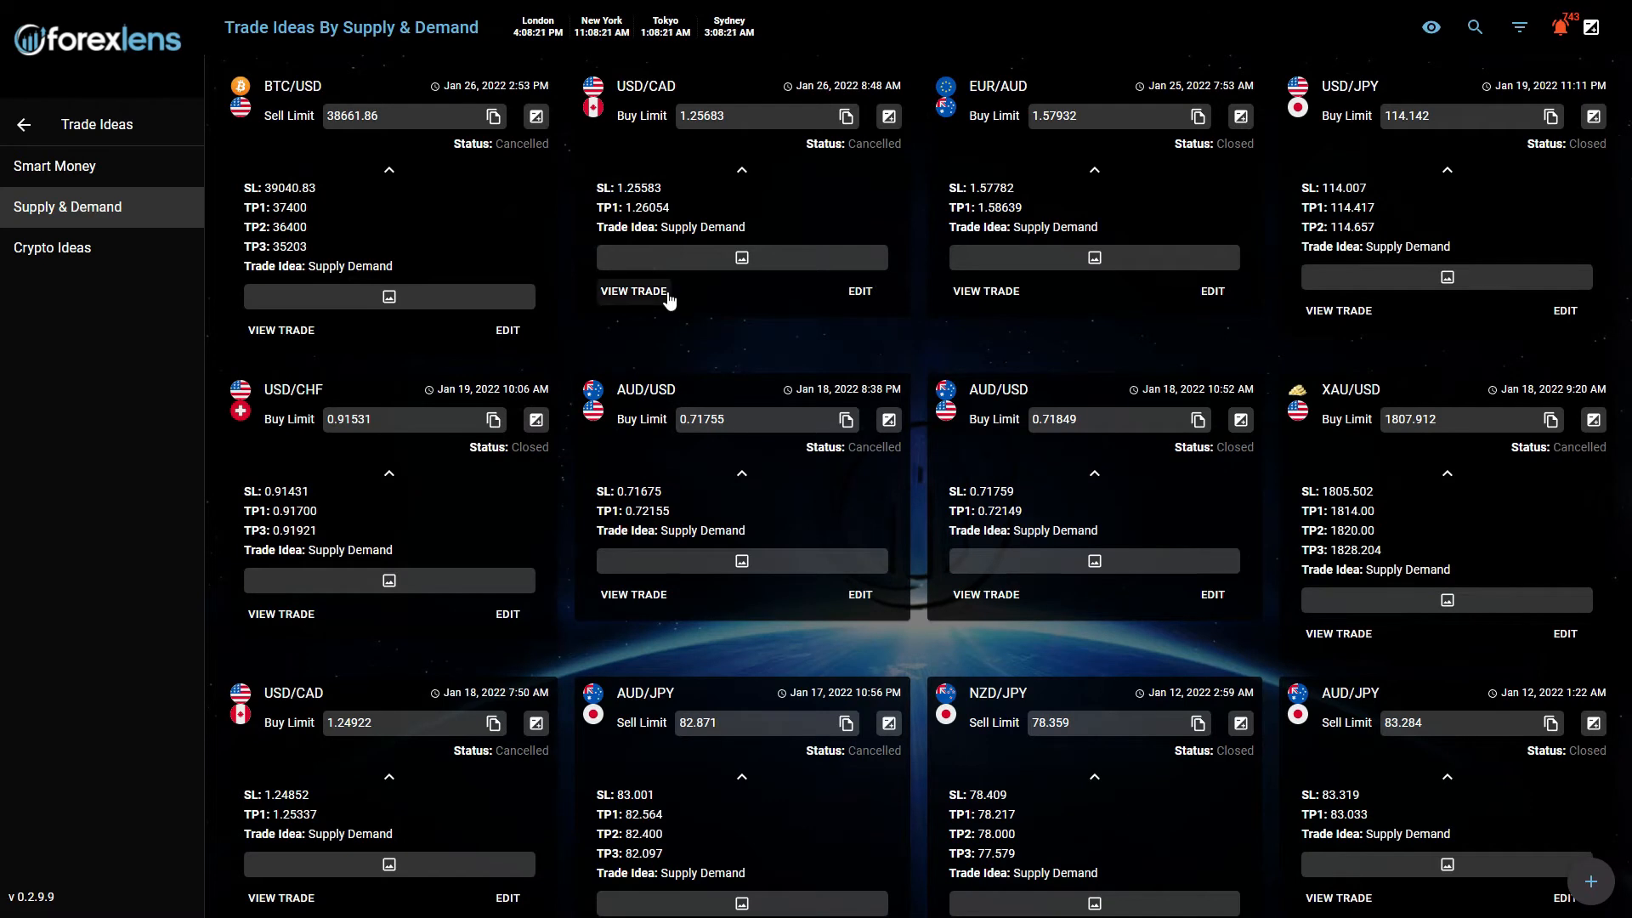
View the cancelled USD/CAD Jan 26 buy limit trade idea details
{"action": "left_click", "coordinate": [633, 291]}
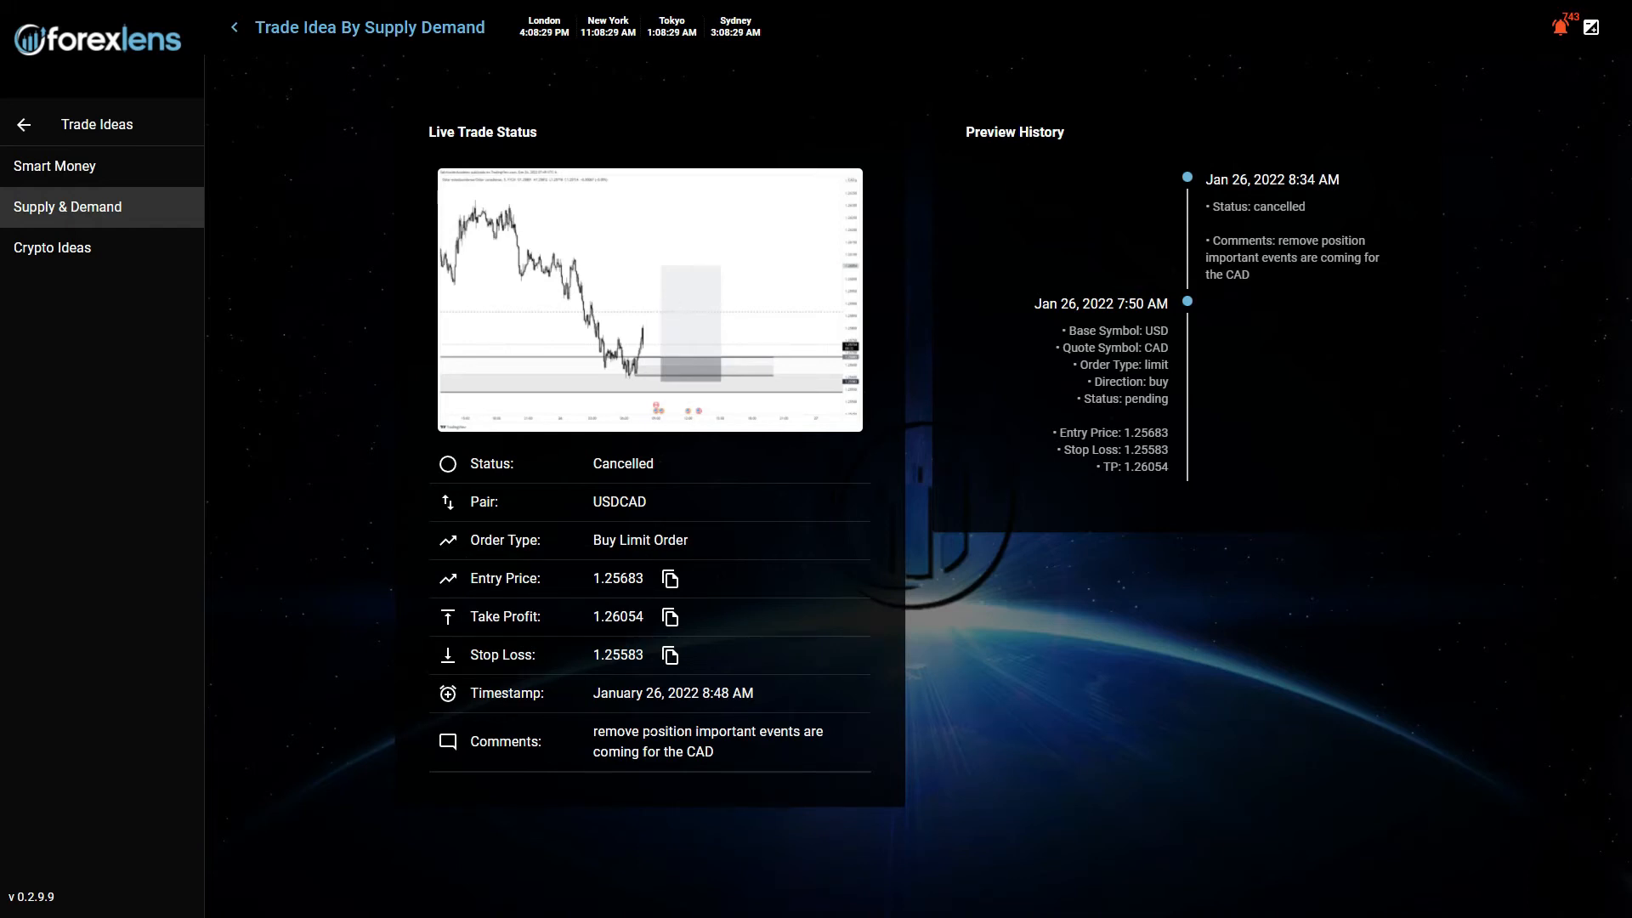
{"action": "left_click", "coordinate": [642, 302]}
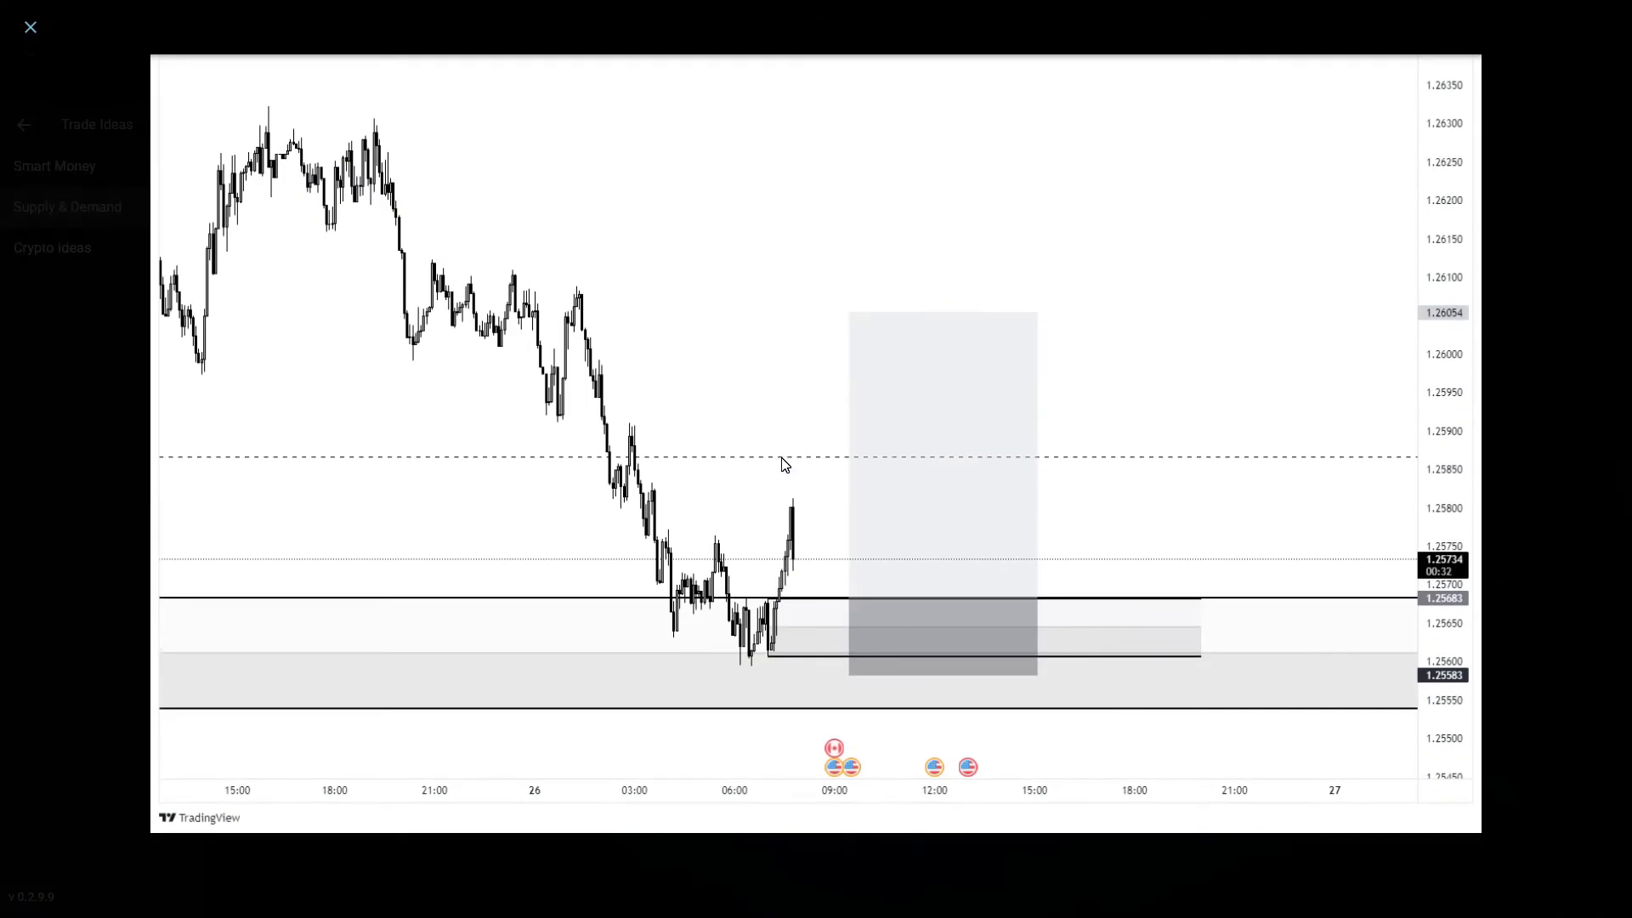
{"action": "mouse_move", "coordinate": [738, 584]}
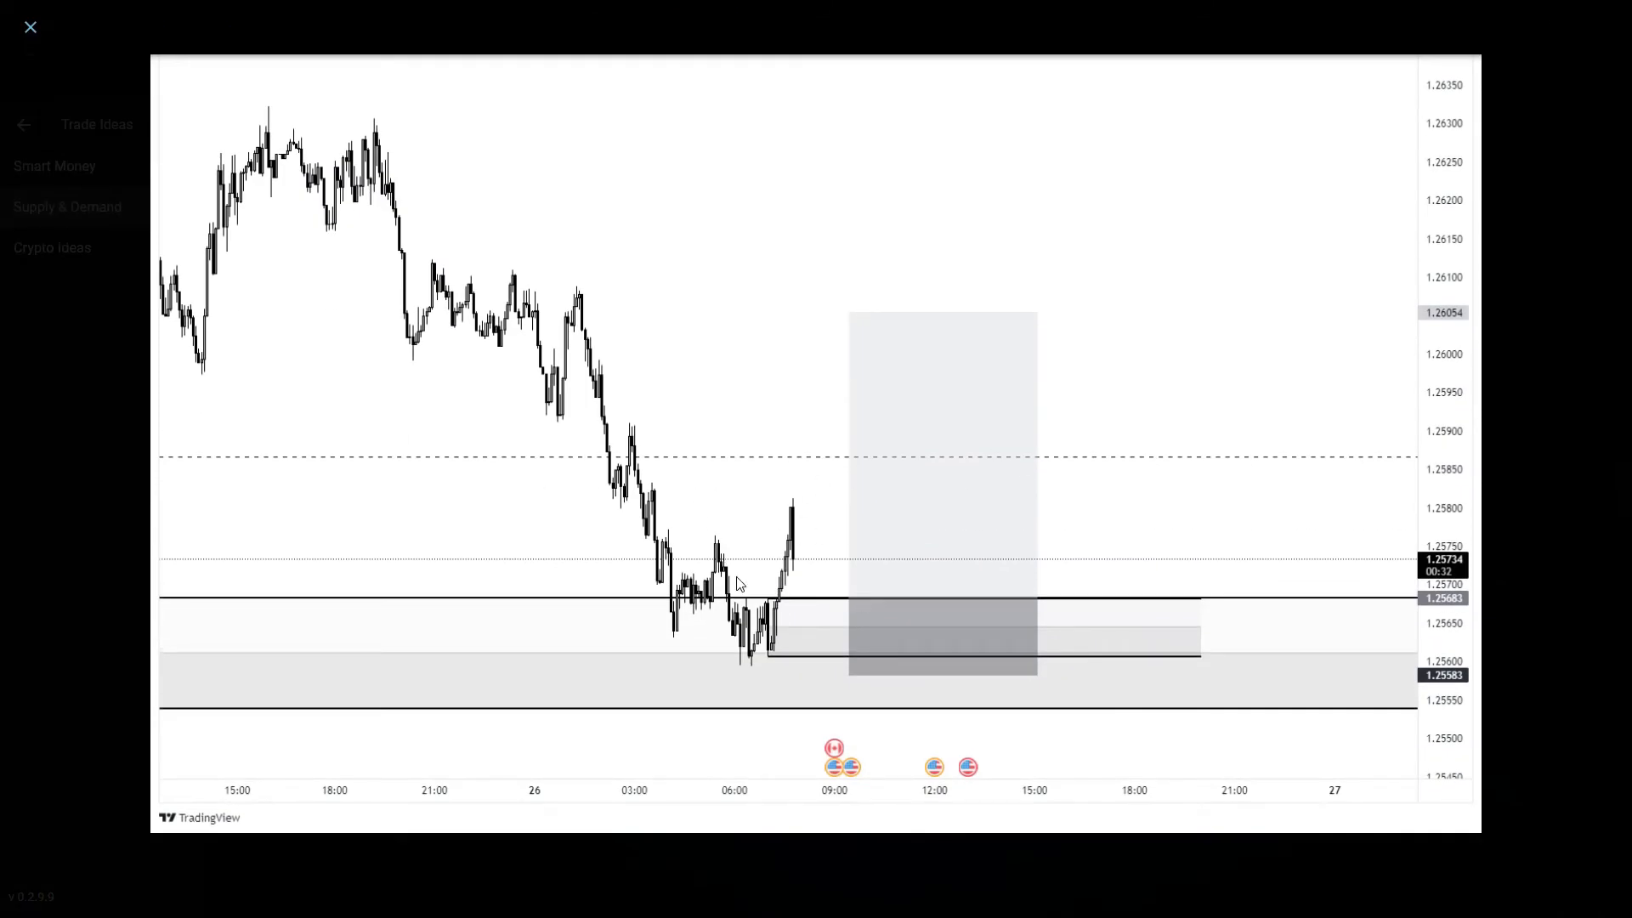
{"action": "mouse_move", "coordinate": [718, 544]}
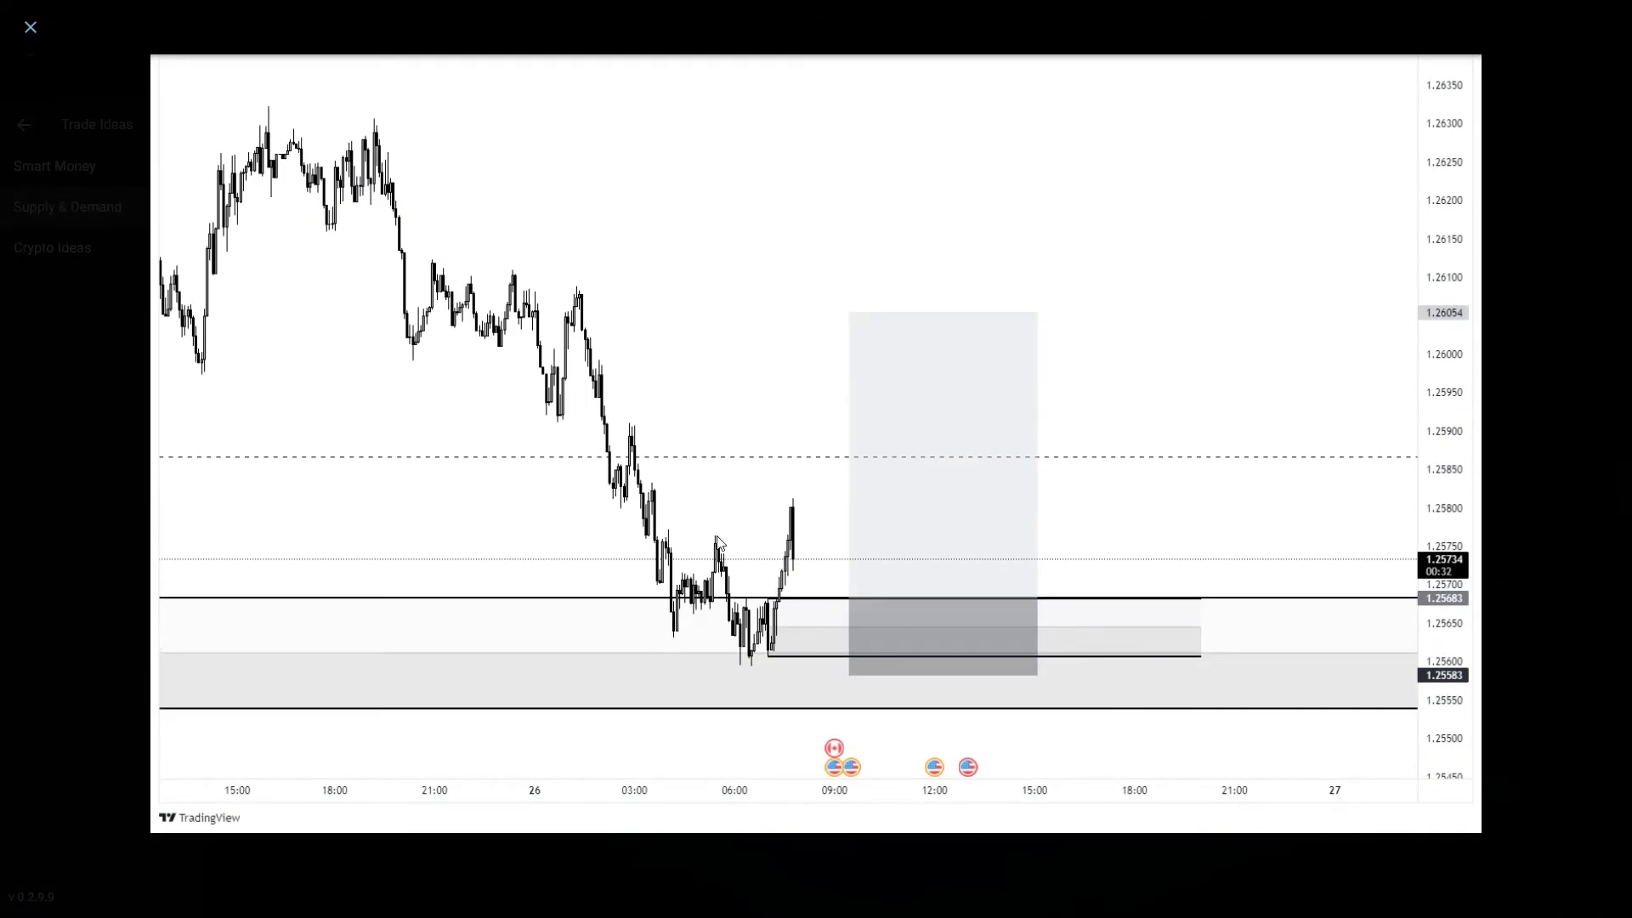
{"action": "mouse_move", "coordinate": [770, 571]}
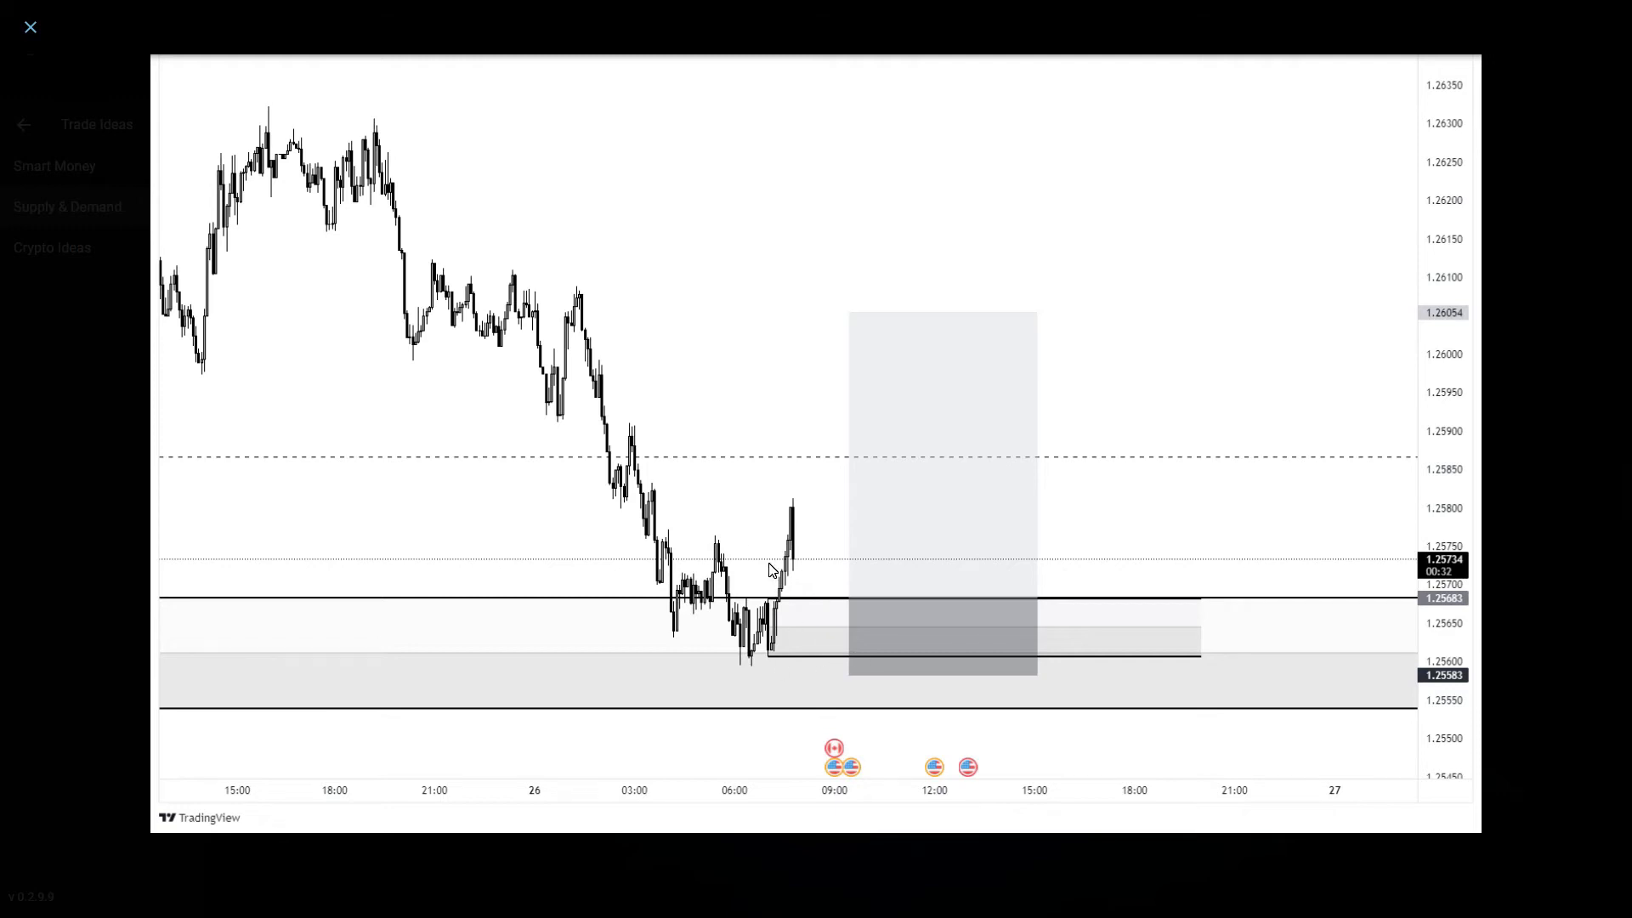
{"action": "mouse_move", "coordinate": [782, 548]}
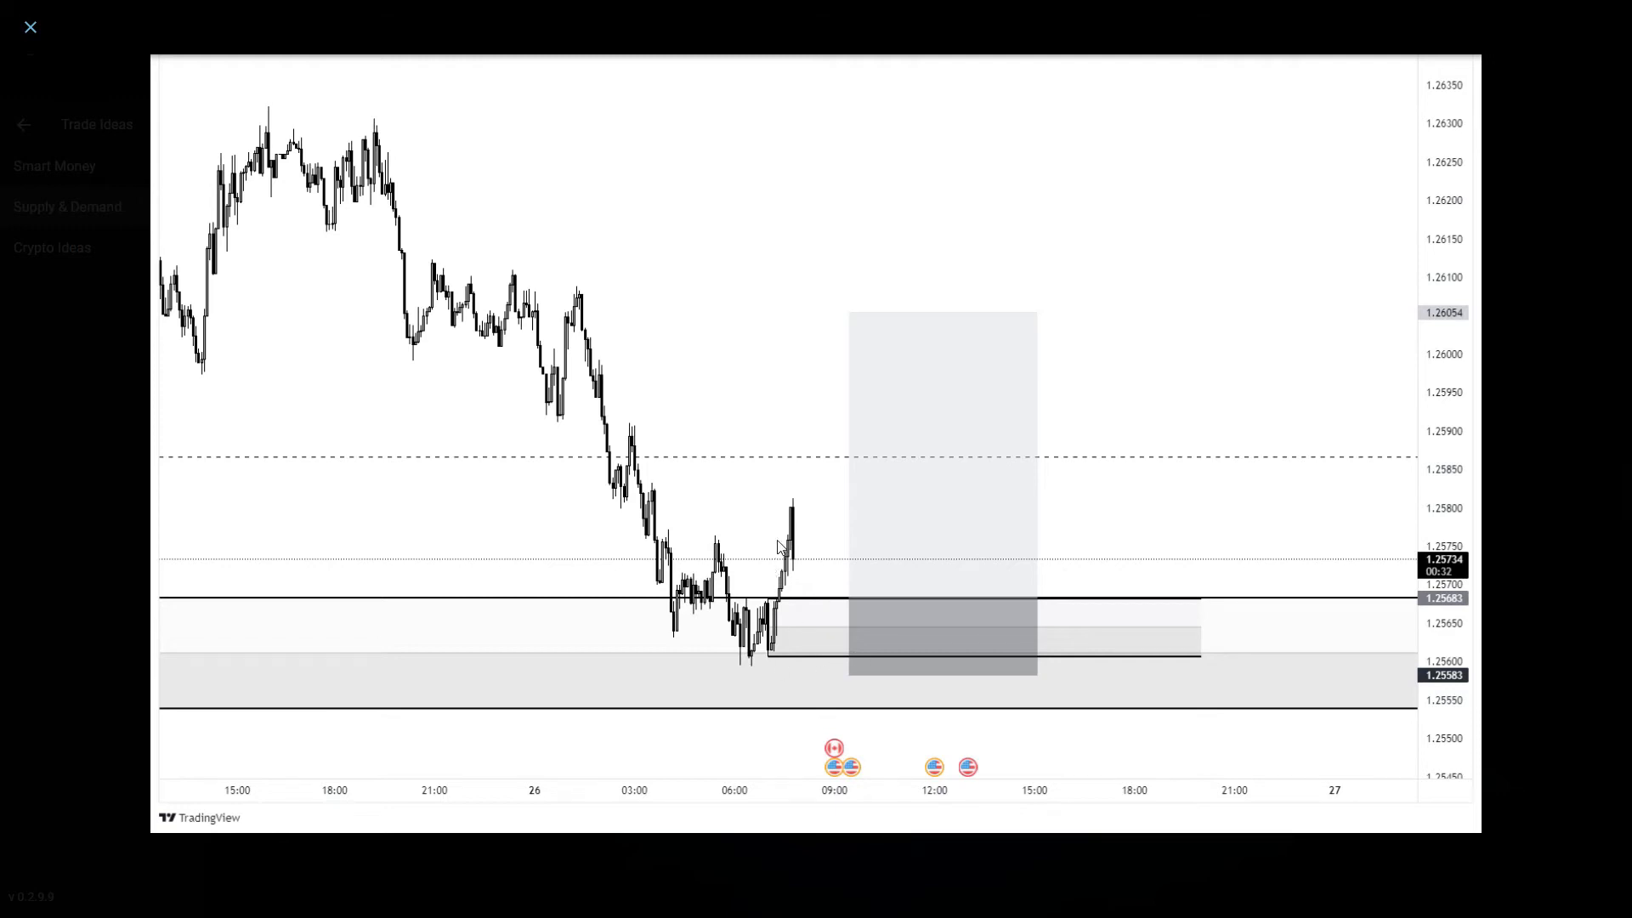
{"action": "mouse_move", "coordinate": [901, 330]}
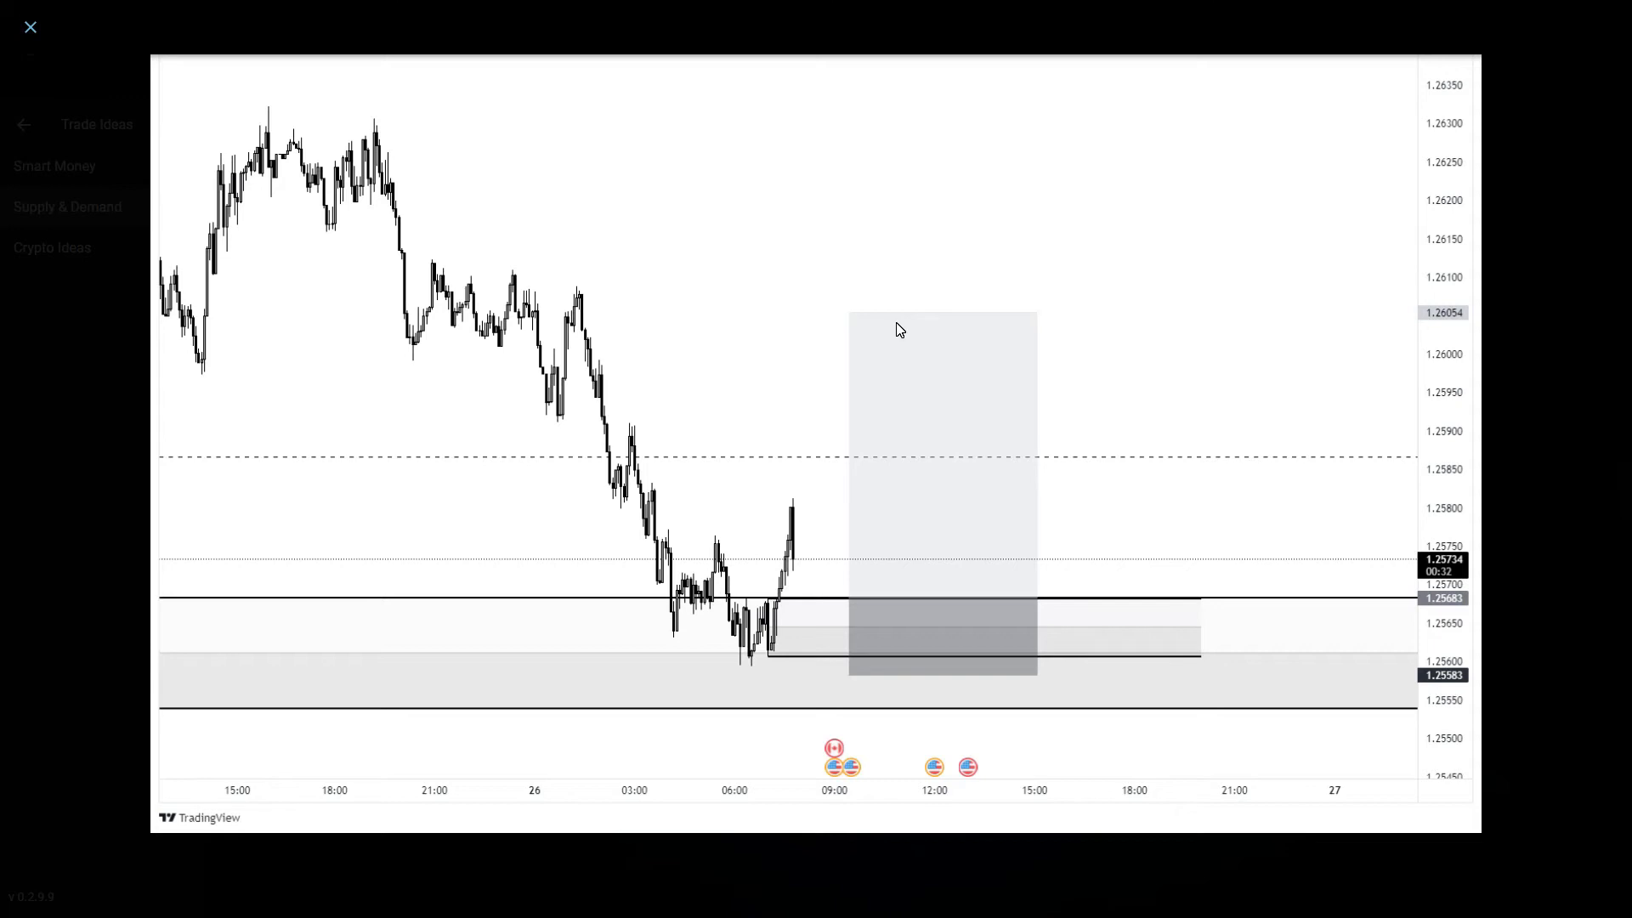
{"action": "left_click", "coordinate": [29, 27]}
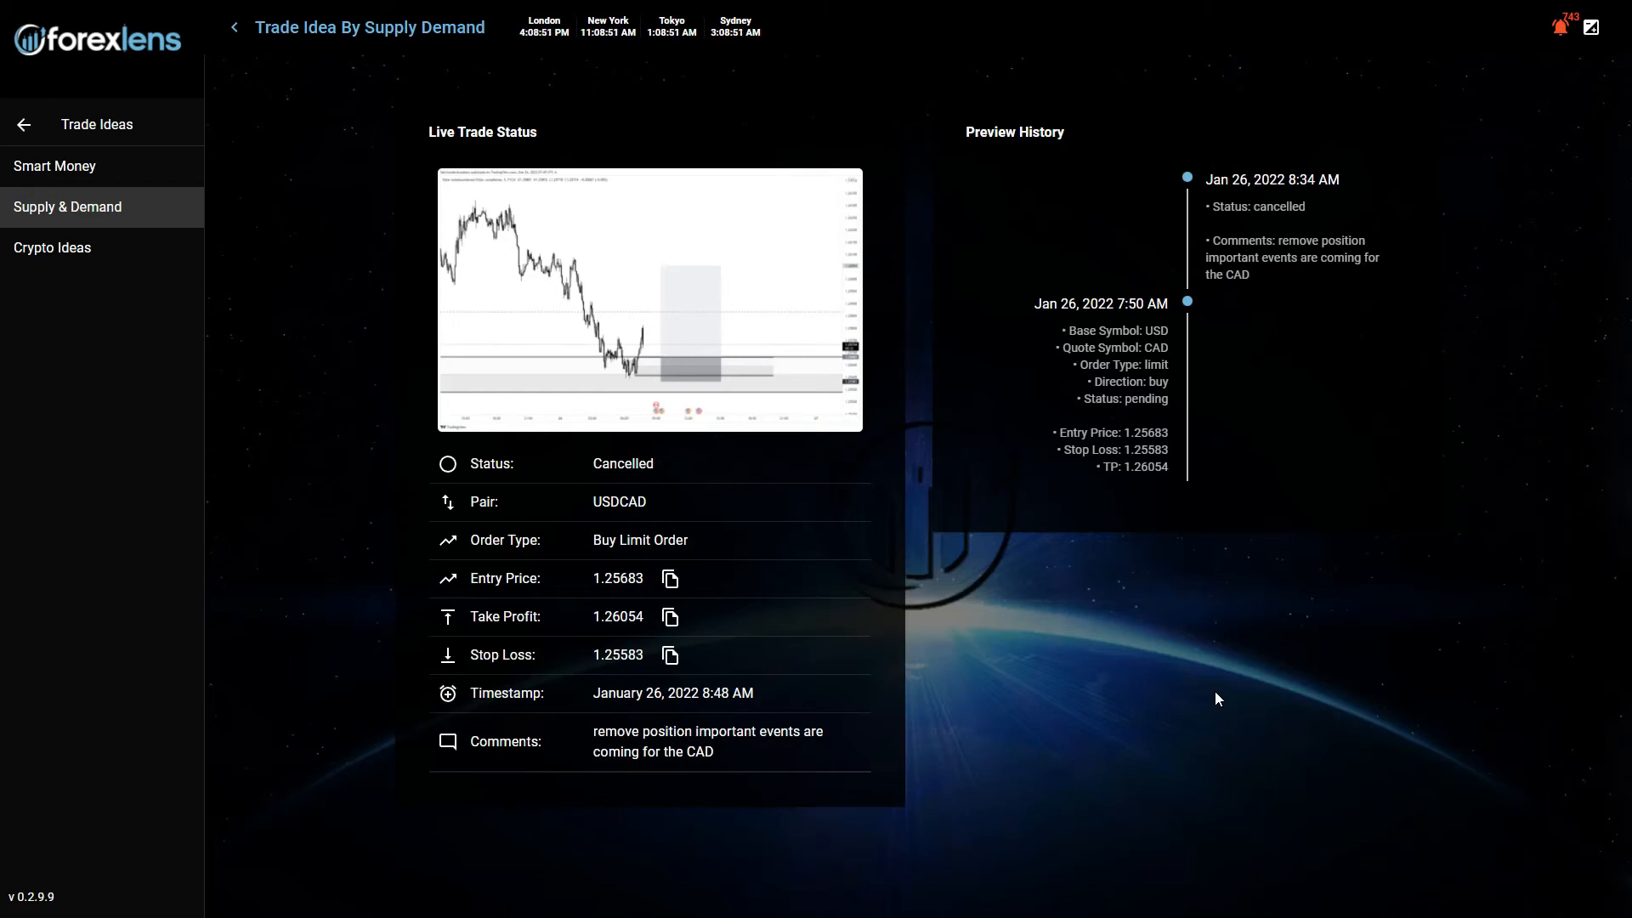
{"action": "mouse_move", "coordinate": [1016, 581]}
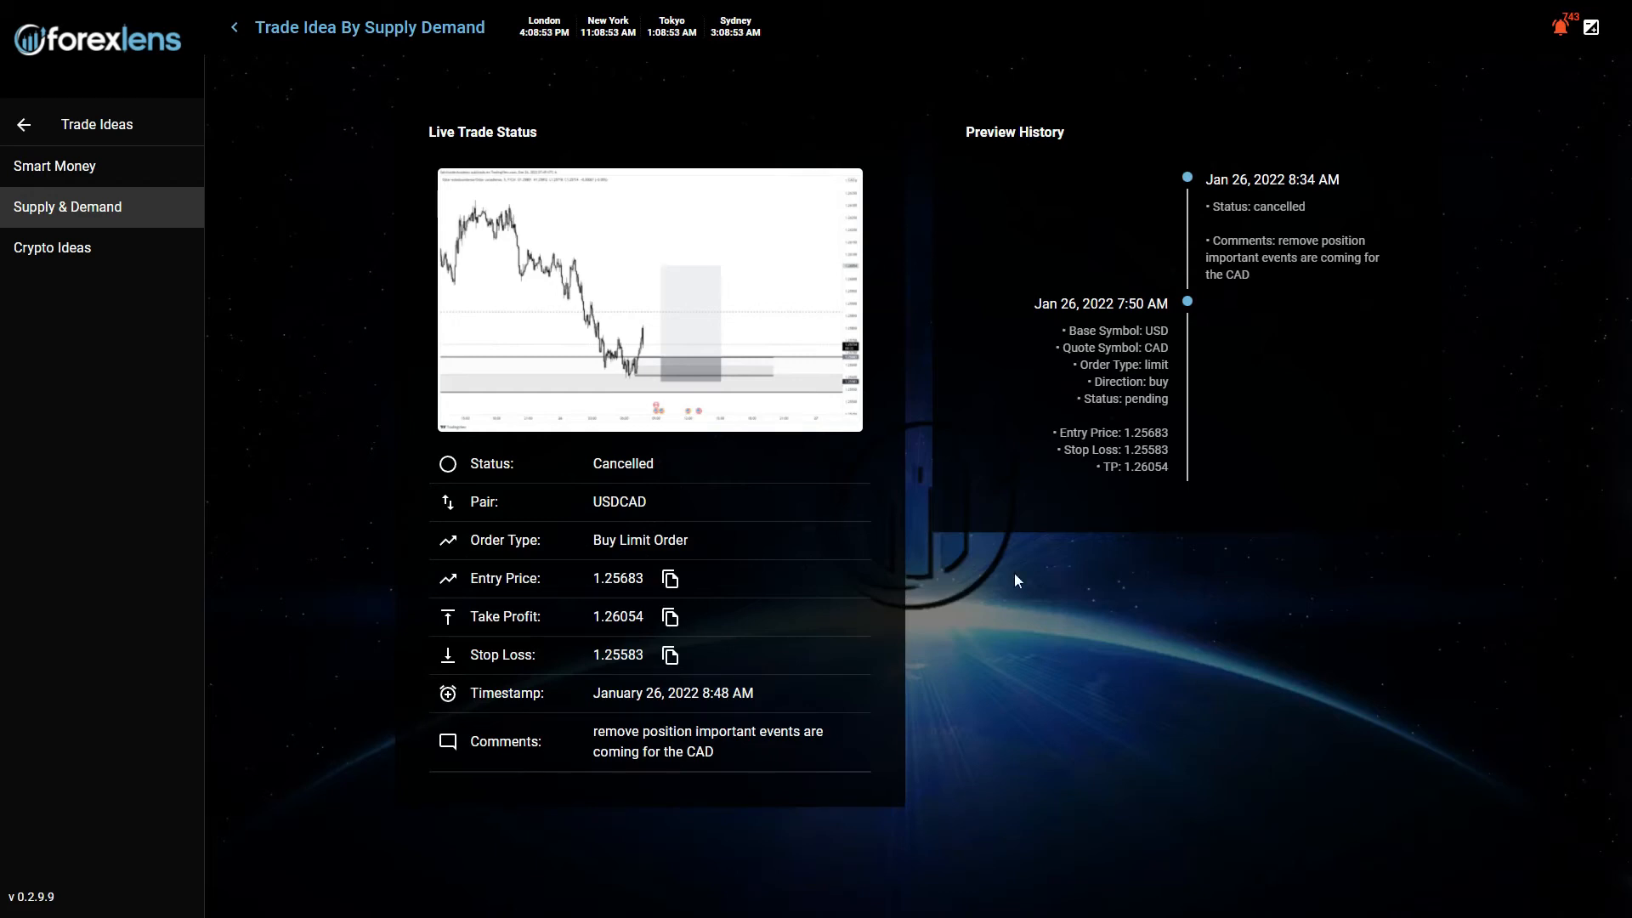
{"action": "mouse_move", "coordinate": [690, 384]}
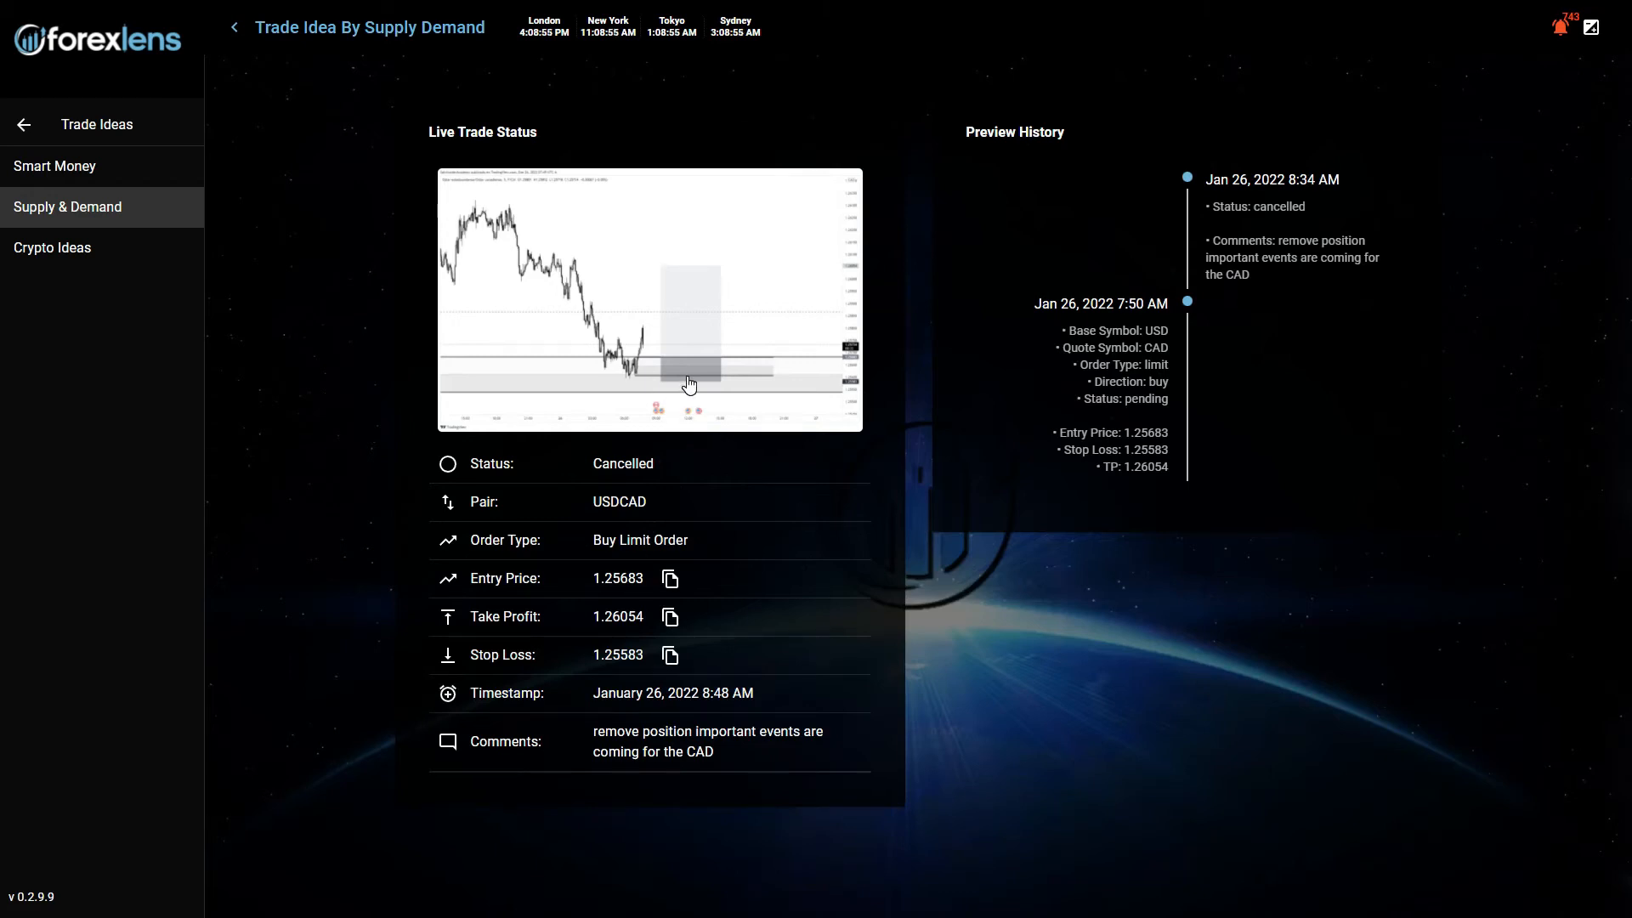
{"action": "mouse_move", "coordinate": [1157, 544]}
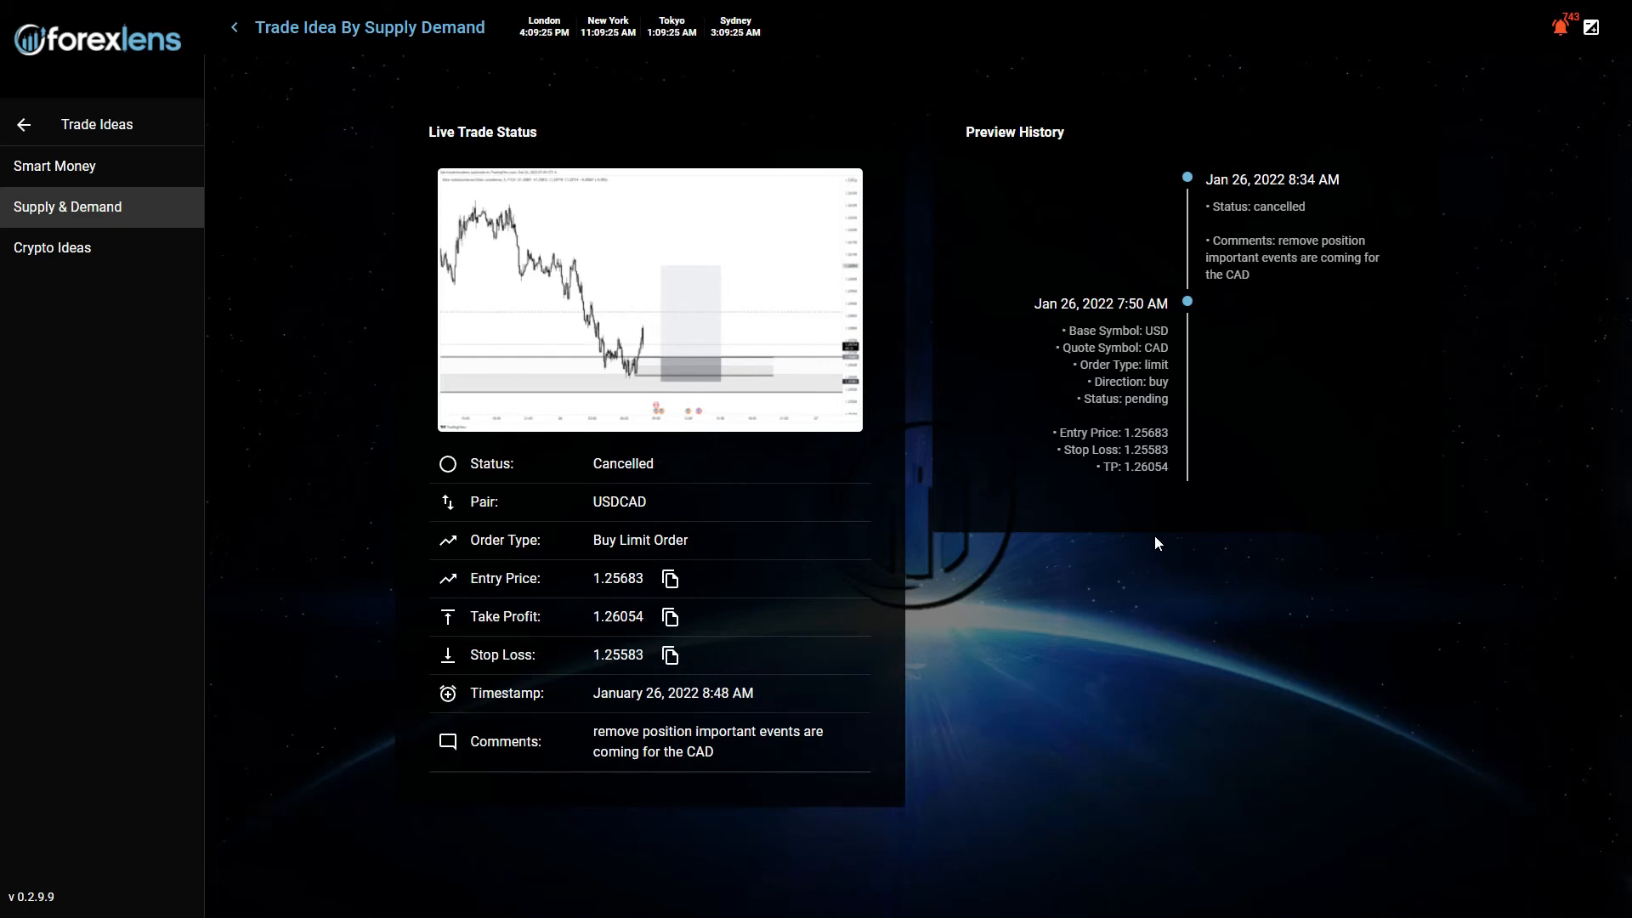
{"action": "mouse_move", "coordinate": [1181, 497]}
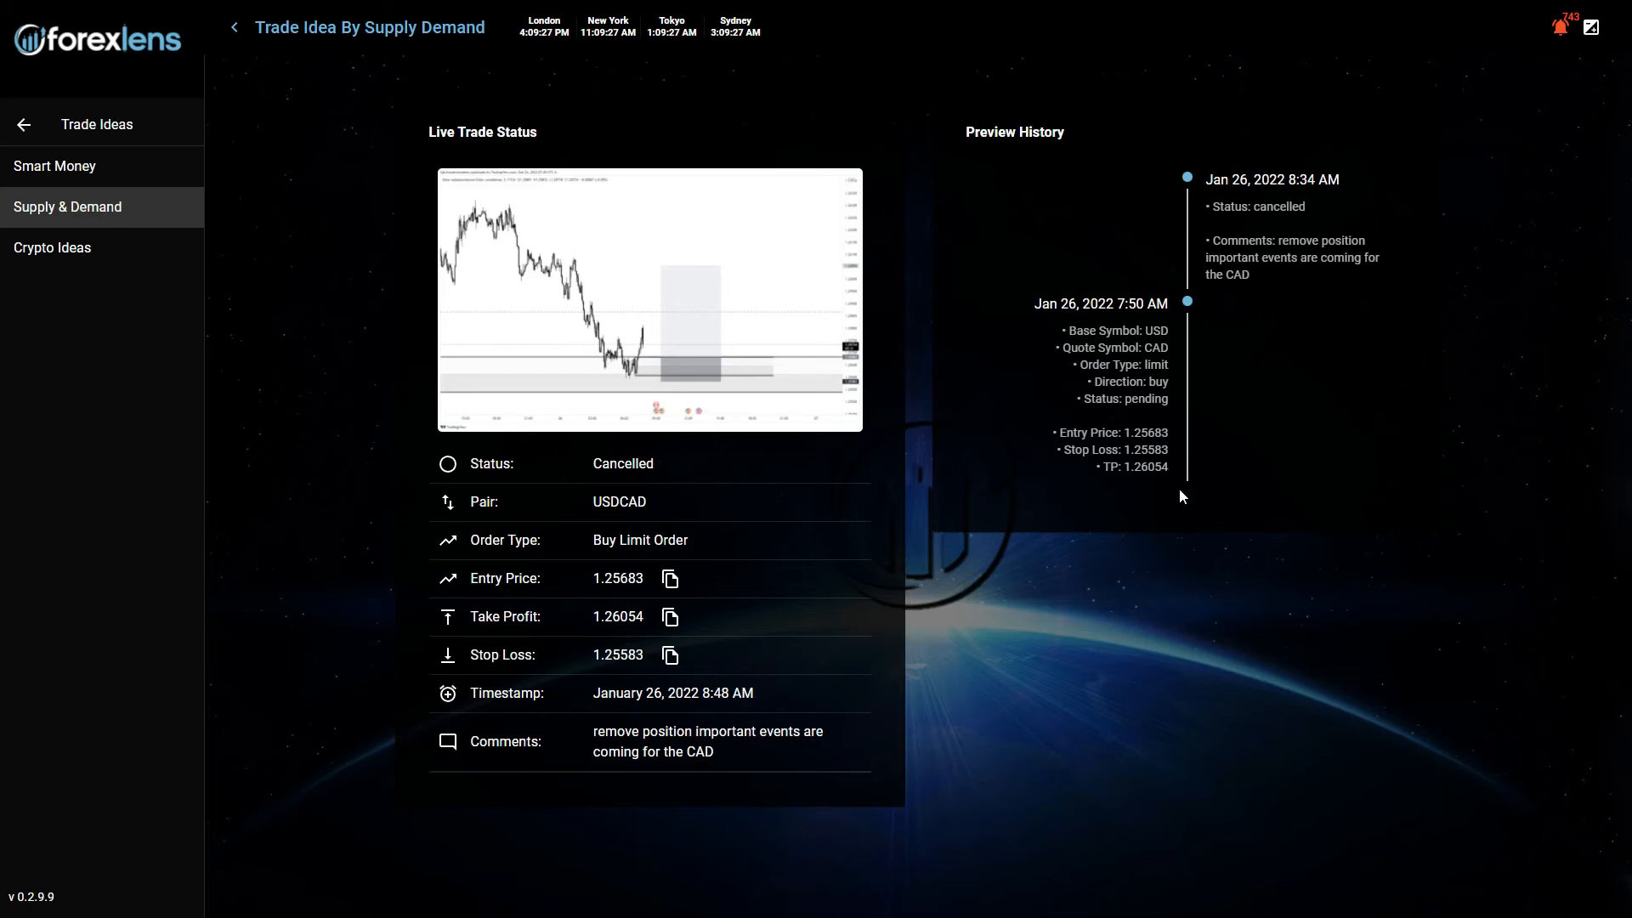
{"action": "mouse_move", "coordinate": [661, 296]}
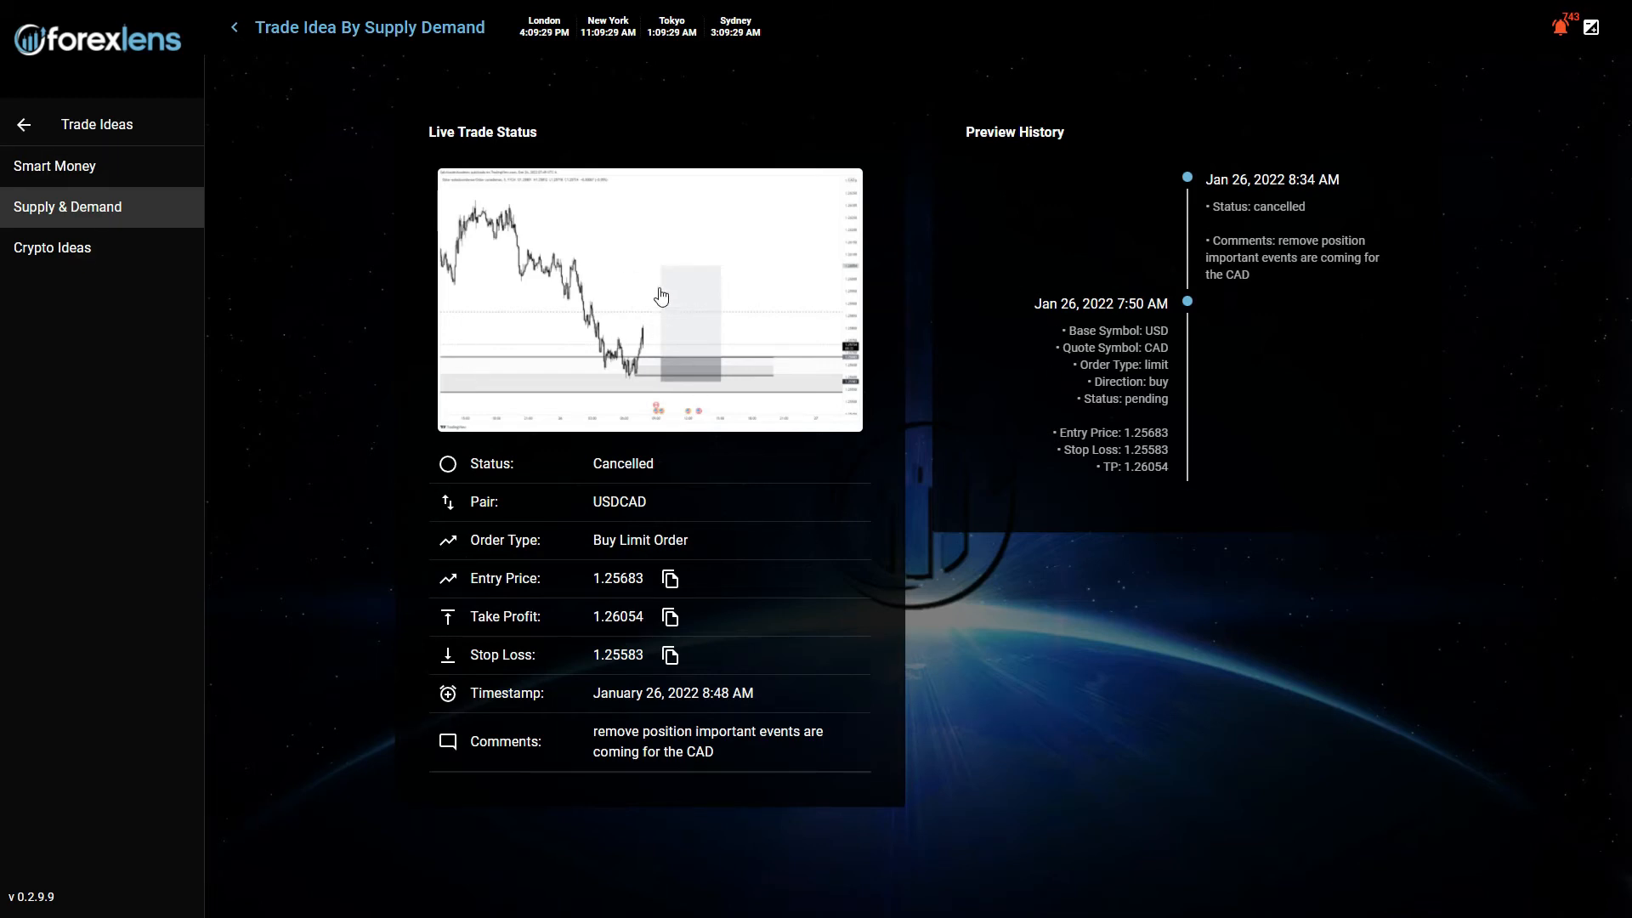
{"action": "left_click", "coordinate": [661, 296]}
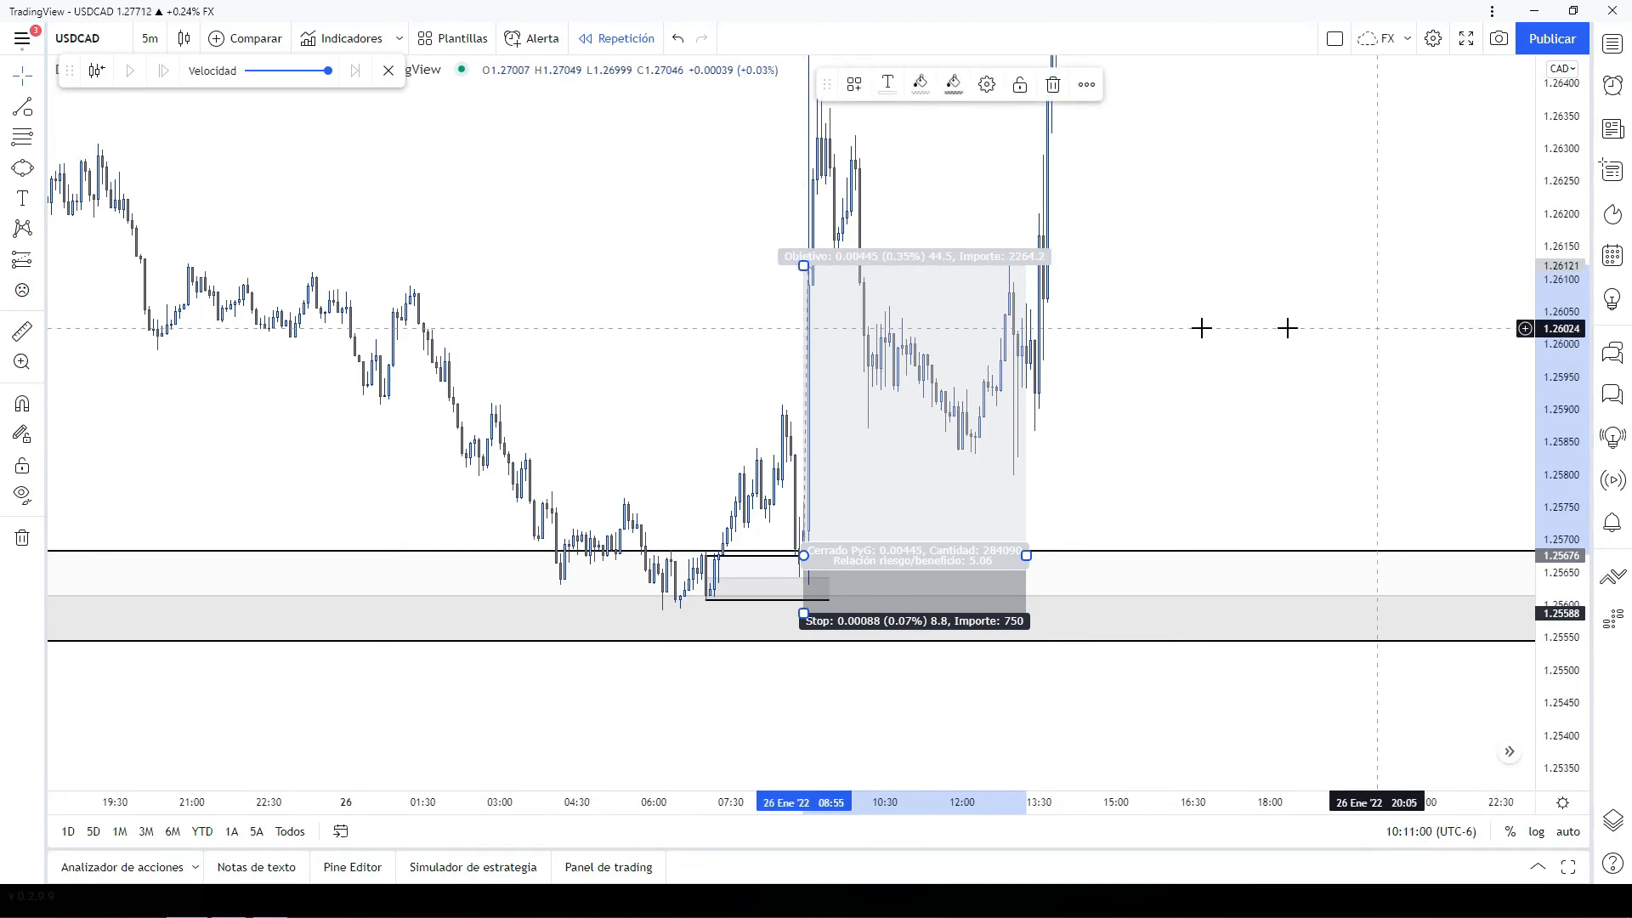
{"action": "mouse_move", "coordinate": [918, 459]}
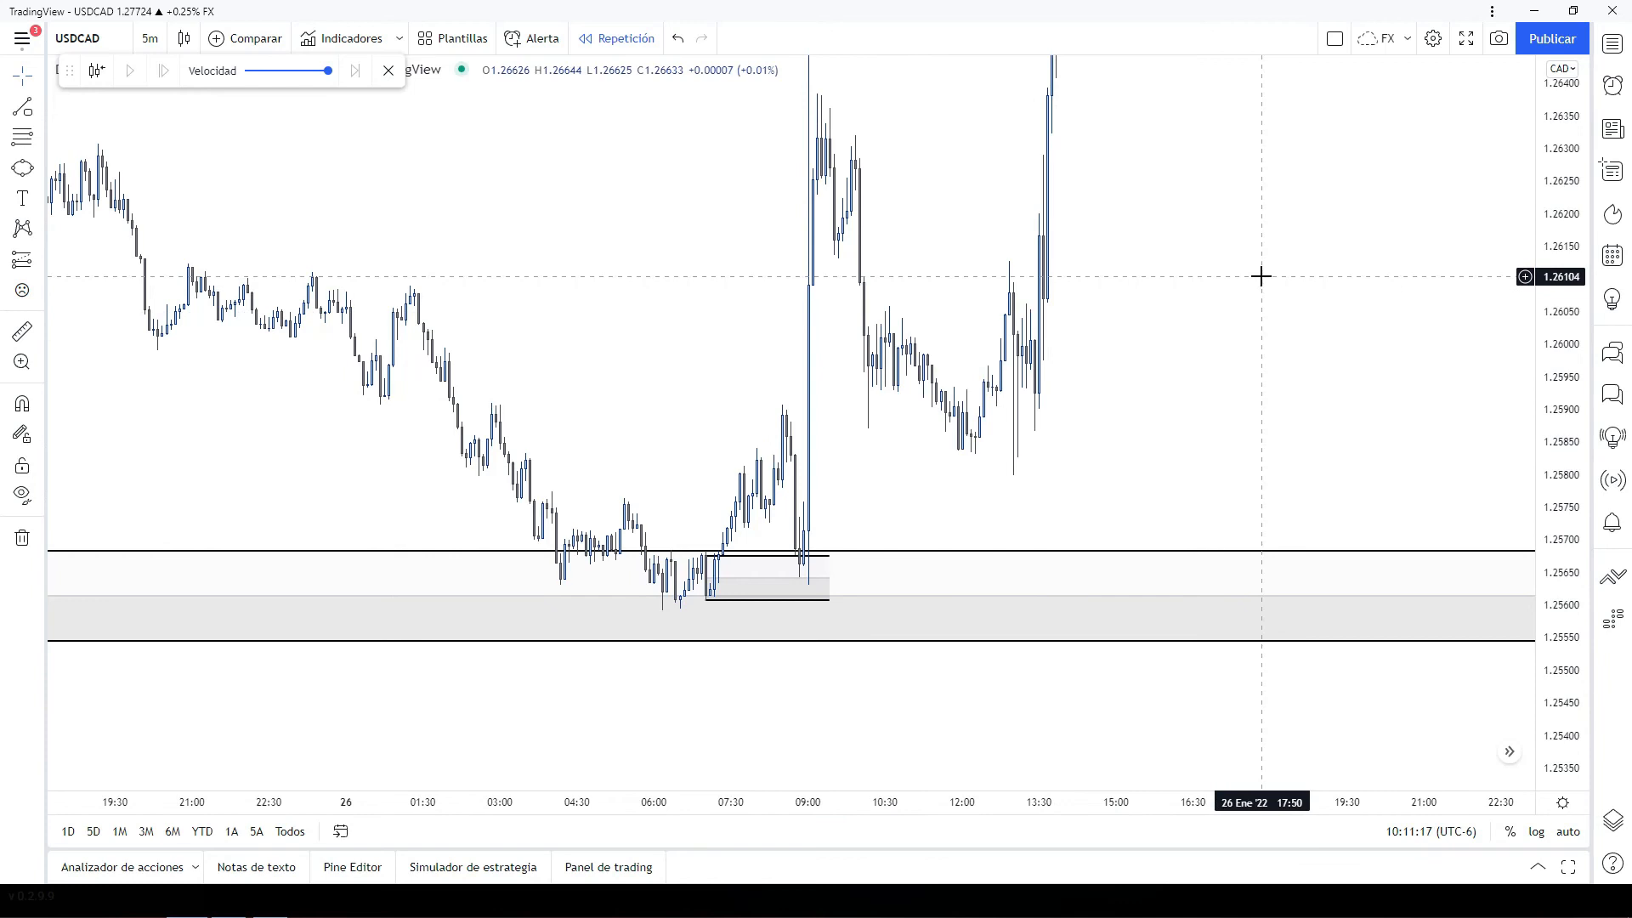
{"action": "mouse_move", "coordinate": [926, 405]}
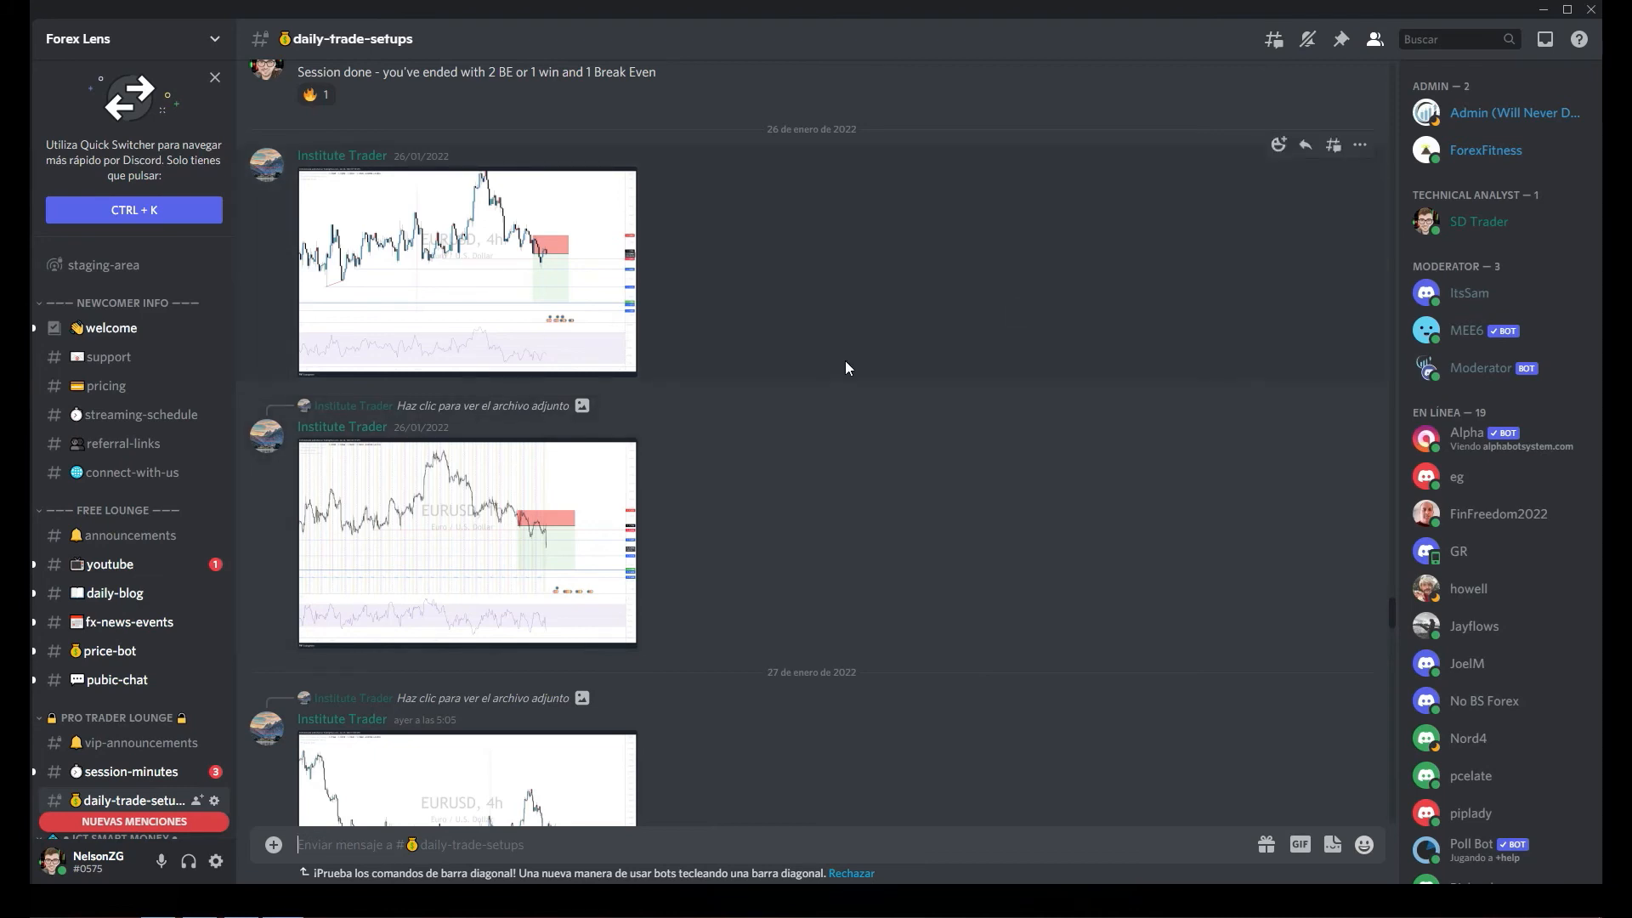
{"action": "mouse_move", "coordinate": [663, 291]}
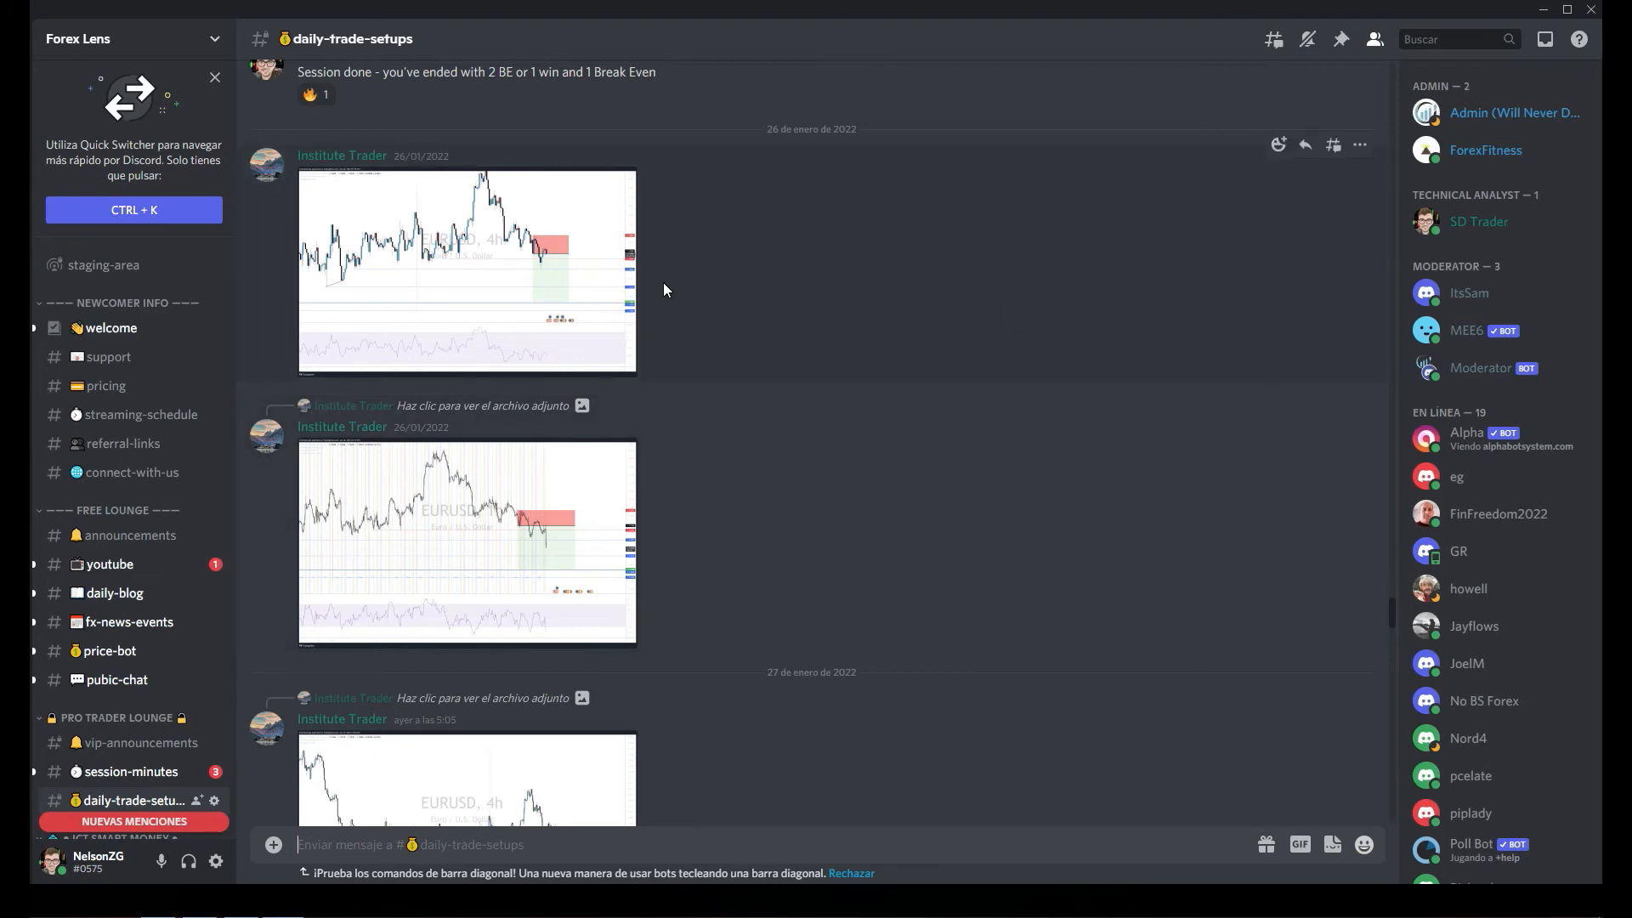
{"action": "mouse_move", "coordinate": [898, 386]}
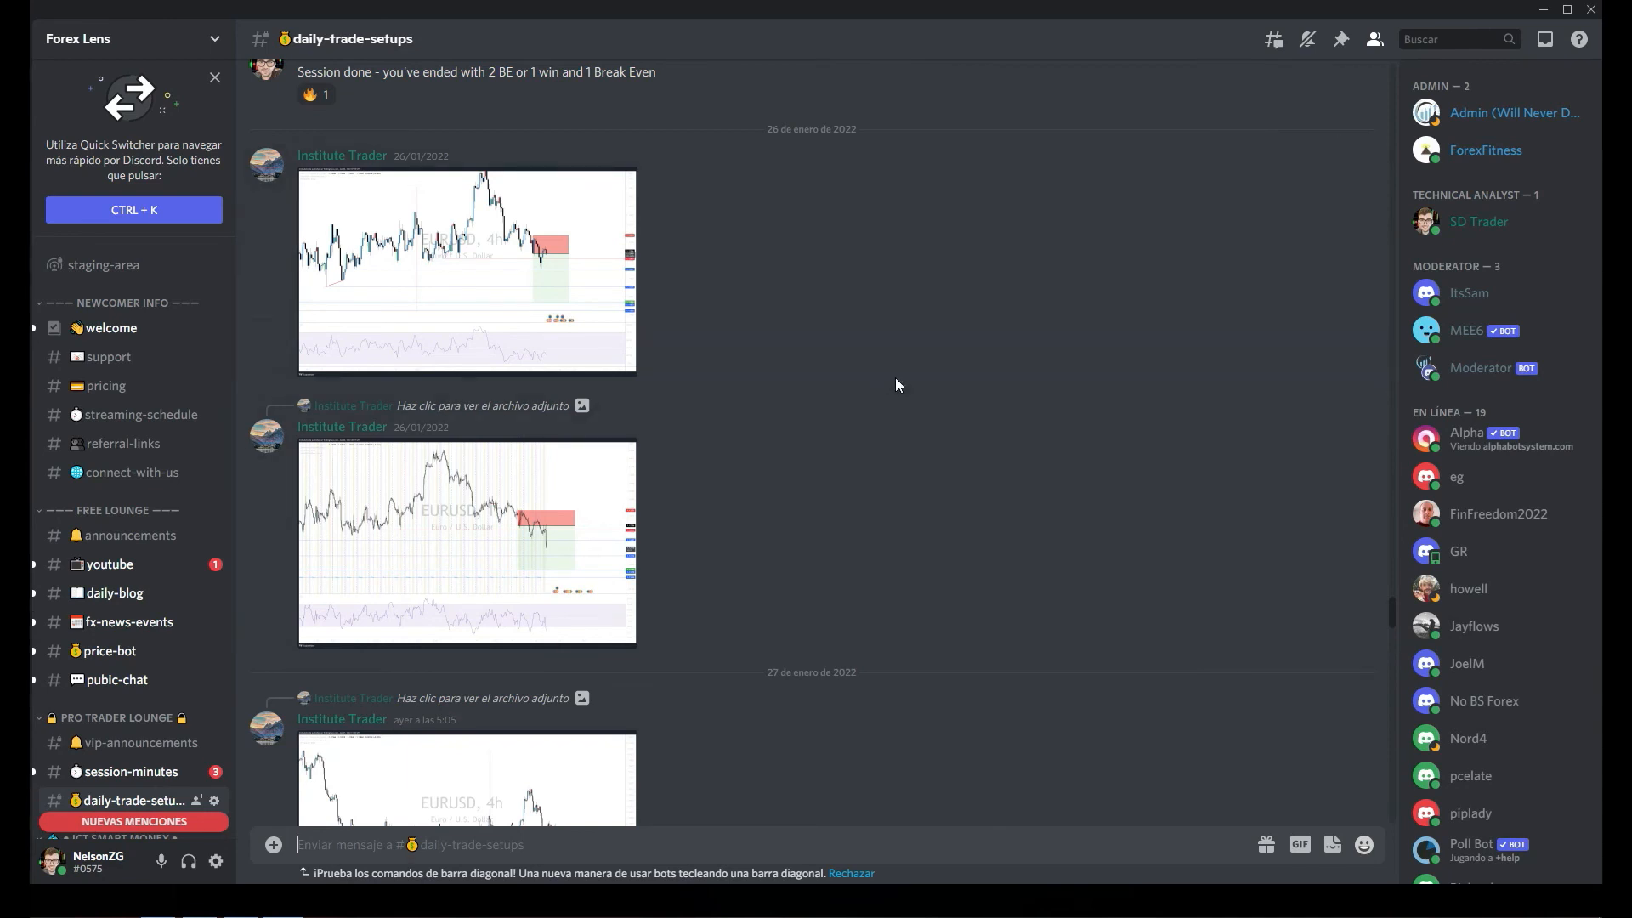
{"action": "mouse_move", "coordinate": [434, 242]}
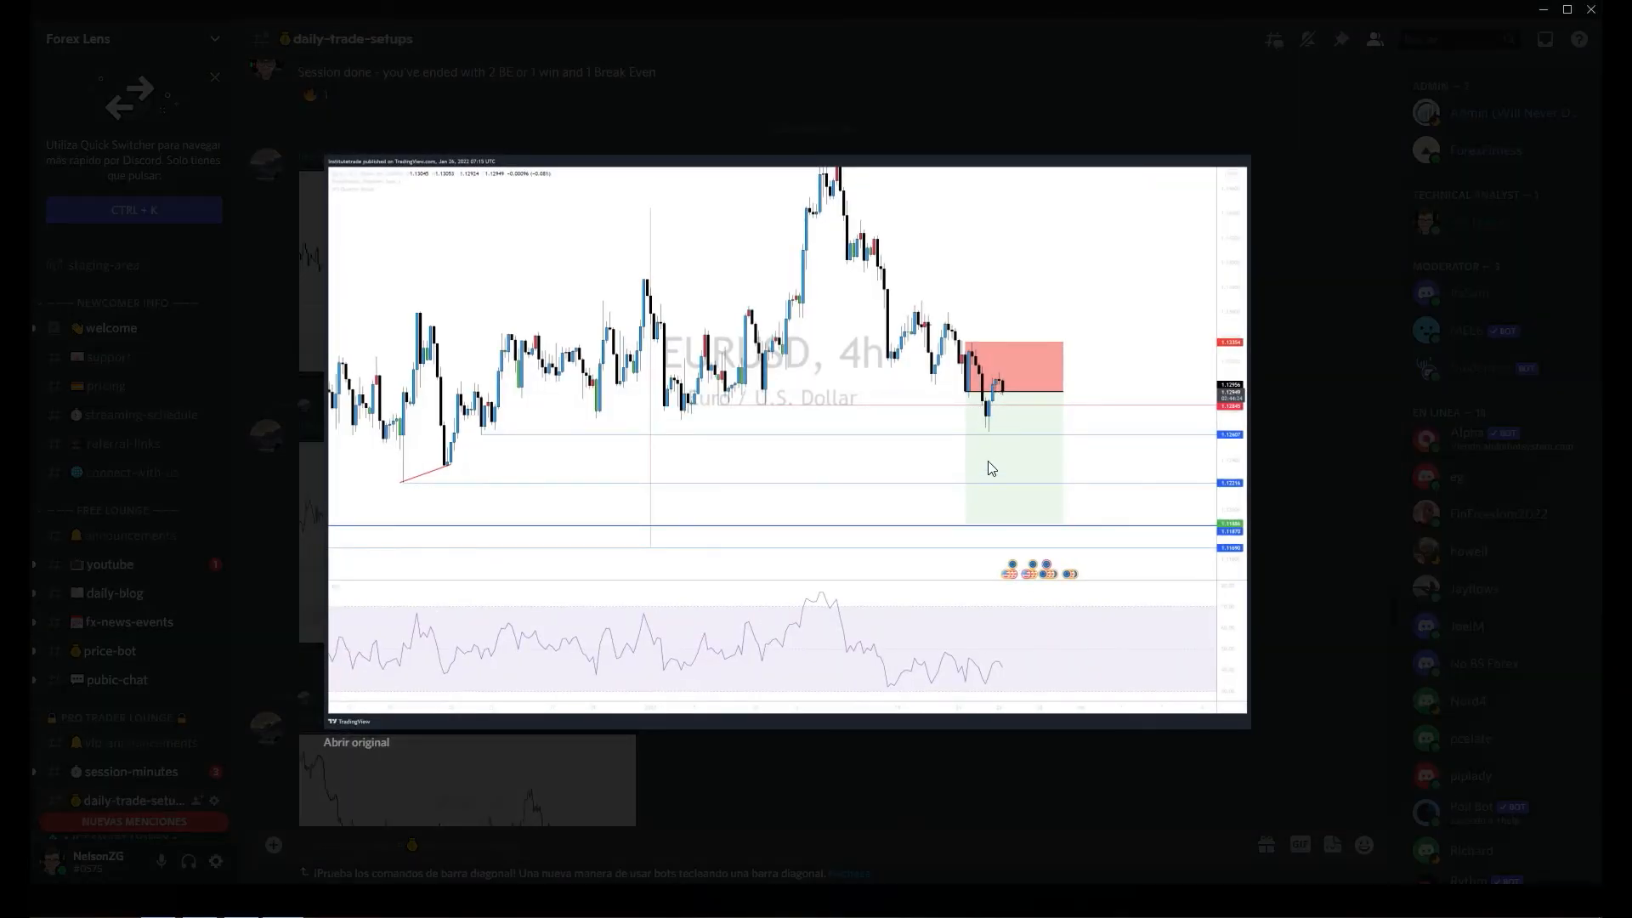
{"action": "mouse_move", "coordinate": [993, 493]}
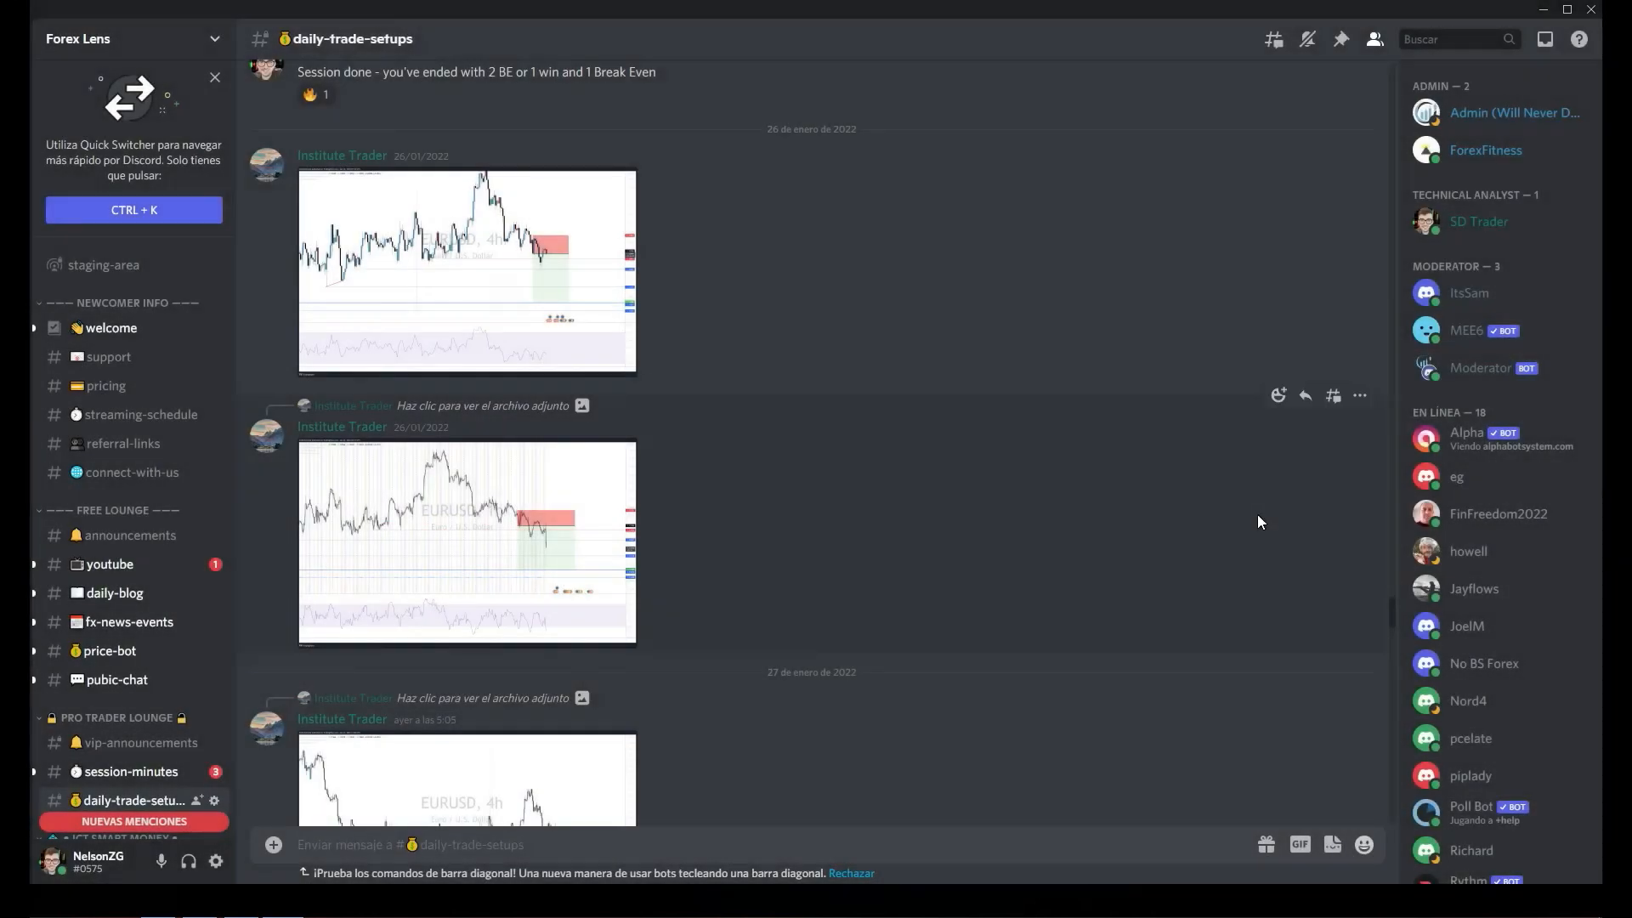
Enlarge the January 27 EURUSD 4-hour setup chart shared in daily-trade-setups
{"action": "left_click", "coordinate": [464, 541]}
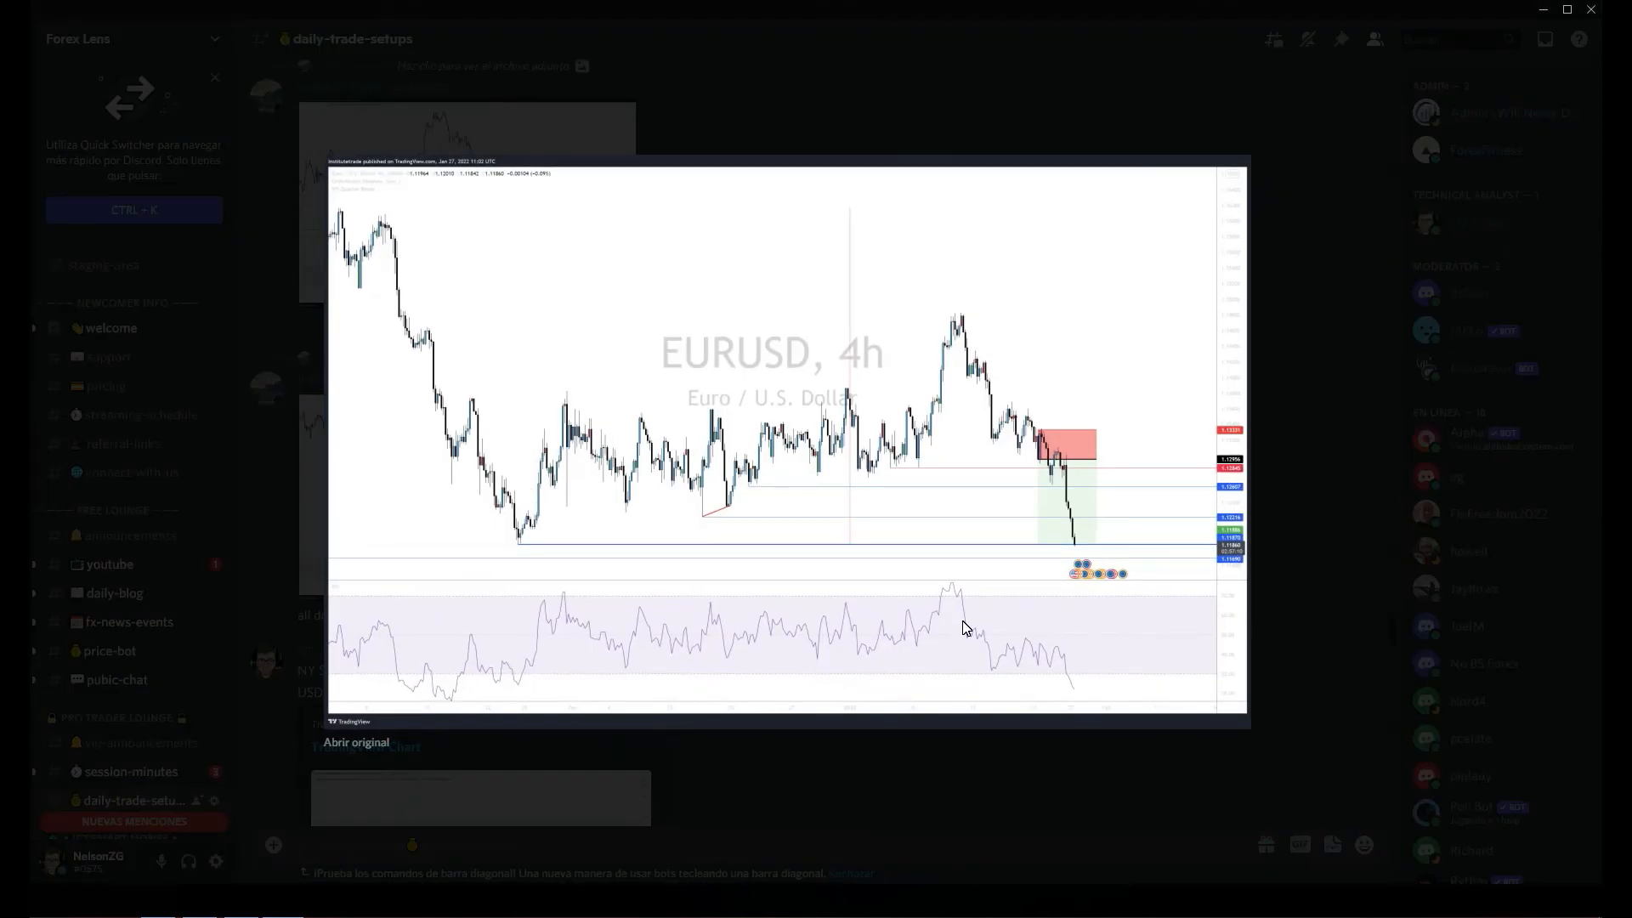
{"action": "mouse_move", "coordinate": [1079, 785]}
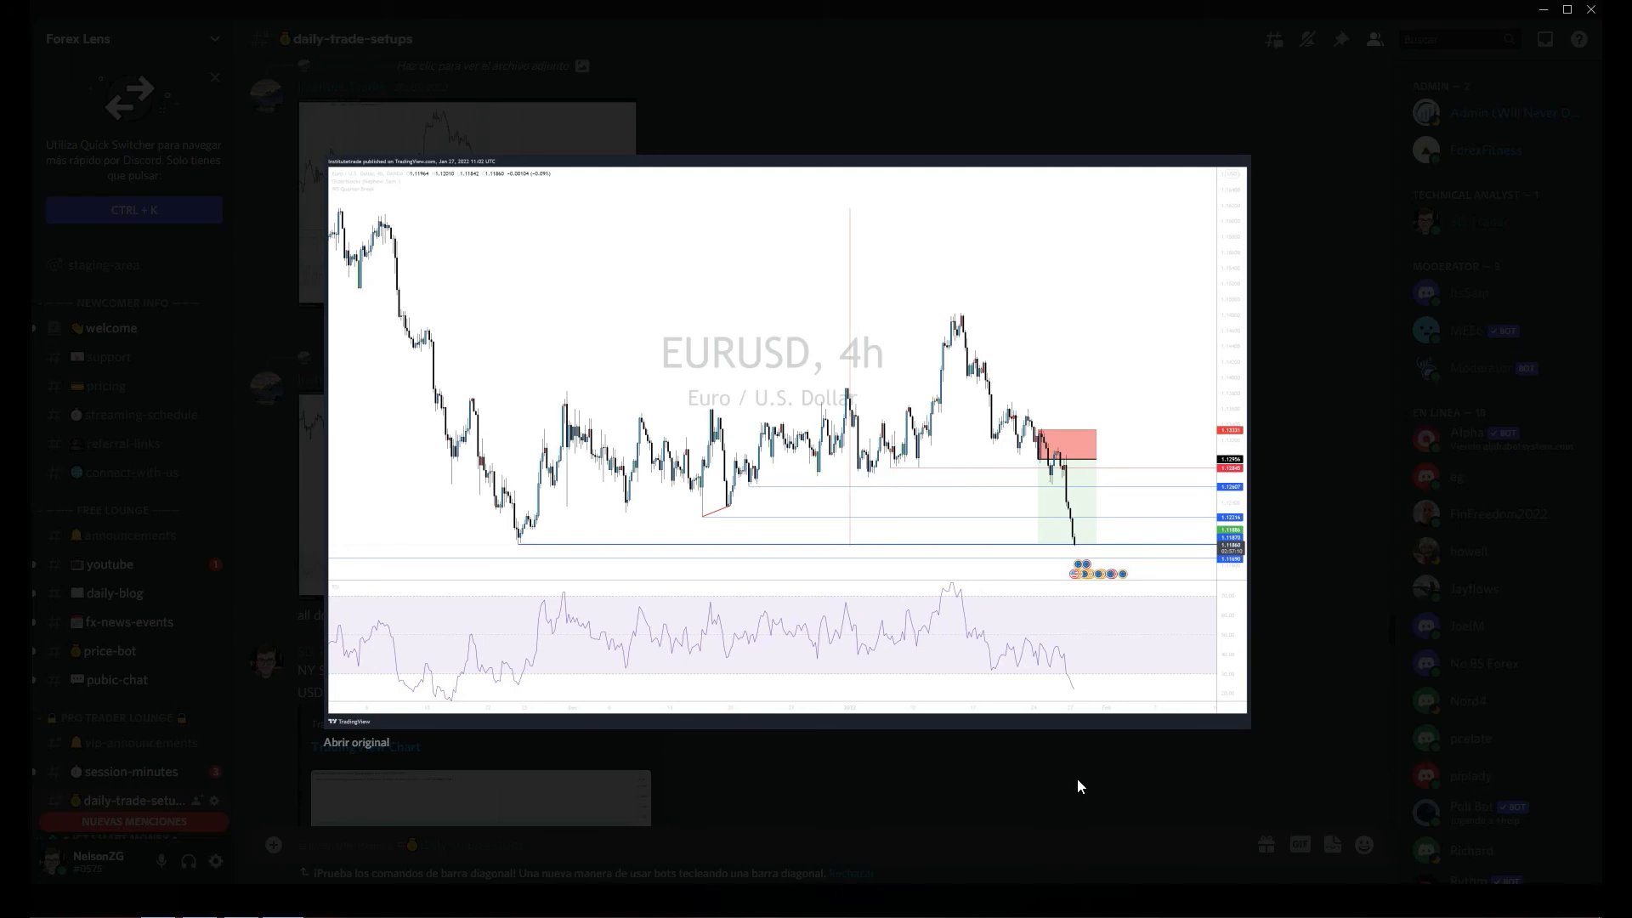